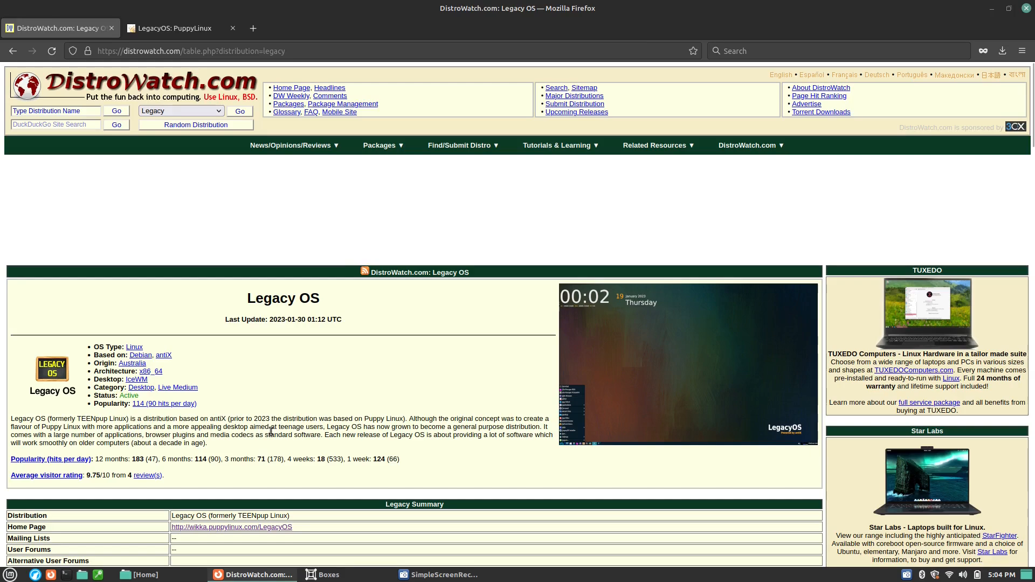
pyautogui.moveTo(374, 364)
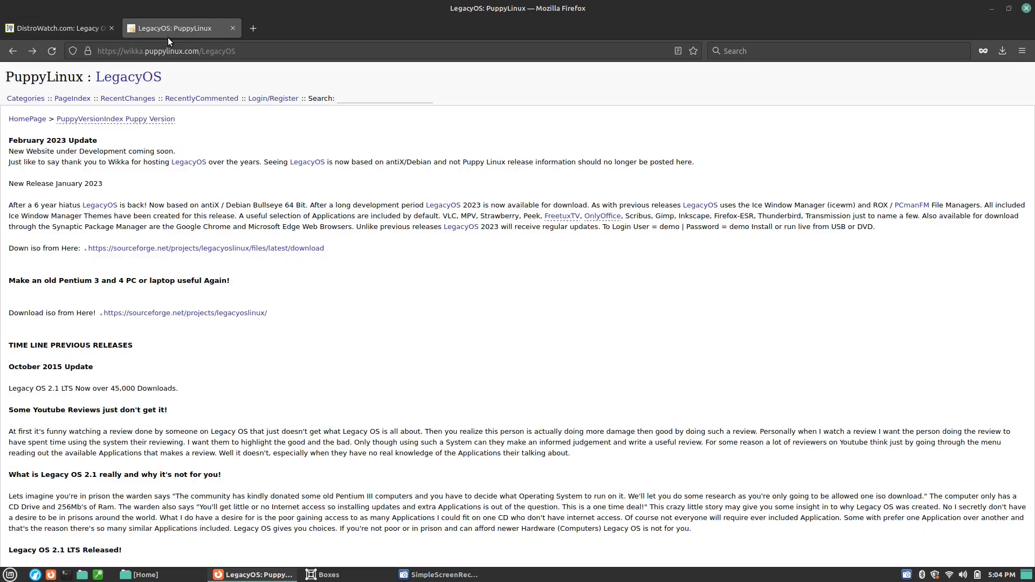
pyautogui.moveTo(555, 283)
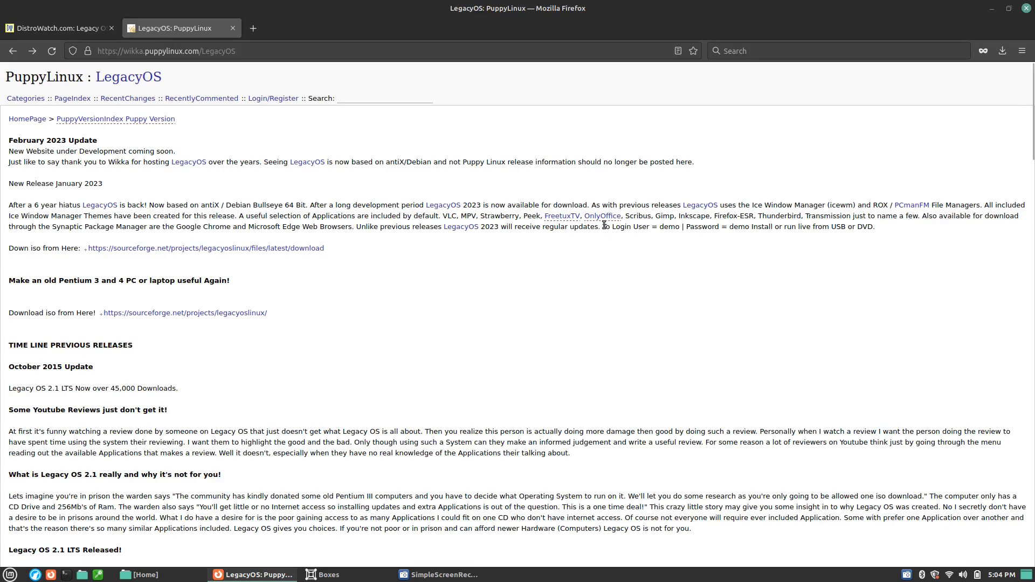
pyautogui.moveTo(602, 227); pyautogui.dragTo(752, 227)
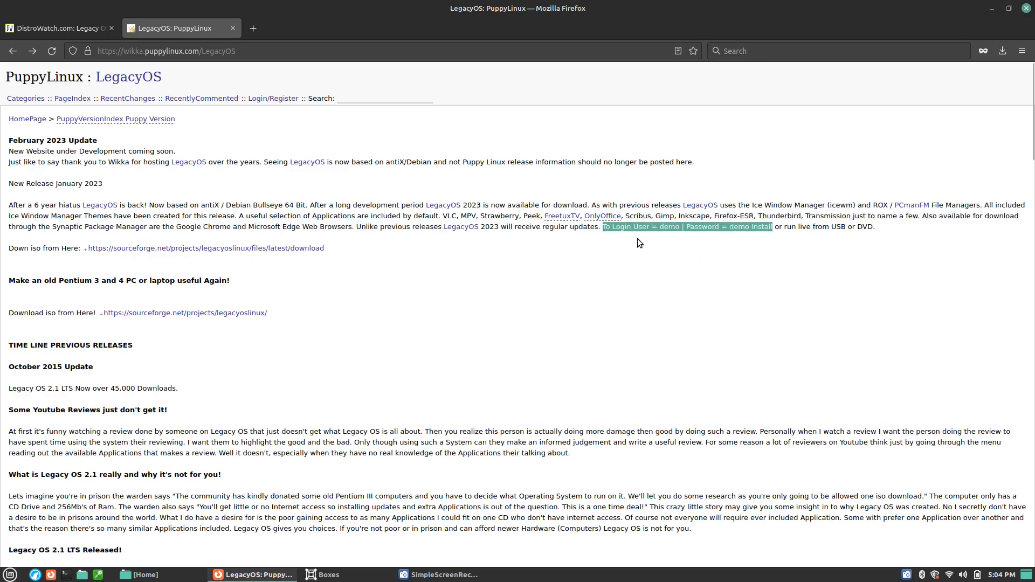
pyautogui.moveTo(672, 244)
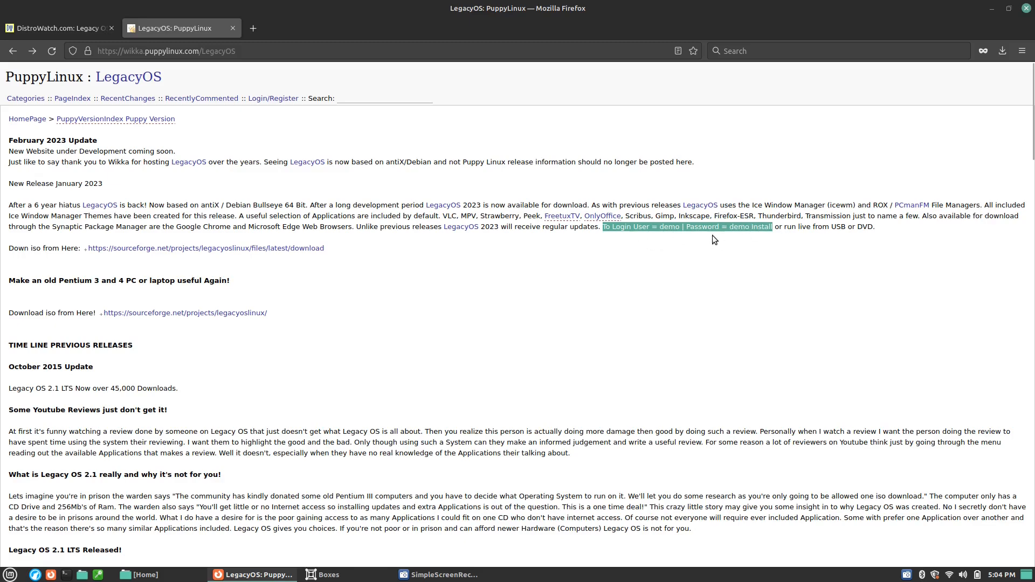
pyautogui.moveTo(779, 268)
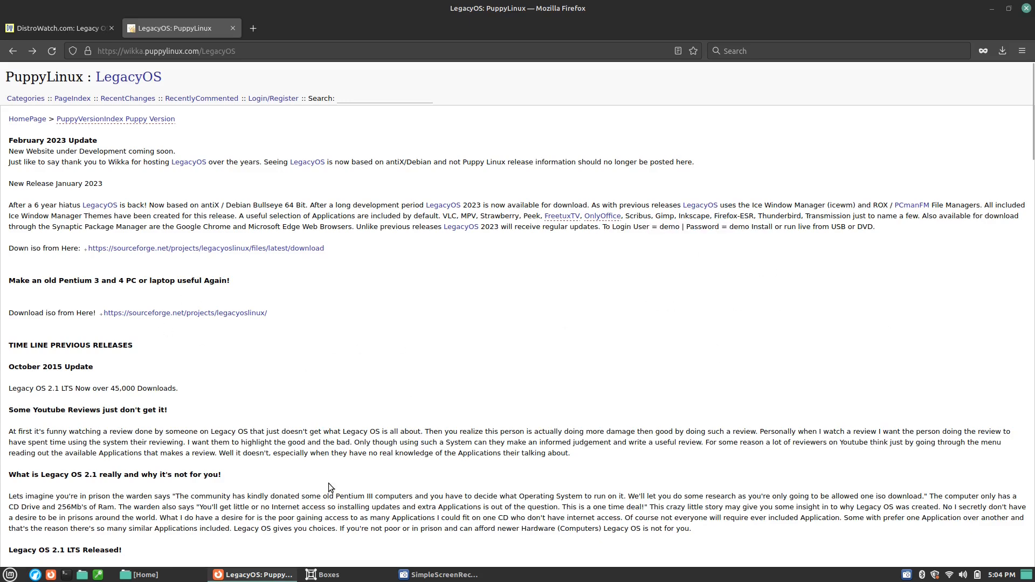
pyautogui.moveTo(844, 220)
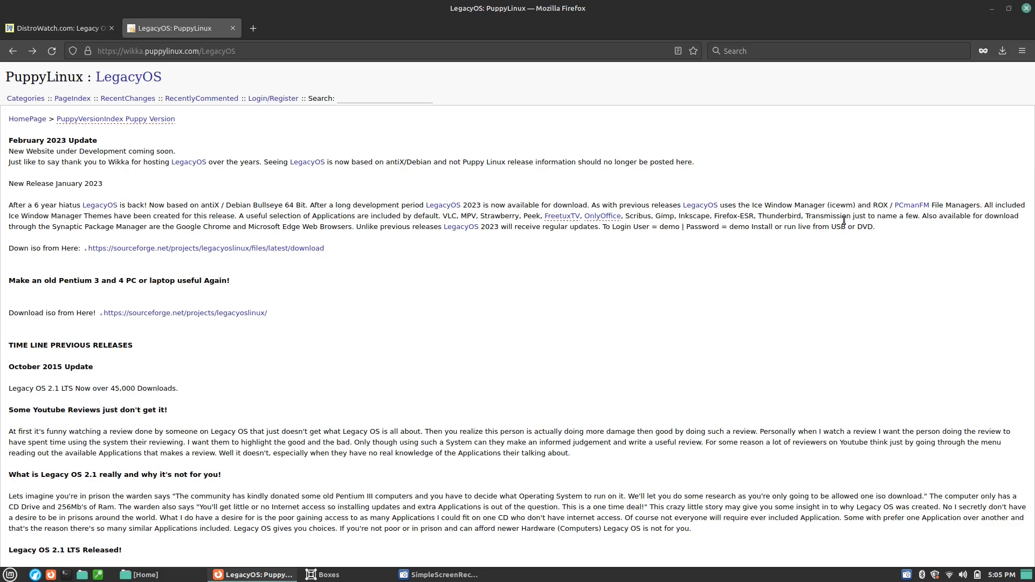
pyautogui.moveTo(82, 295)
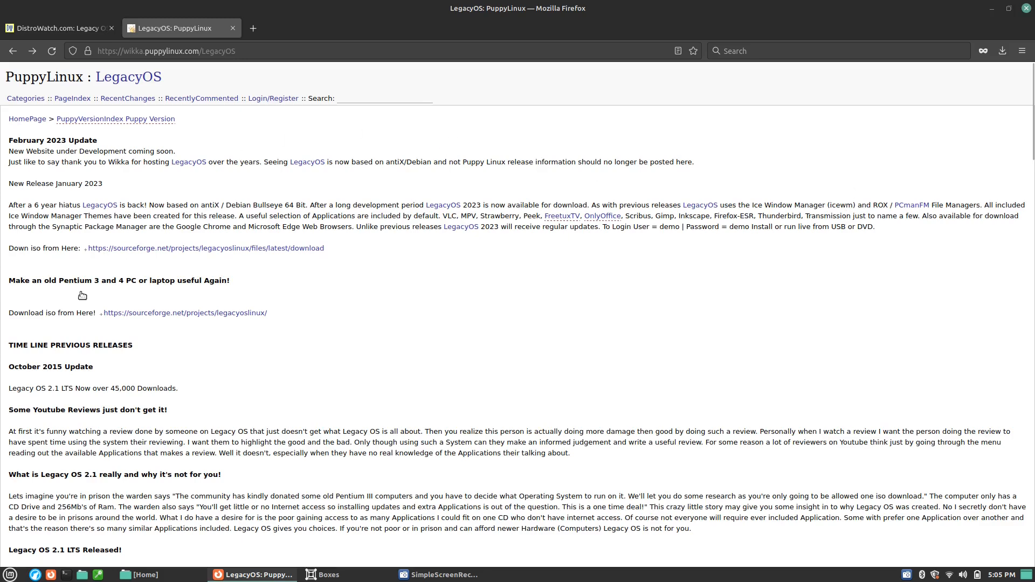
pyautogui.moveTo(40, 377)
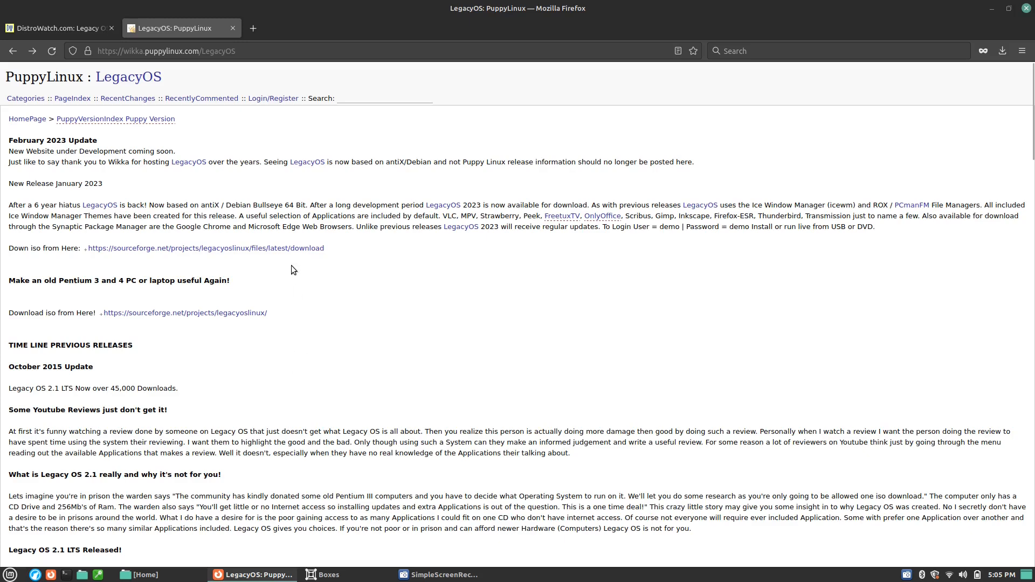
pyautogui.moveTo(98, 156)
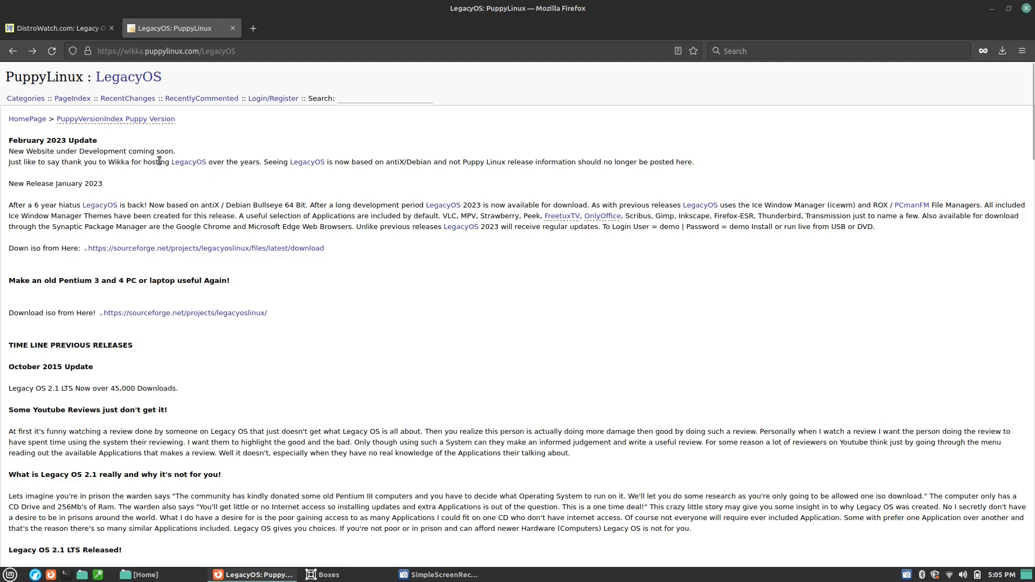
pyautogui.moveTo(440, 250)
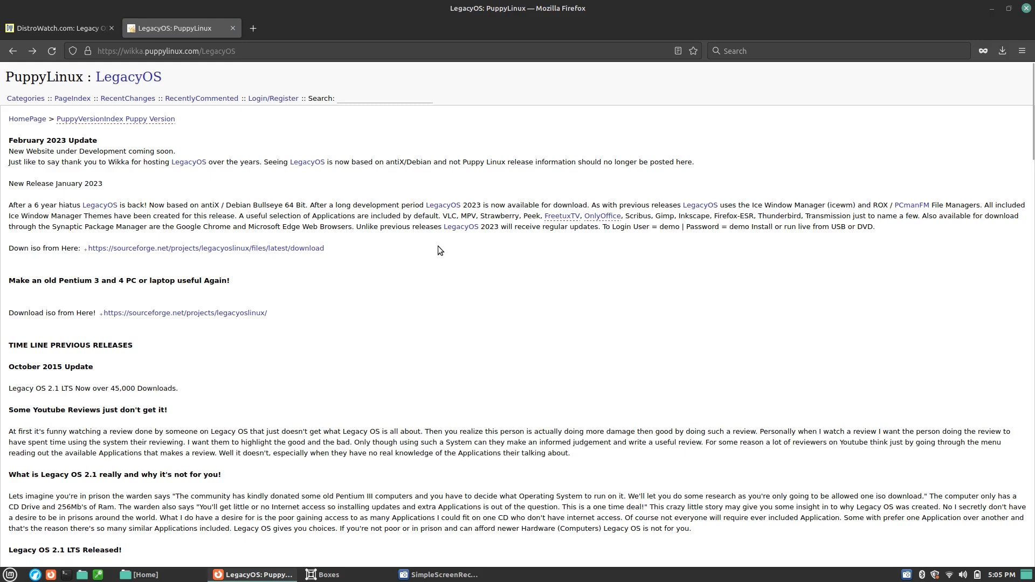
pyautogui.moveTo(508, 269)
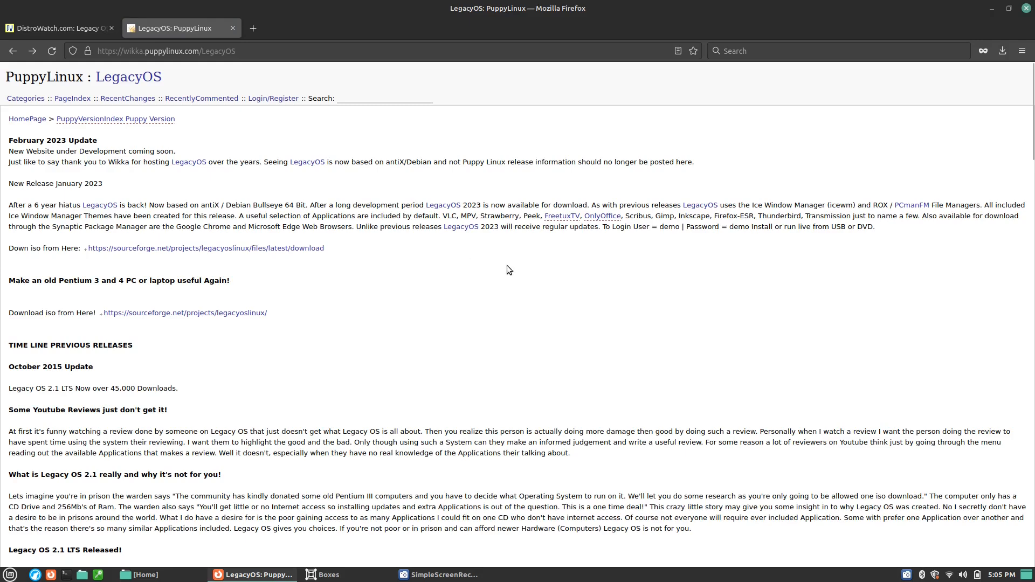
pyautogui.moveTo(159, 339)
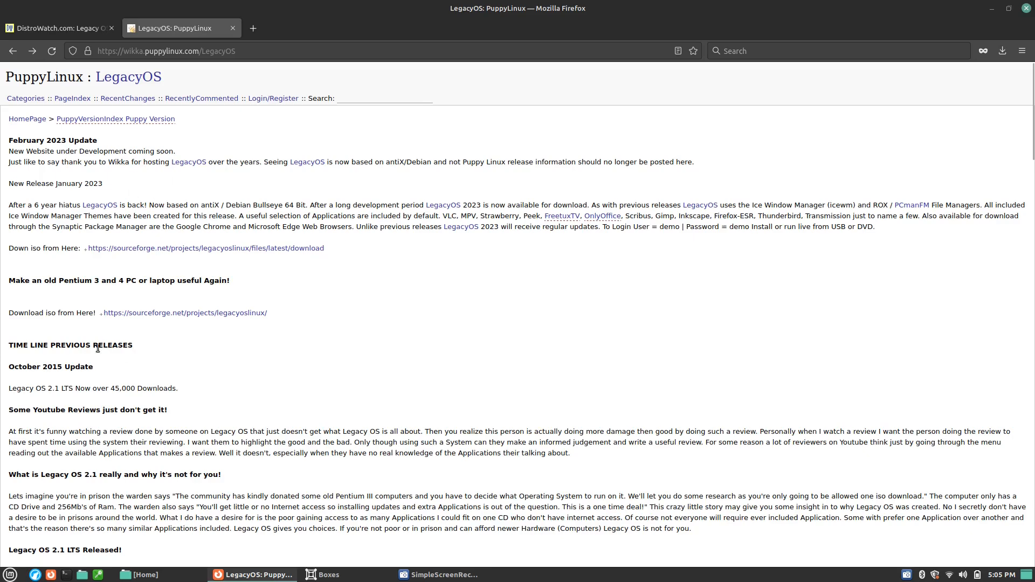
pyautogui.moveTo(510, 383)
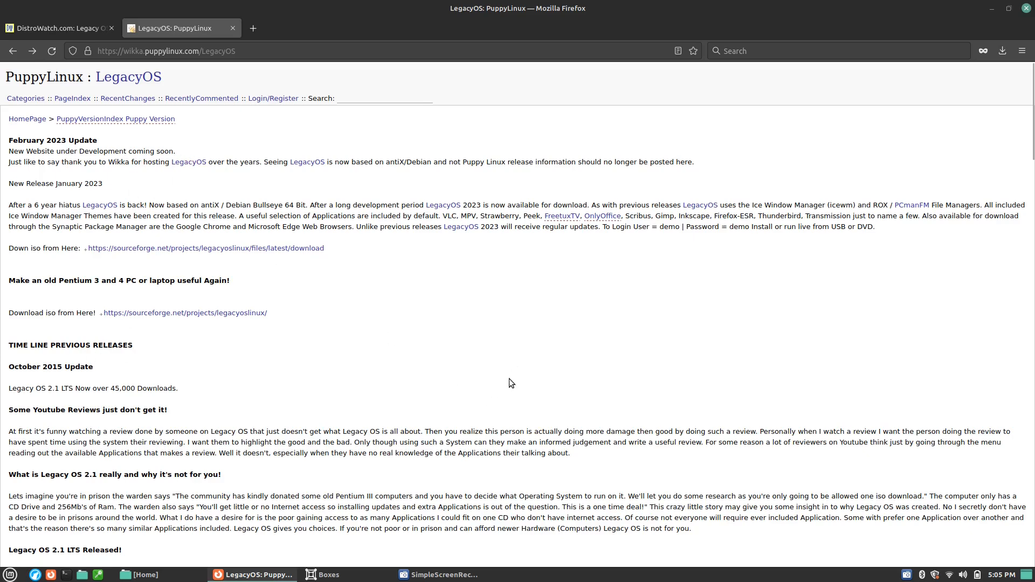
pyautogui.moveTo(491, 440)
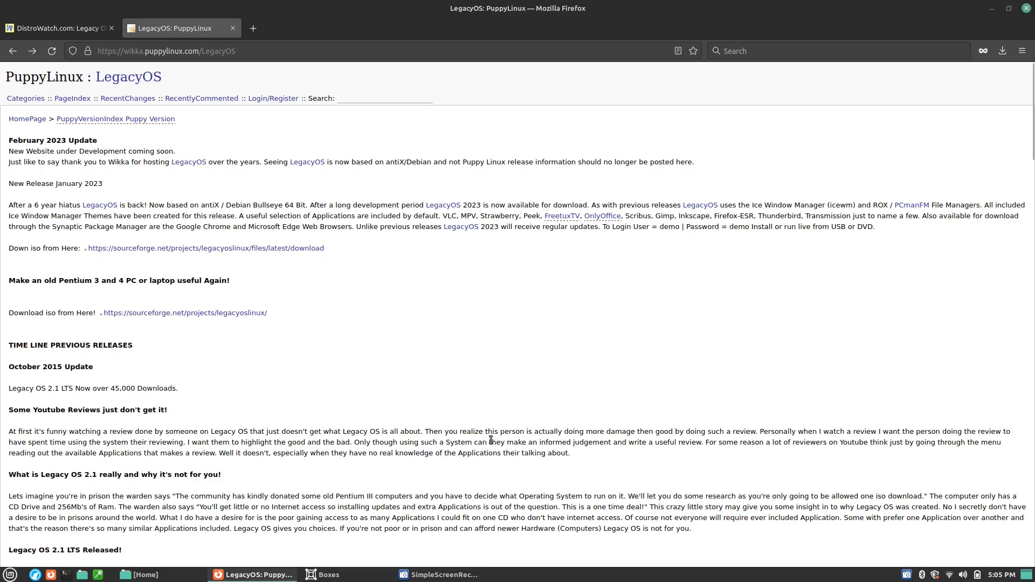
pyautogui.moveTo(675, 384)
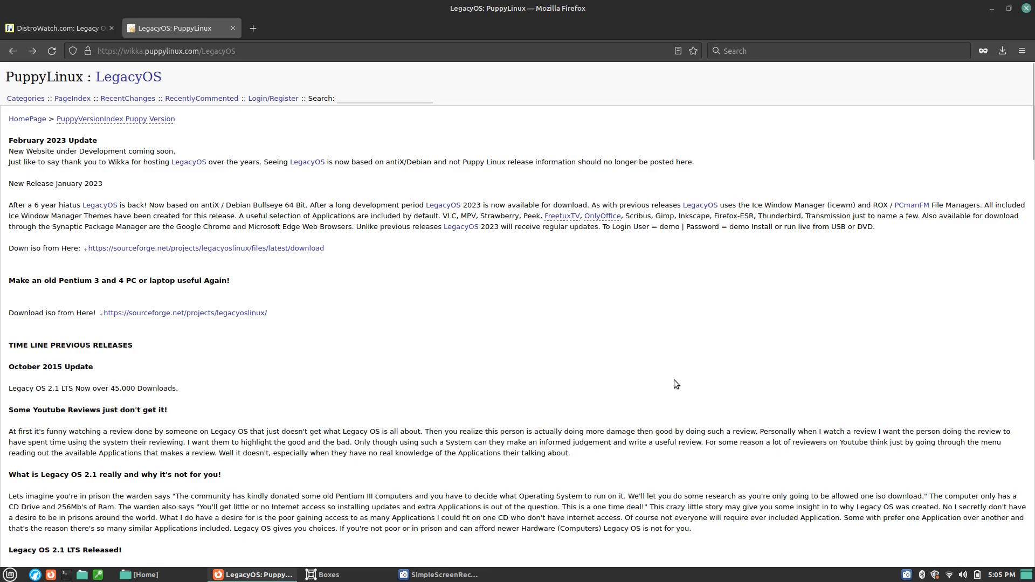
pyautogui.moveTo(626, 473)
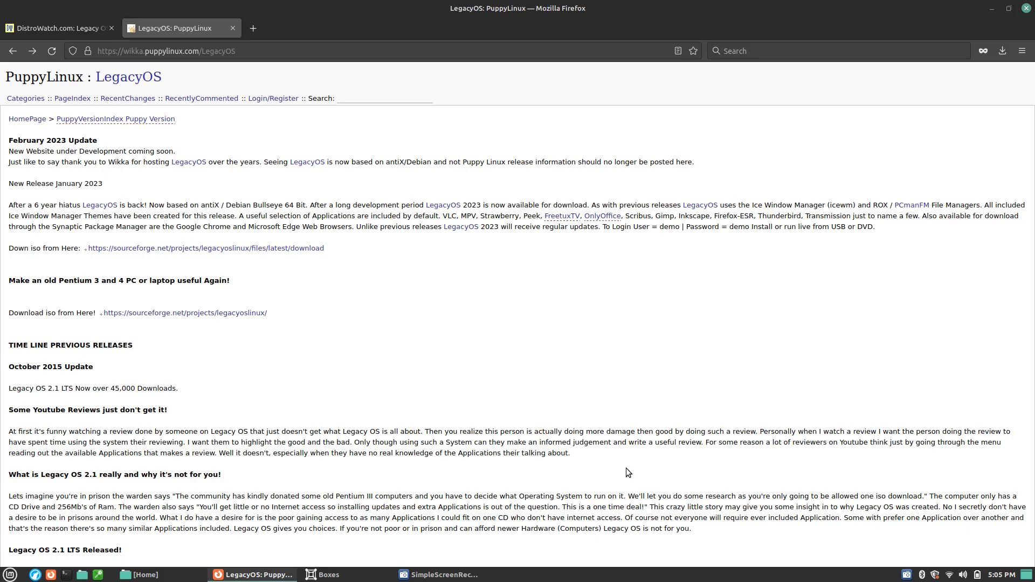
pyautogui.moveTo(614, 467)
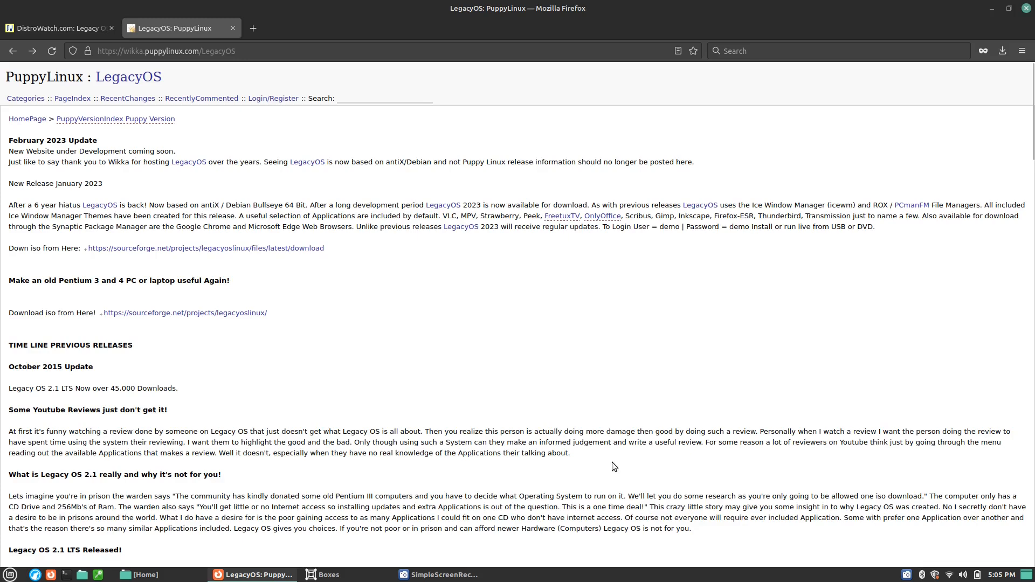
pyautogui.moveTo(813, 351)
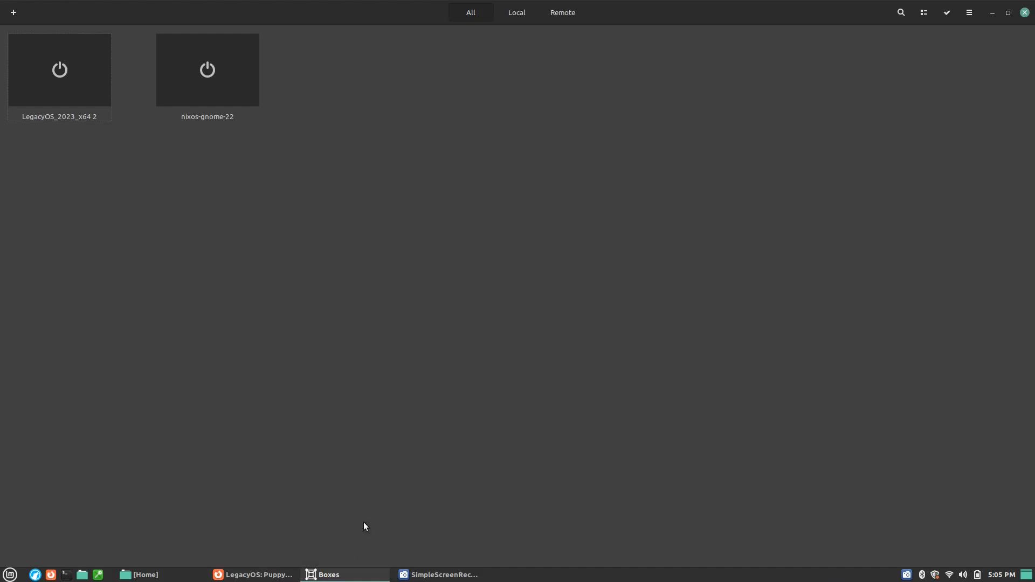
pyautogui.moveTo(434, 437)
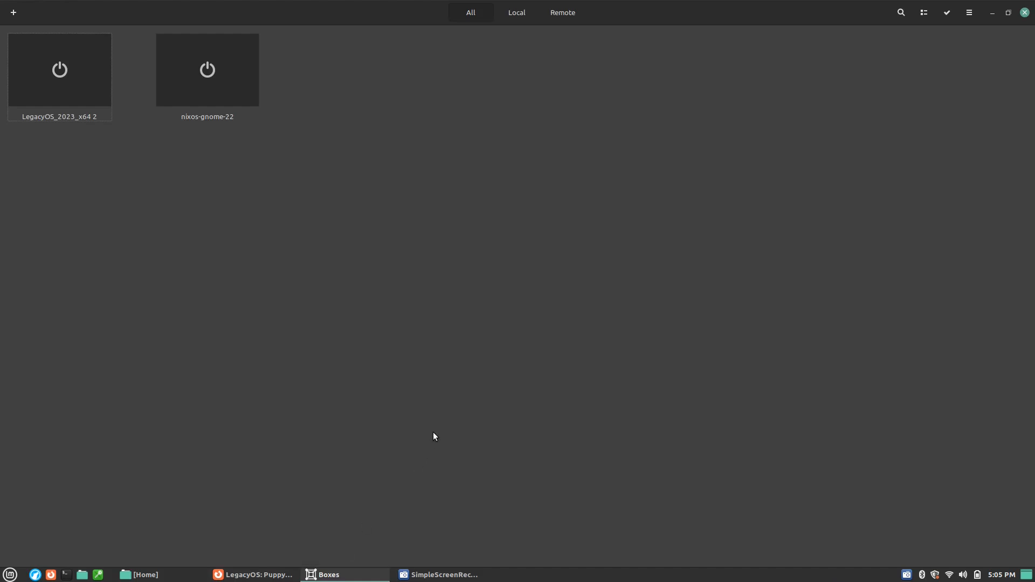
pyautogui.moveTo(57, 104)
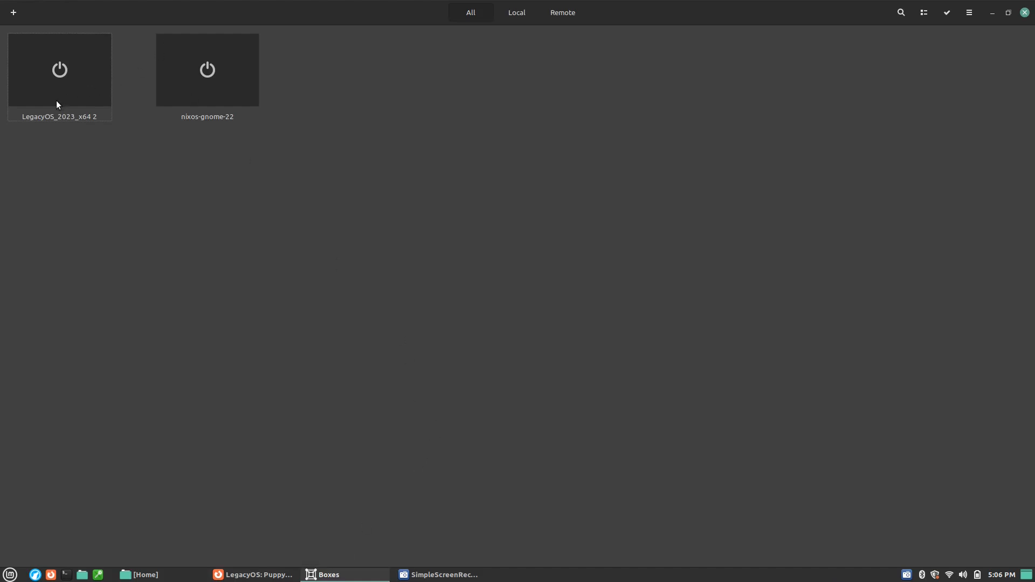
# Boot the LegacyOS_2023_x64 2 box from the GNOME Boxes overview.
pyautogui.doubleClick(59, 69)
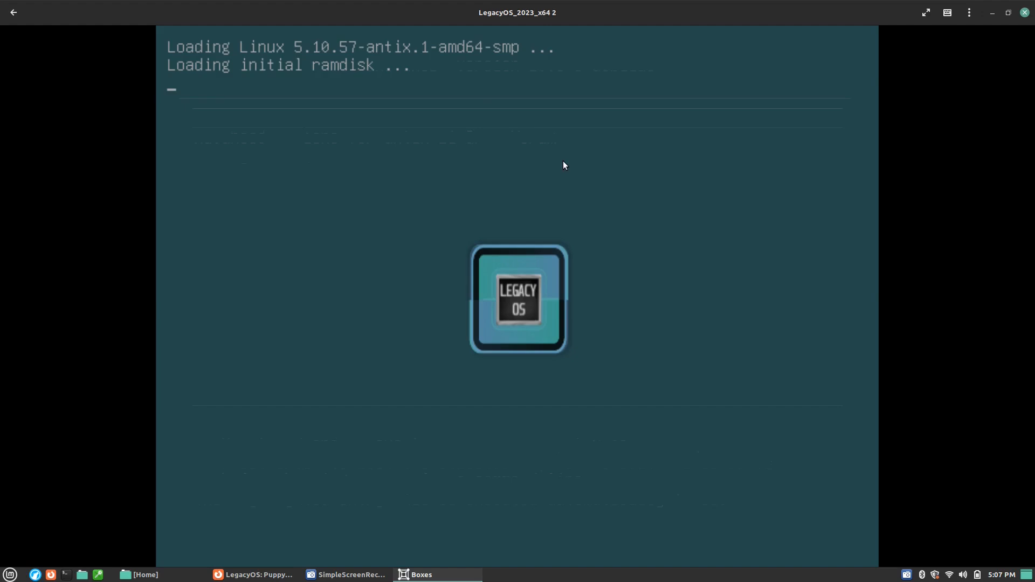
pyautogui.moveTo(564, 162)
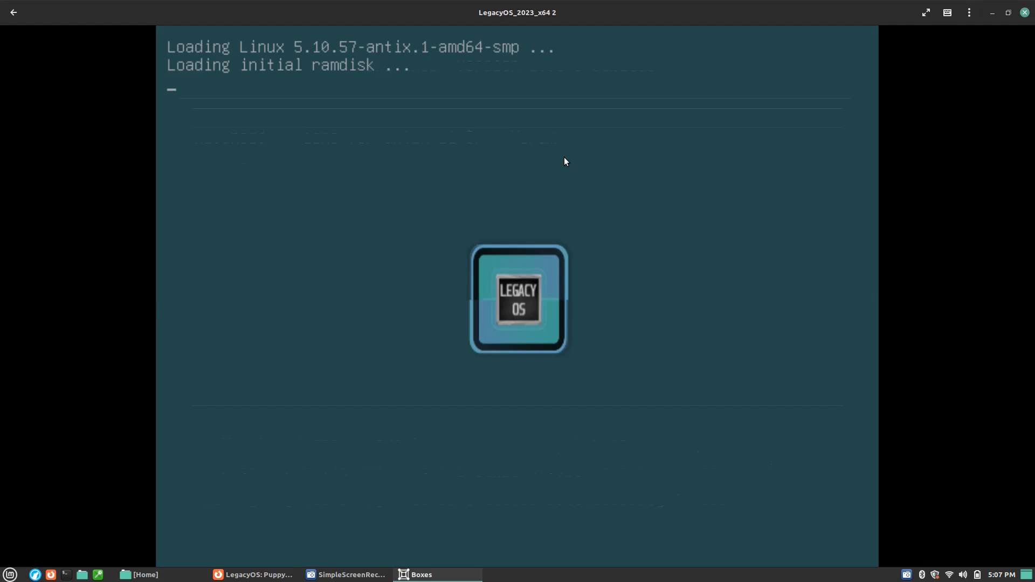
pyautogui.moveTo(917, 5)
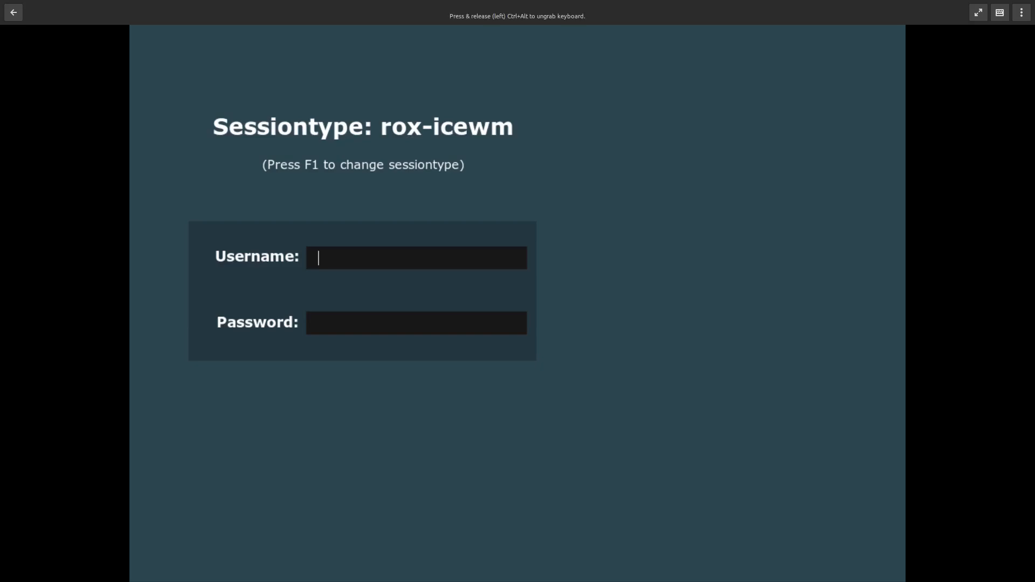
# Select the icewm session and sign in as user legacy.
pyautogui.press('F1')
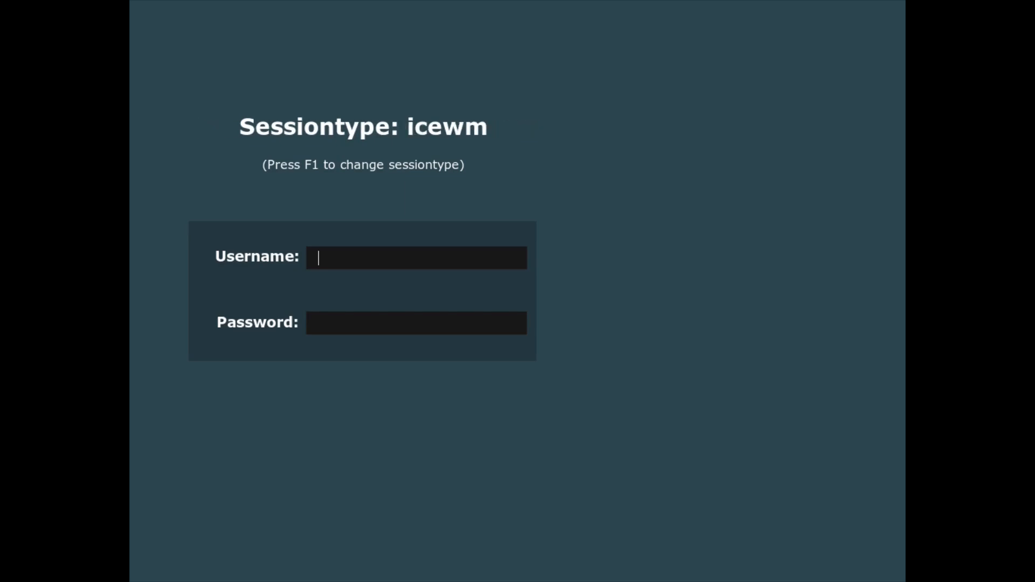
pyautogui.press('F1')
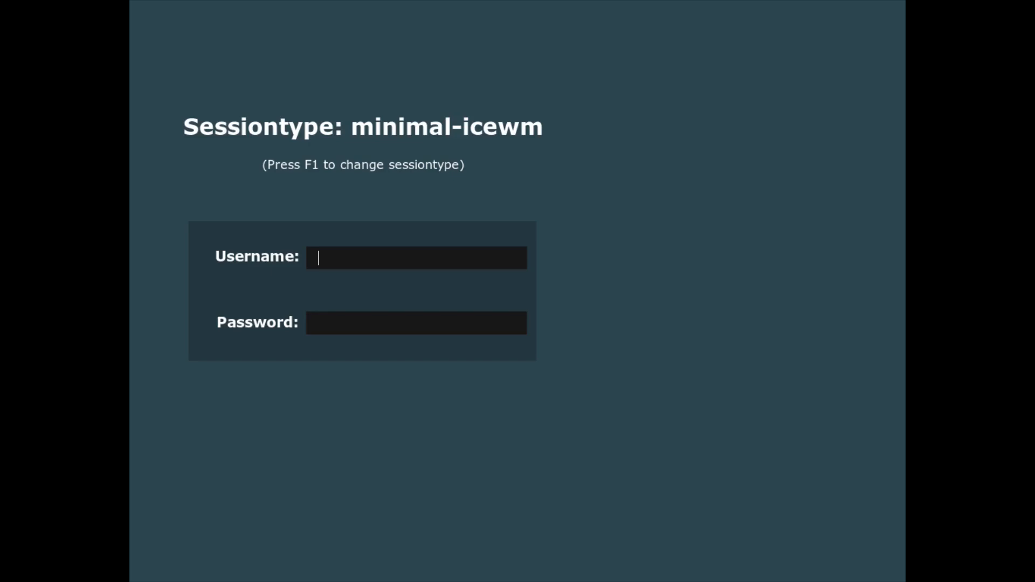
pyautogui.press('F1')
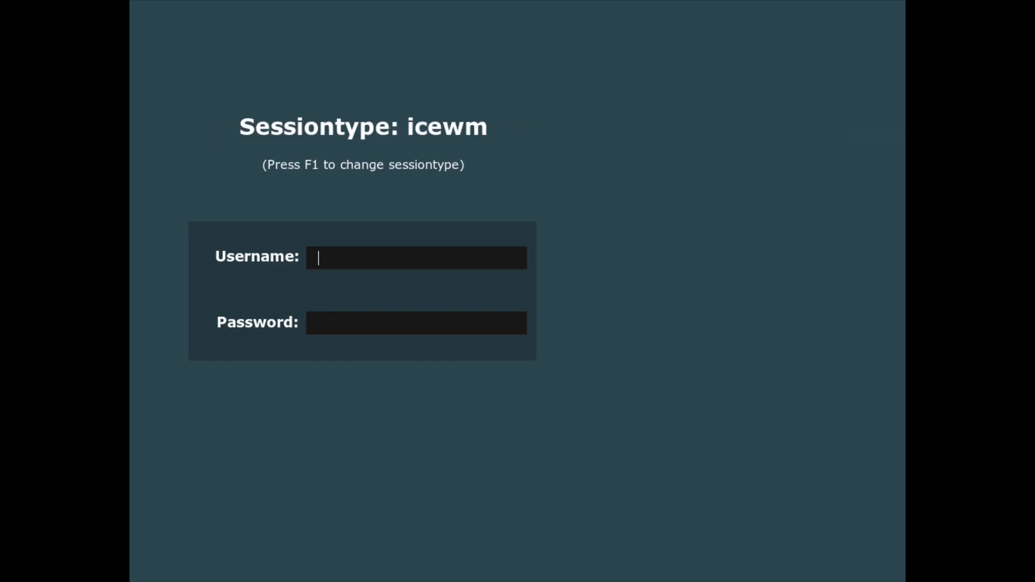
pyautogui.write('lega')
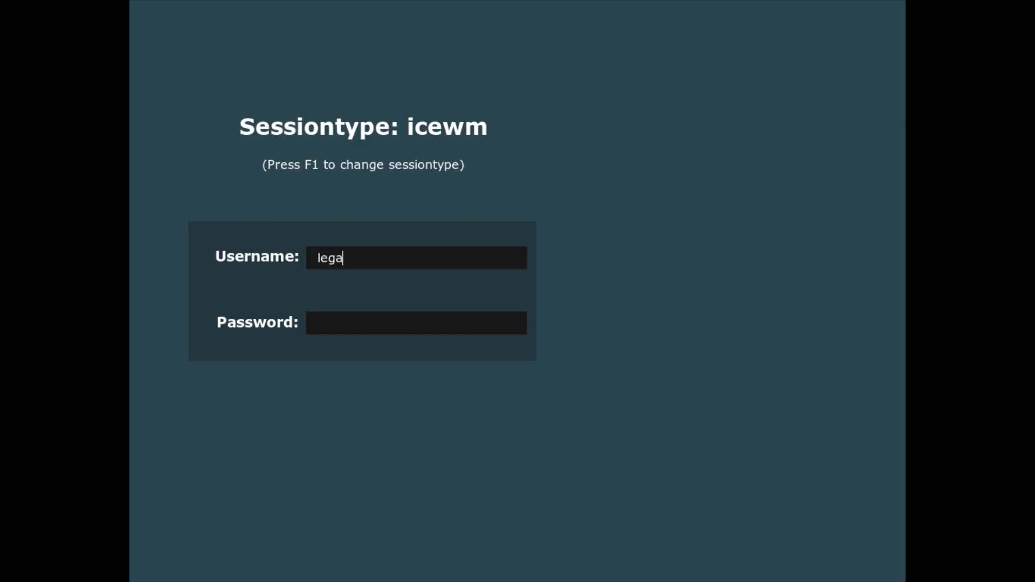
pyautogui.write('cy')
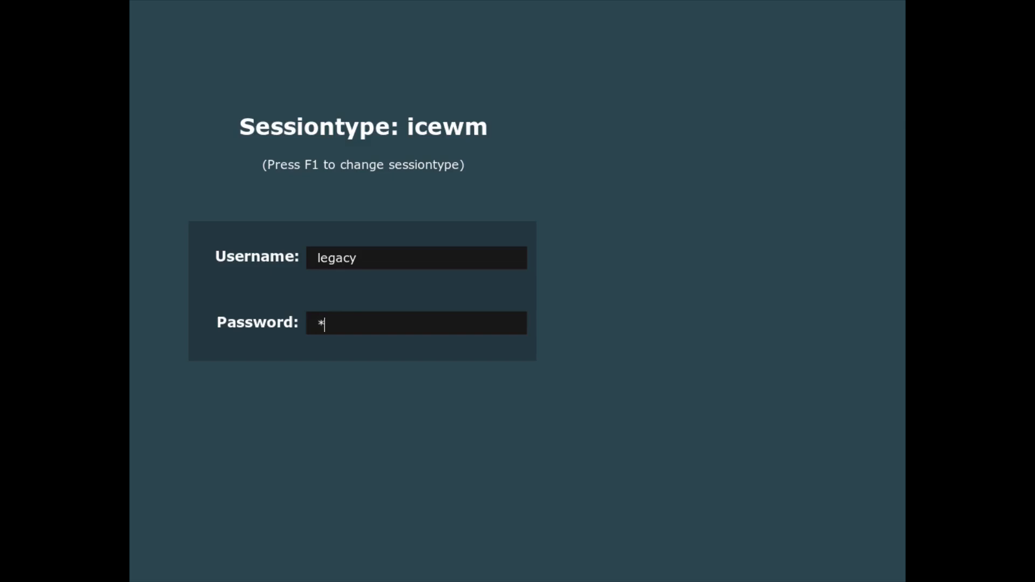
pyautogui.press('Return')
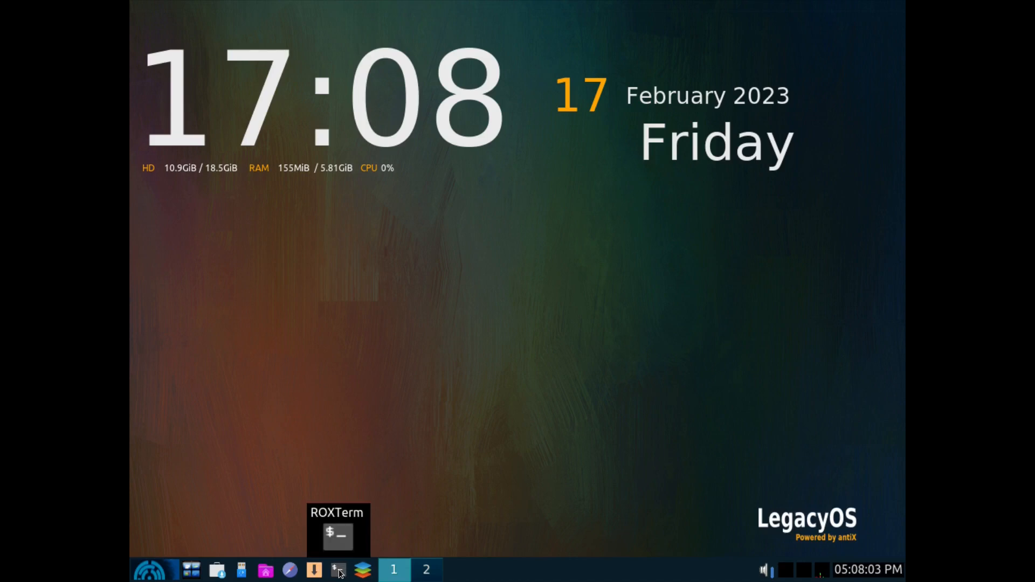
# In a ROXTerm terminal, run xrandr -s 1920x1080 to resize the guest display.
pyautogui.click(338, 570)
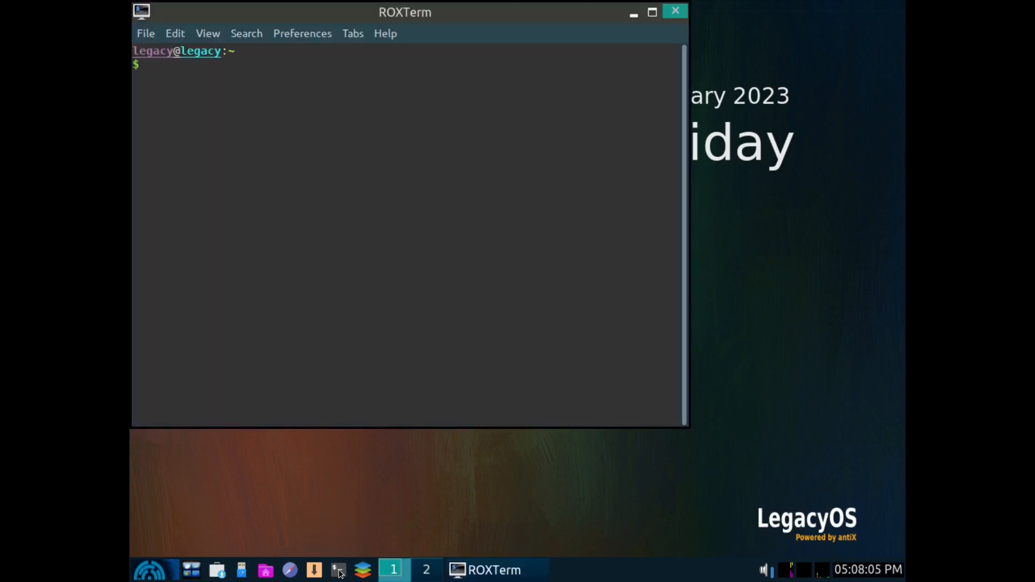
pyautogui.write('xr')
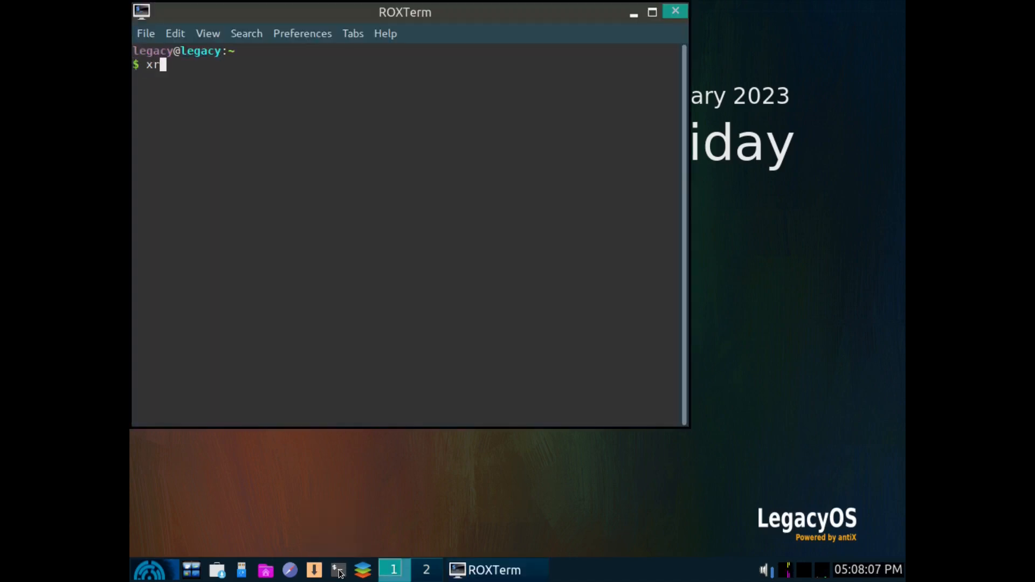
pyautogui.write('andr -s')
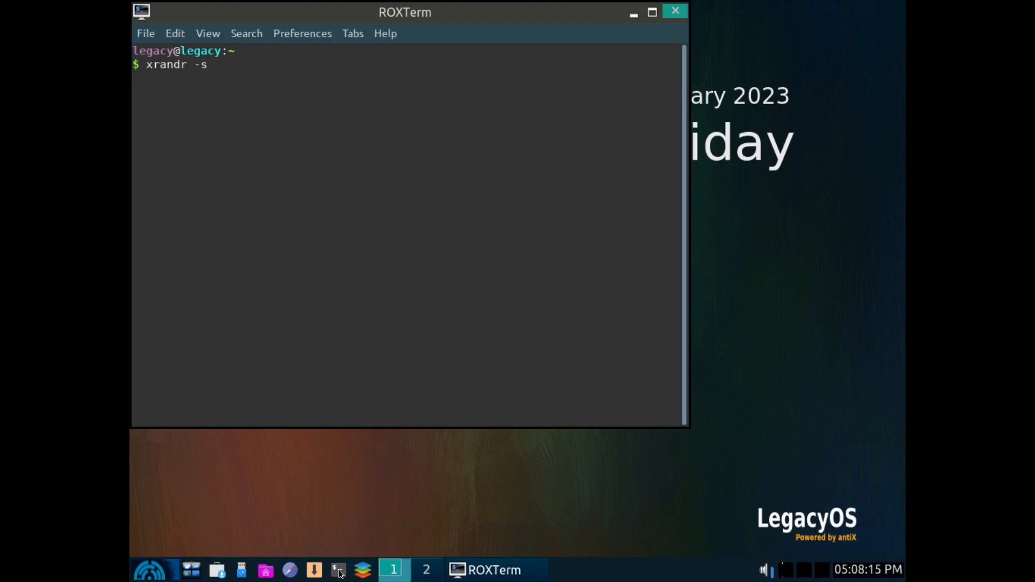
pyautogui.write('19')
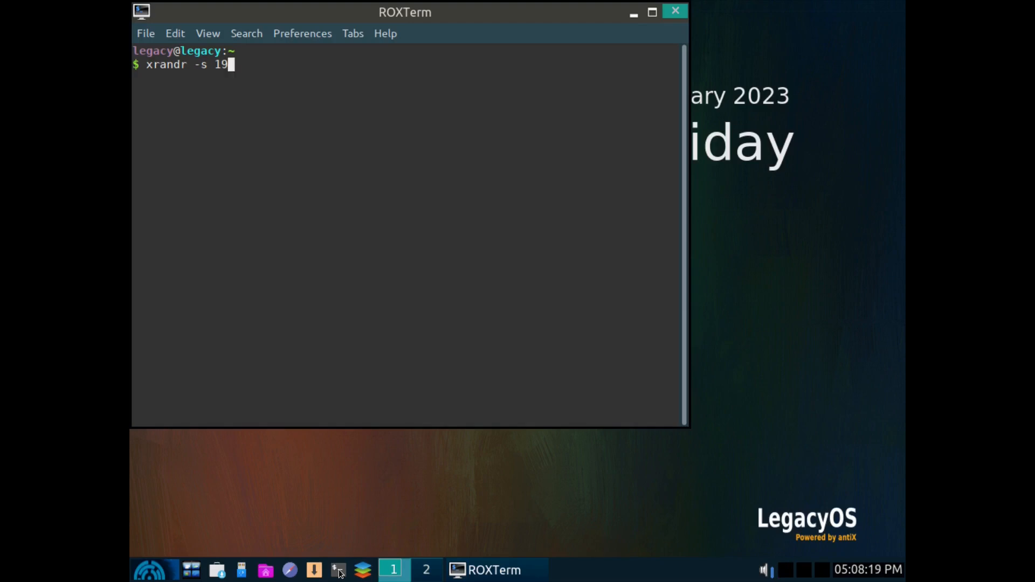
pyautogui.press('Down')
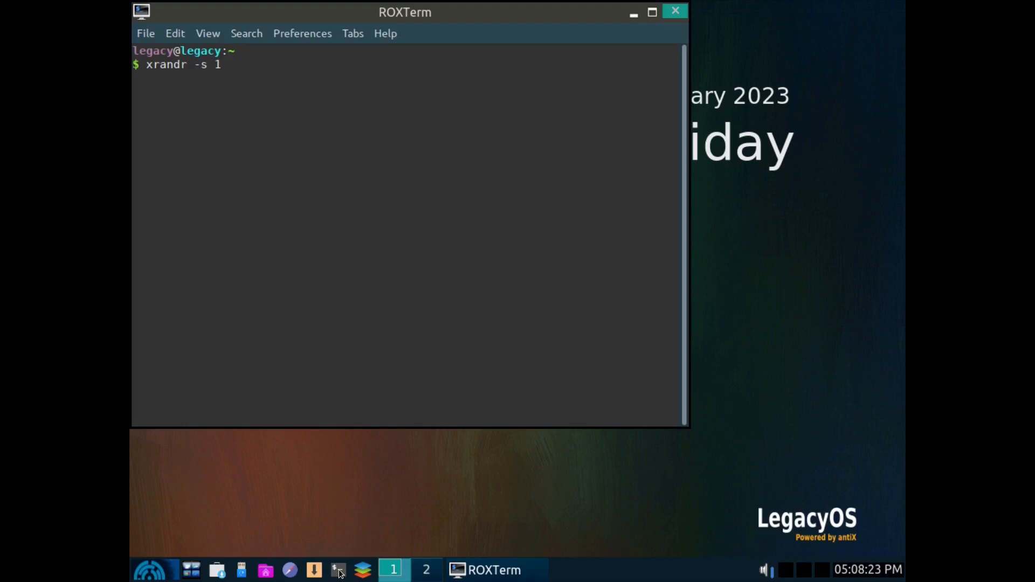
pyautogui.write('1920x')
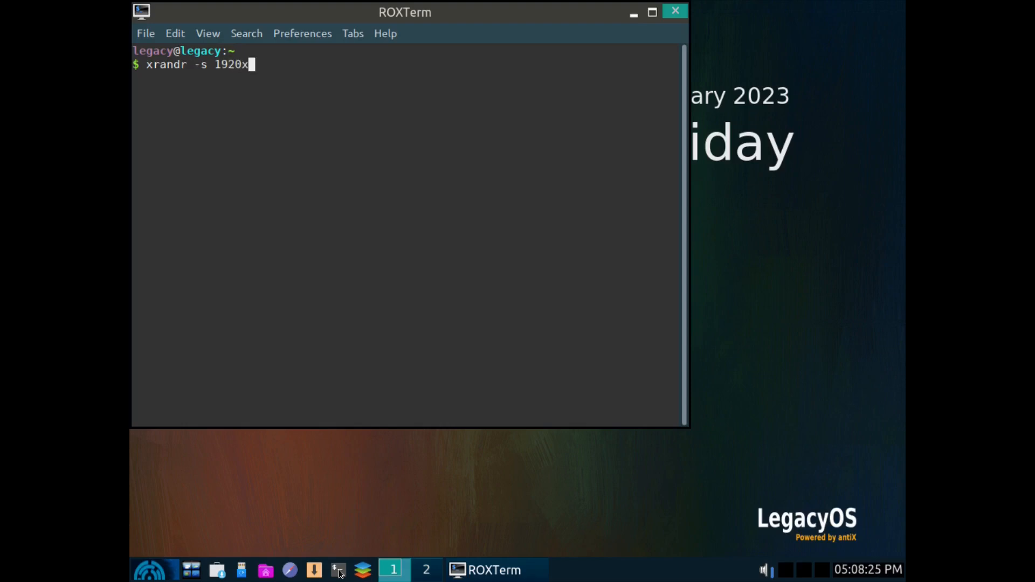
pyautogui.write('1')
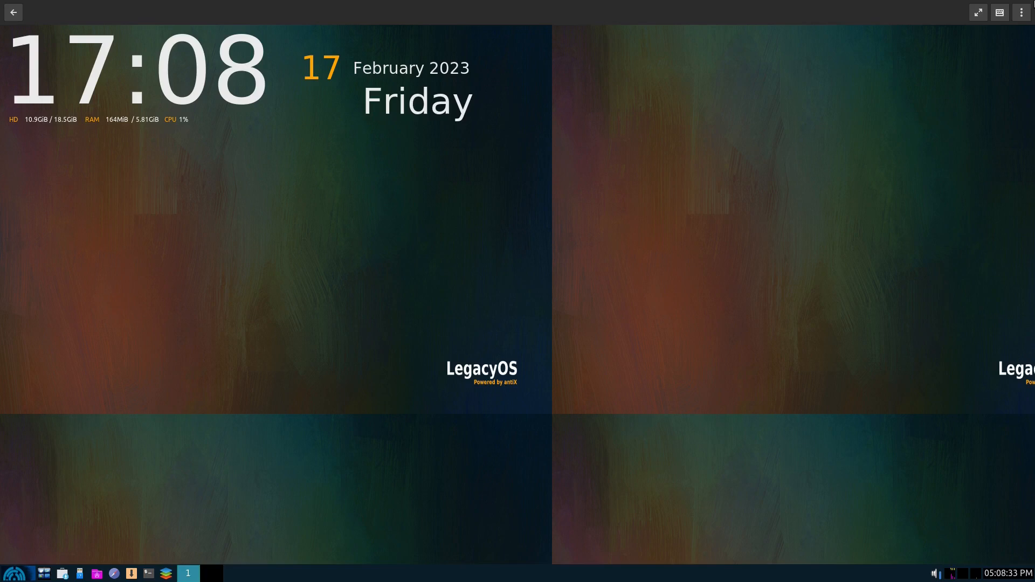
pyautogui.moveTo(673, 285)
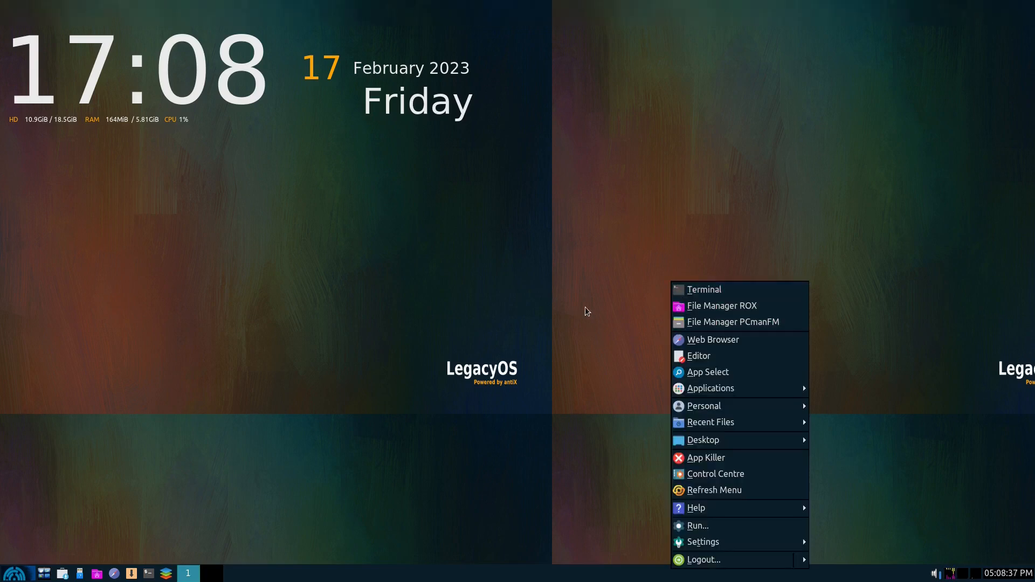
# Dismiss the old menu and bring up the IceWM root menu on the desktop.
pyautogui.click(672, 271)
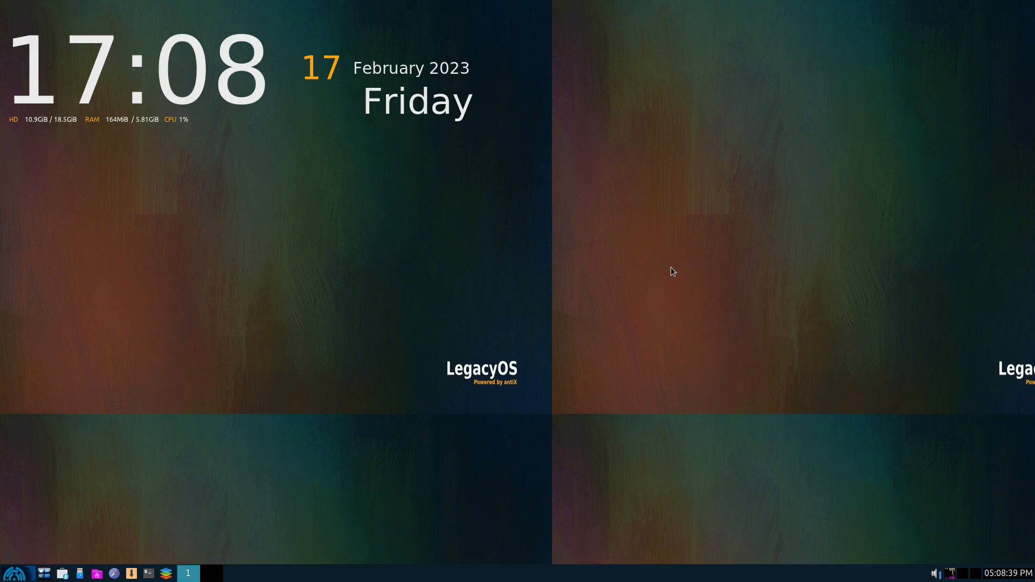
pyautogui.rightClick(673, 272)
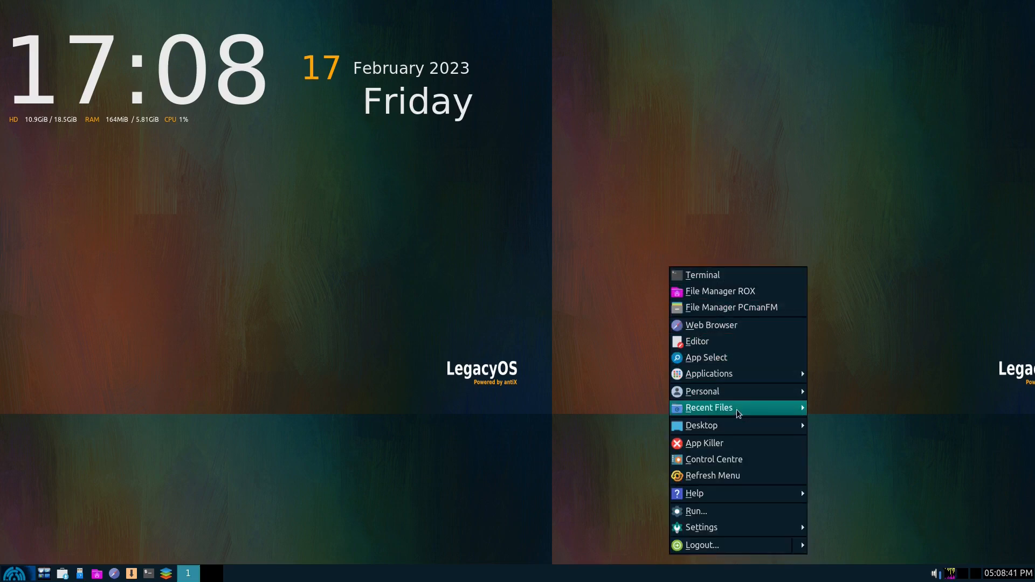
# From Control Centre, apply aurora.jpg as wallpaper and close the wallpaper chooser.
pyautogui.click(714, 459)
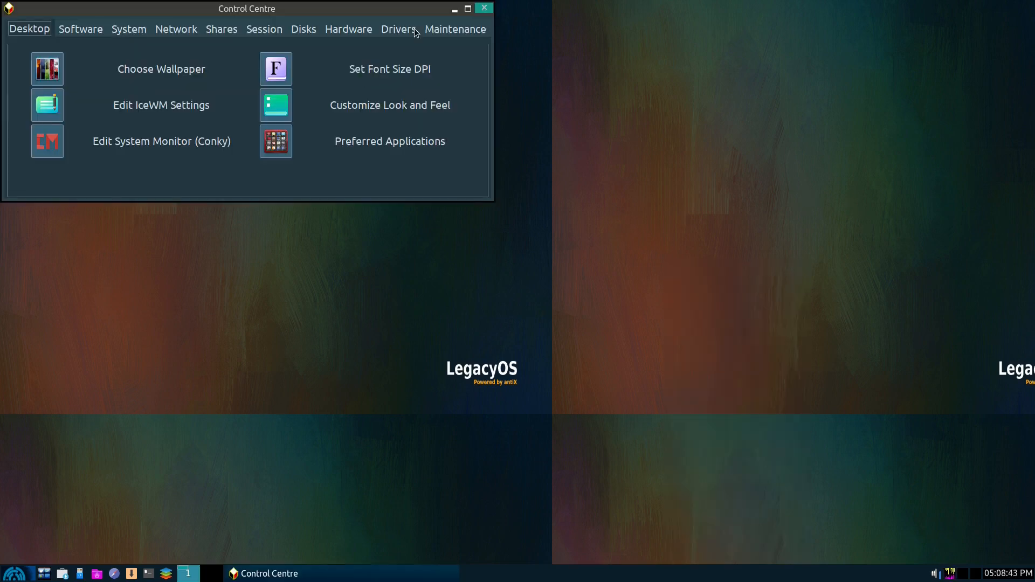
pyautogui.click(162, 69)
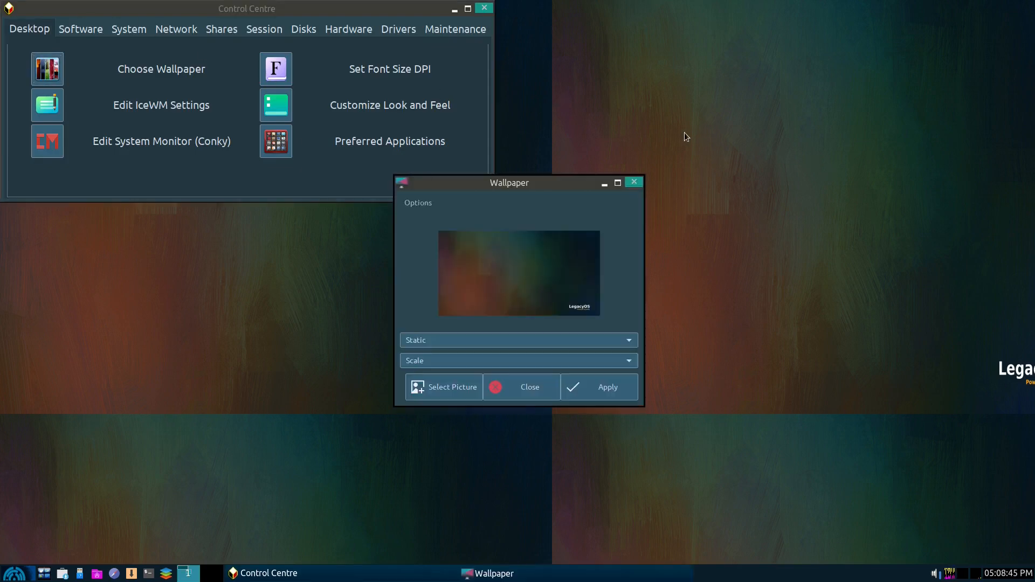
pyautogui.moveTo(535, 320)
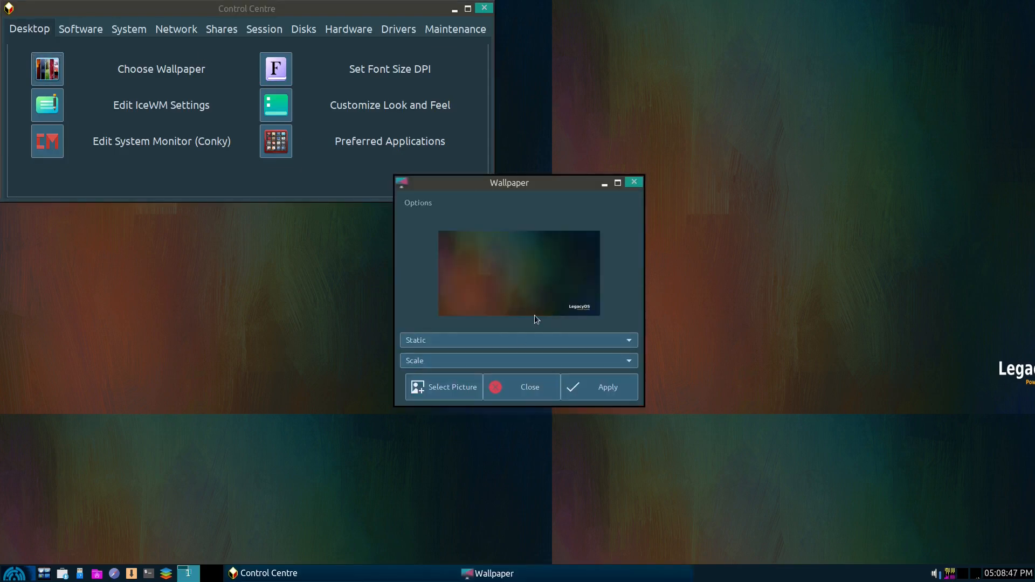
pyautogui.click(444, 387)
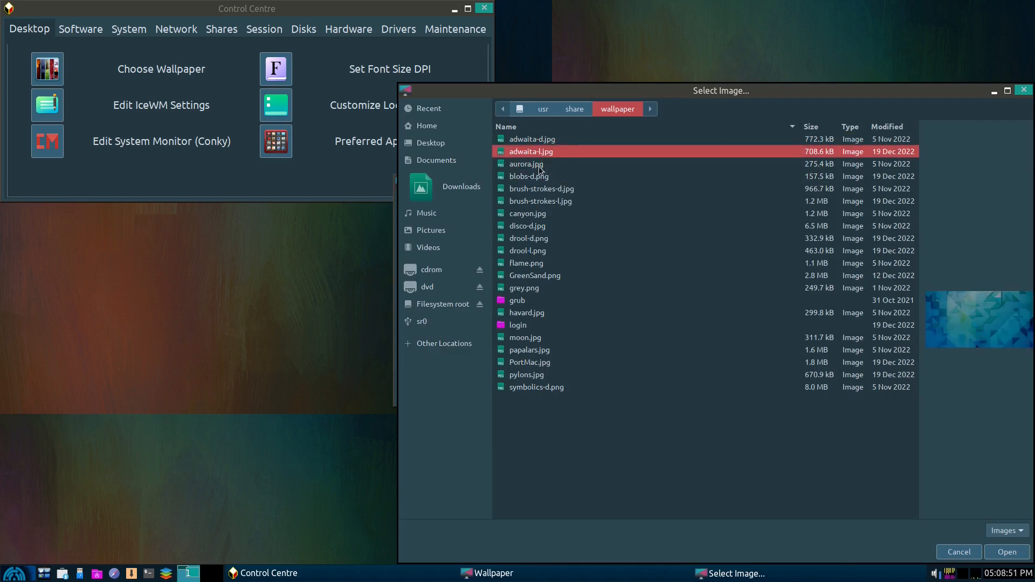
pyautogui.click(525, 164)
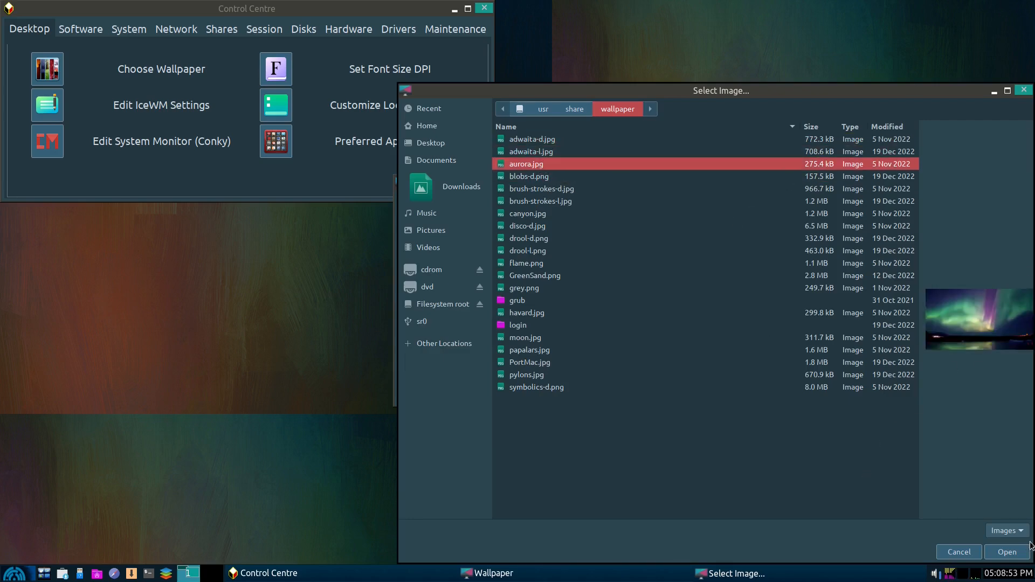
pyautogui.click(1006, 553)
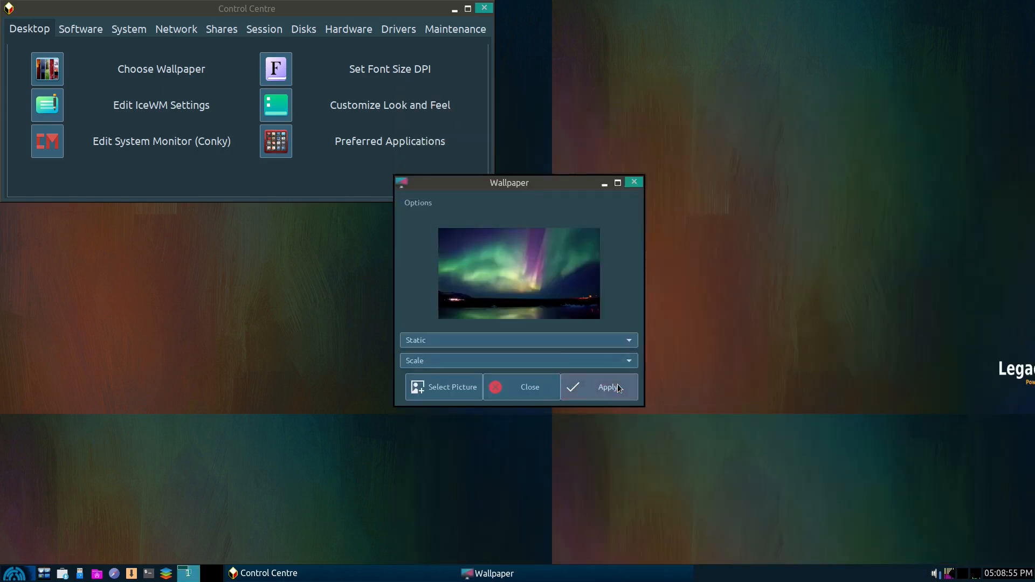
pyautogui.click(606, 387)
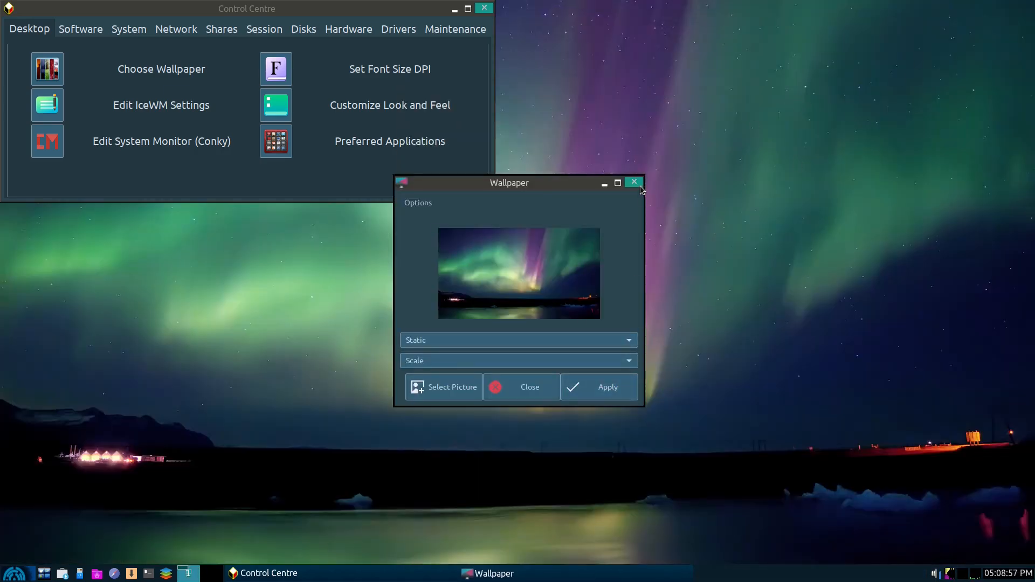
pyautogui.click(633, 182)
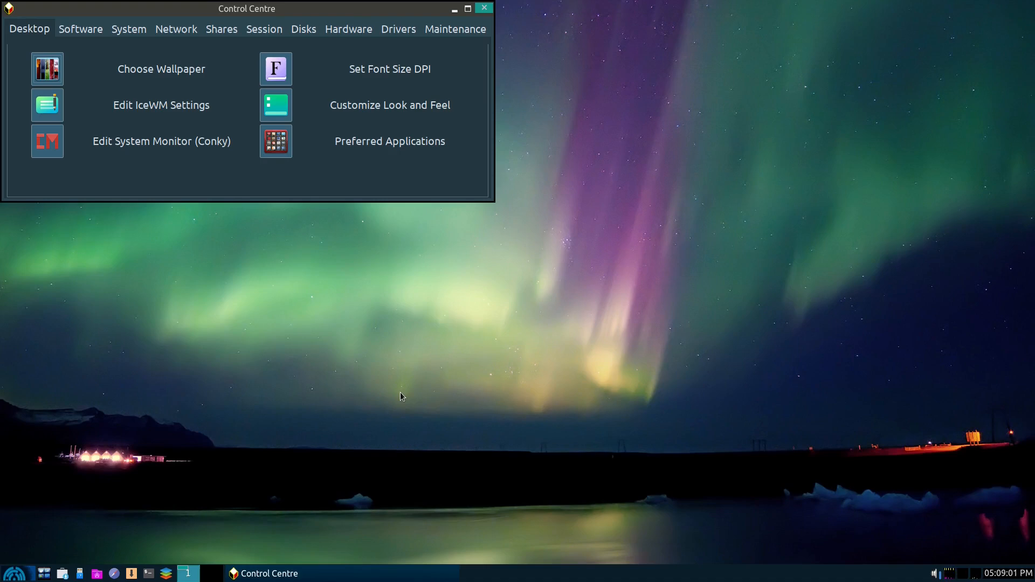
pyautogui.moveTo(56, 509)
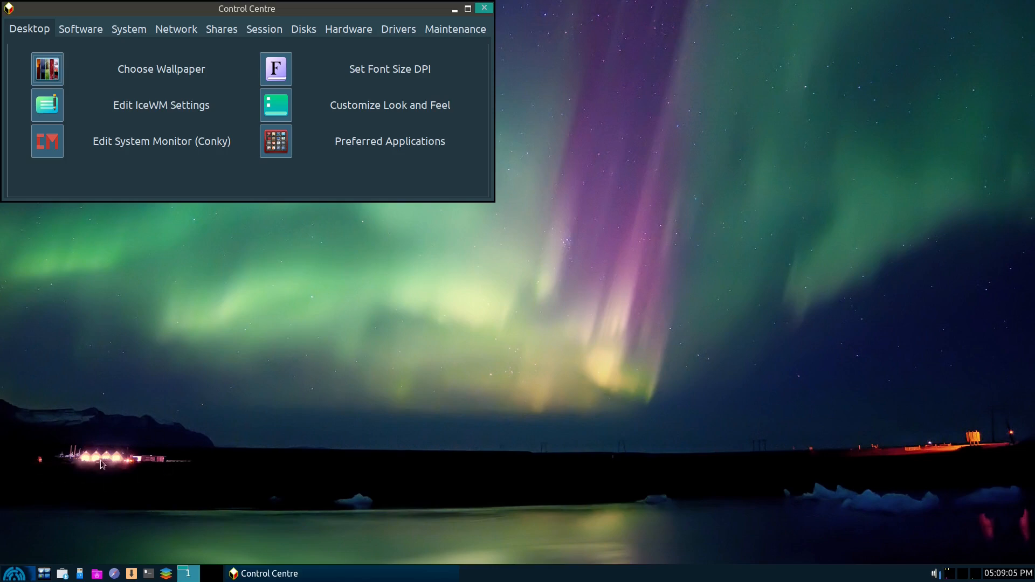
pyautogui.moveTo(991, 298)
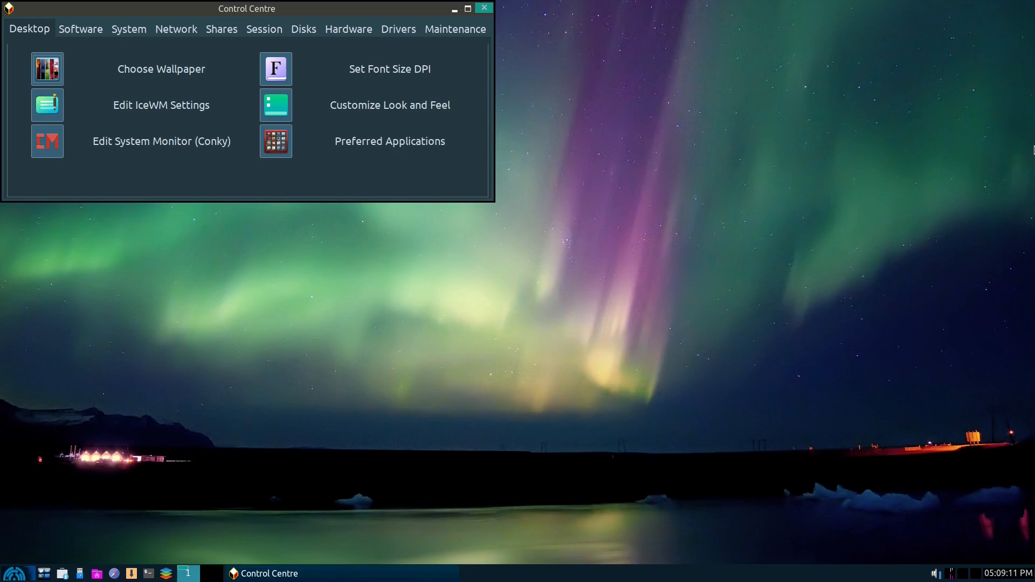
pyautogui.moveTo(379, 339)
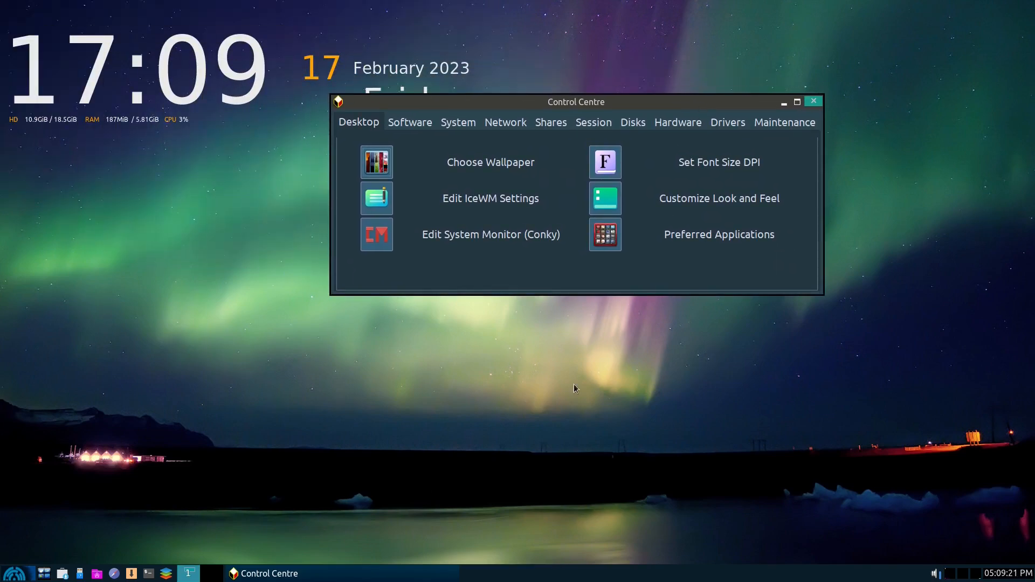
pyautogui.moveTo(418, 157)
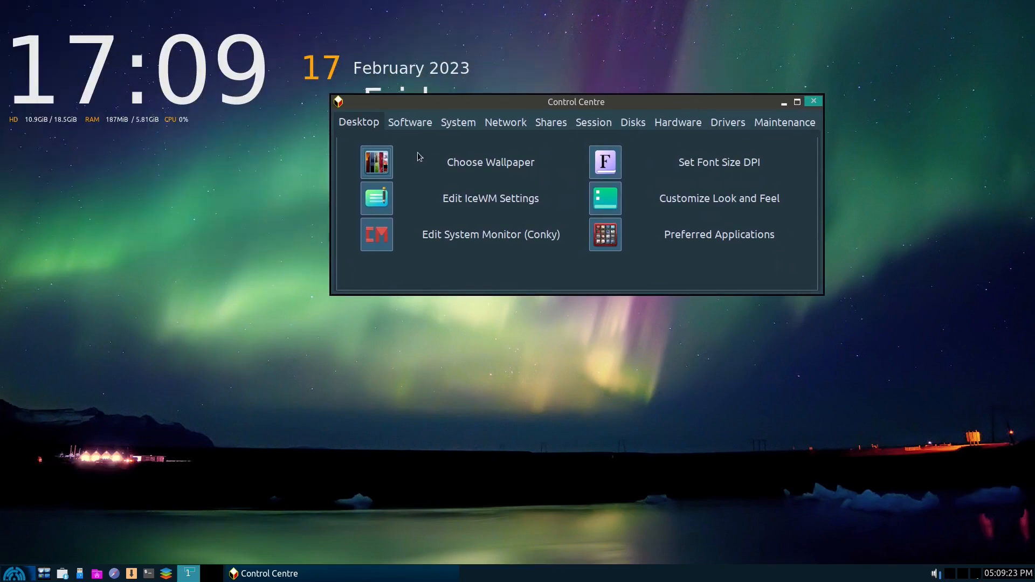
pyautogui.moveTo(778, 209)
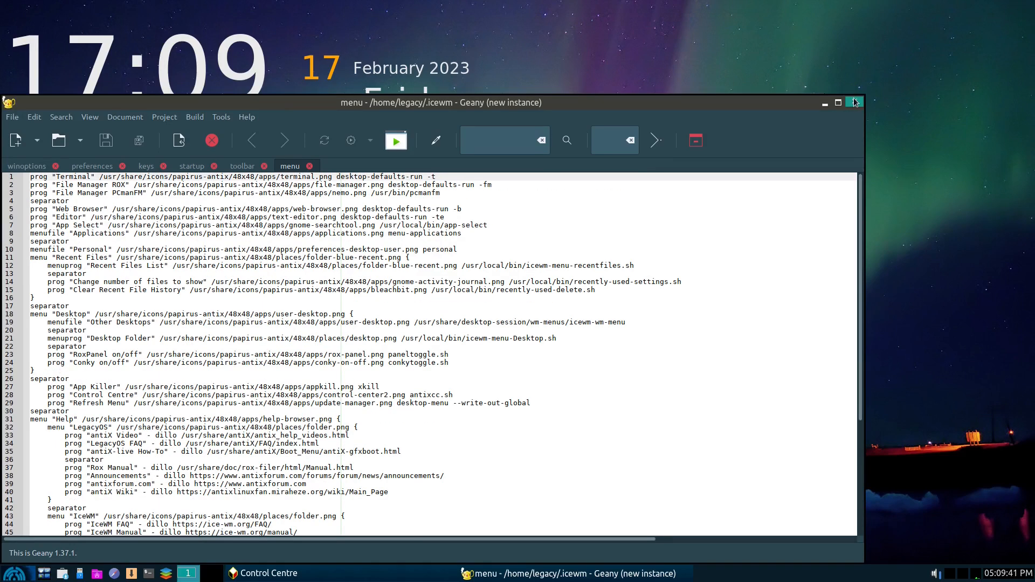
pyautogui.click(855, 103)
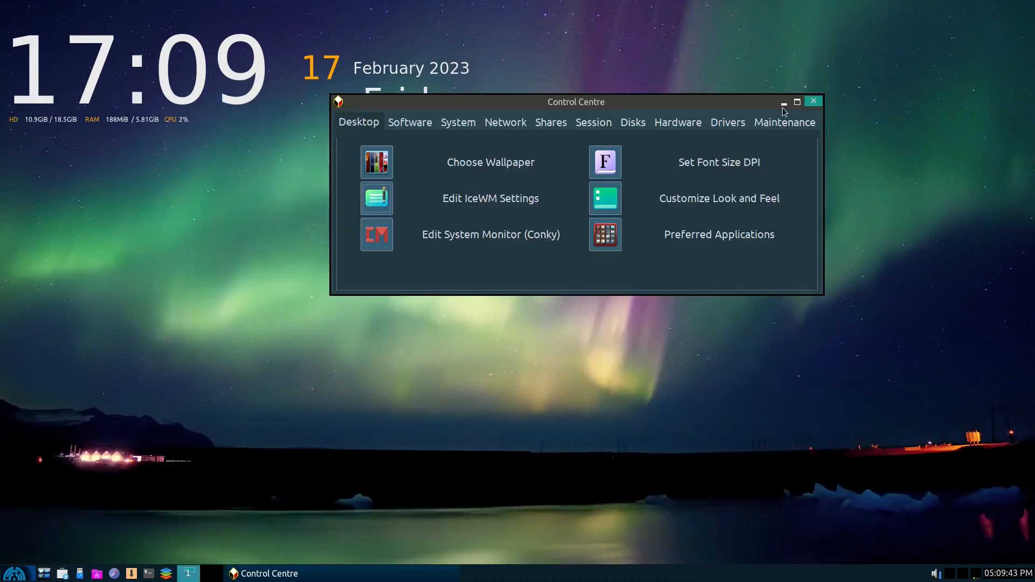
pyautogui.moveTo(720, 73)
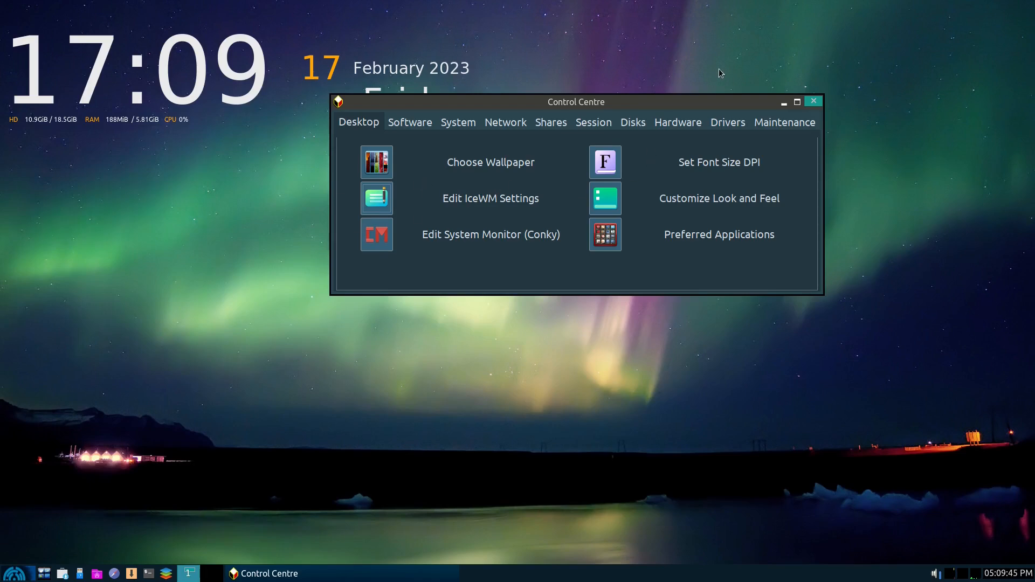
pyautogui.moveTo(589, 230)
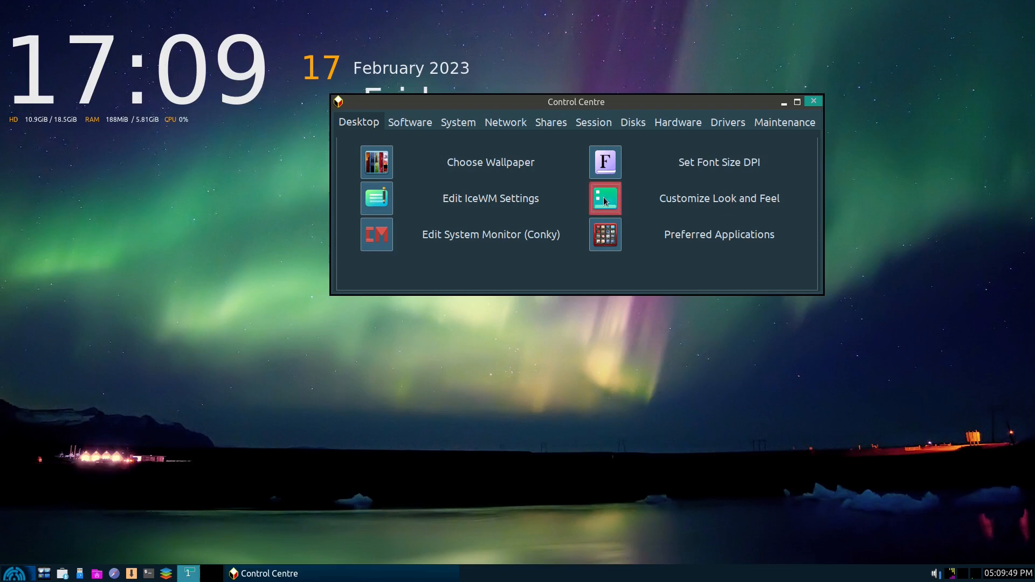
# Preview widget styles like Clearlooks and FF-Mogno, then apply Arc-Darkest-3.38.
pyautogui.click(604, 198)
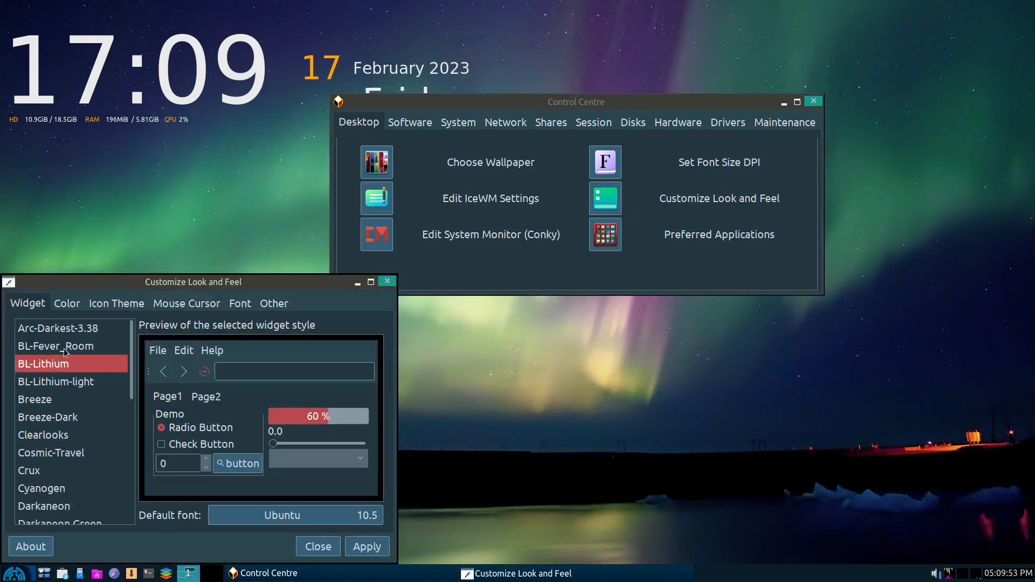
pyautogui.click(59, 328)
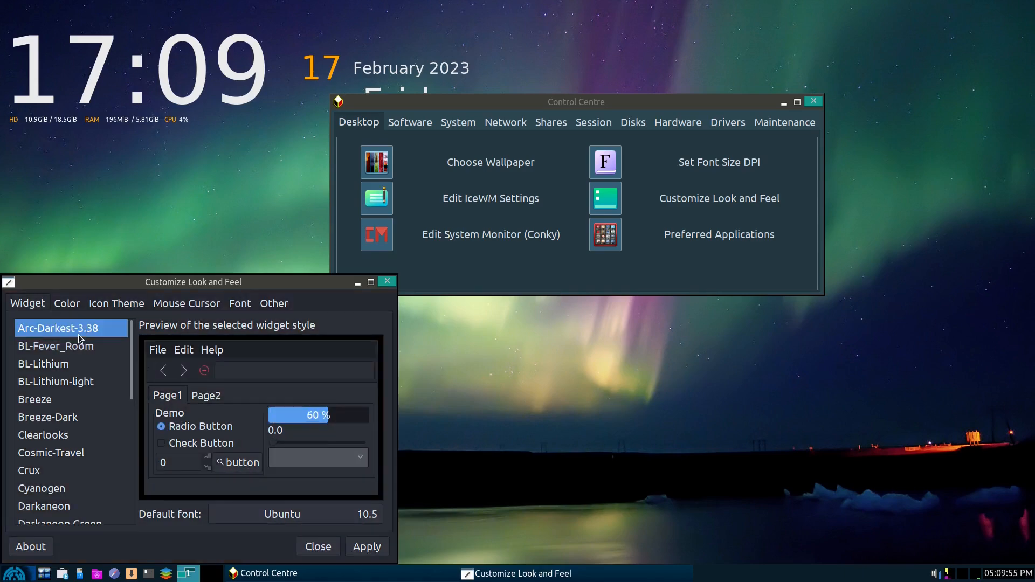
pyautogui.click(44, 364)
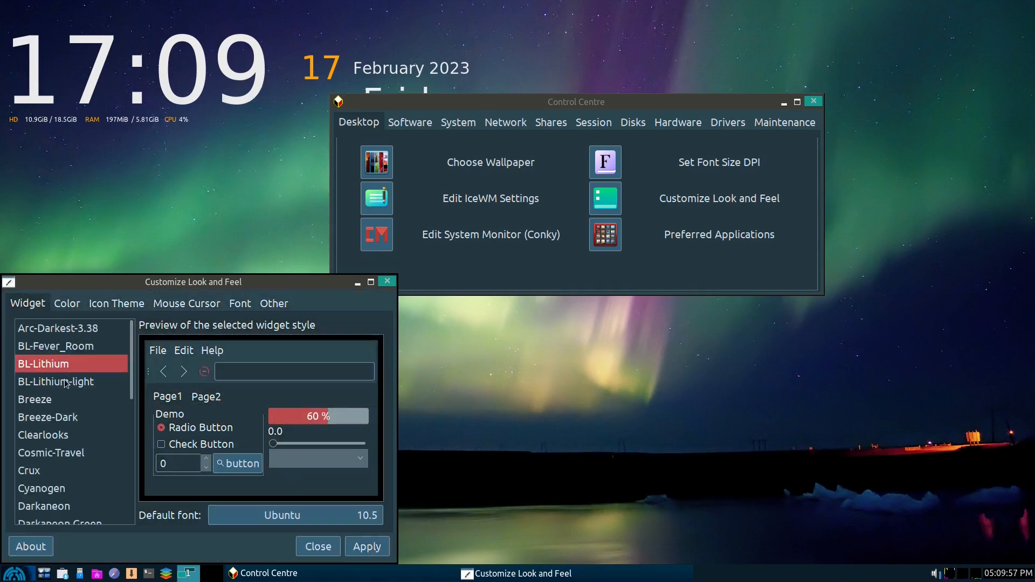
pyautogui.click(43, 423)
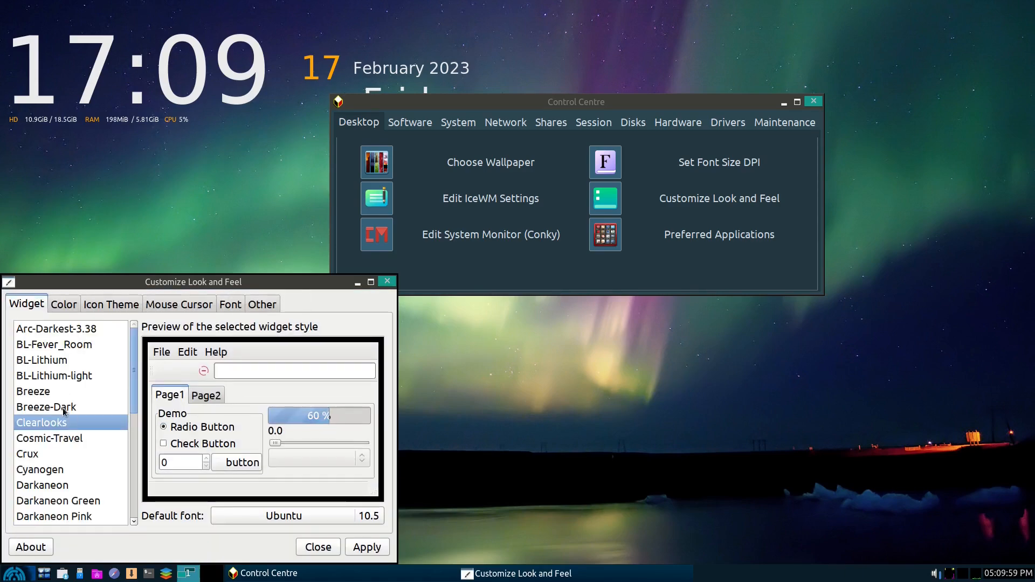
pyautogui.click(27, 462)
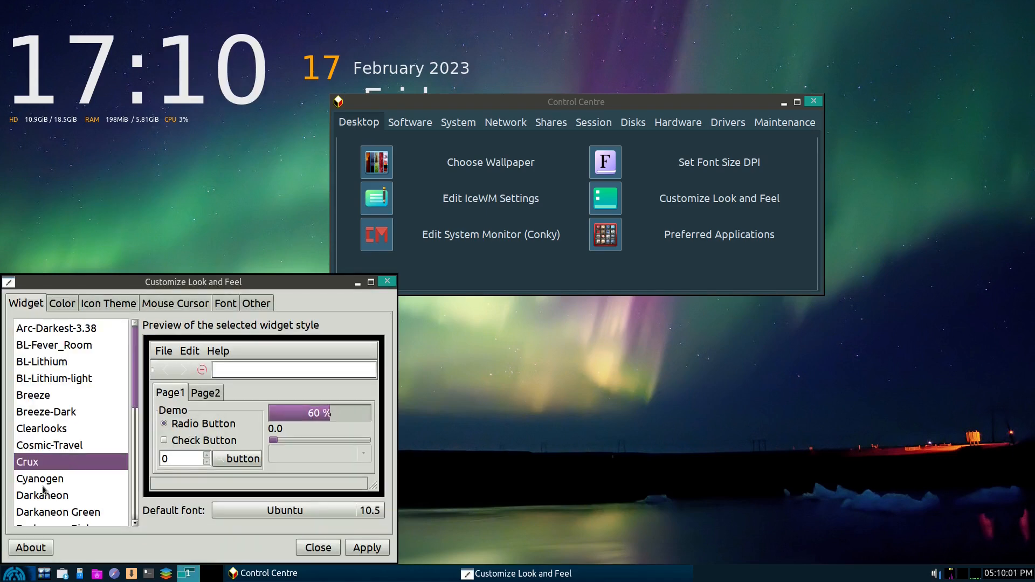
pyautogui.click(59, 498)
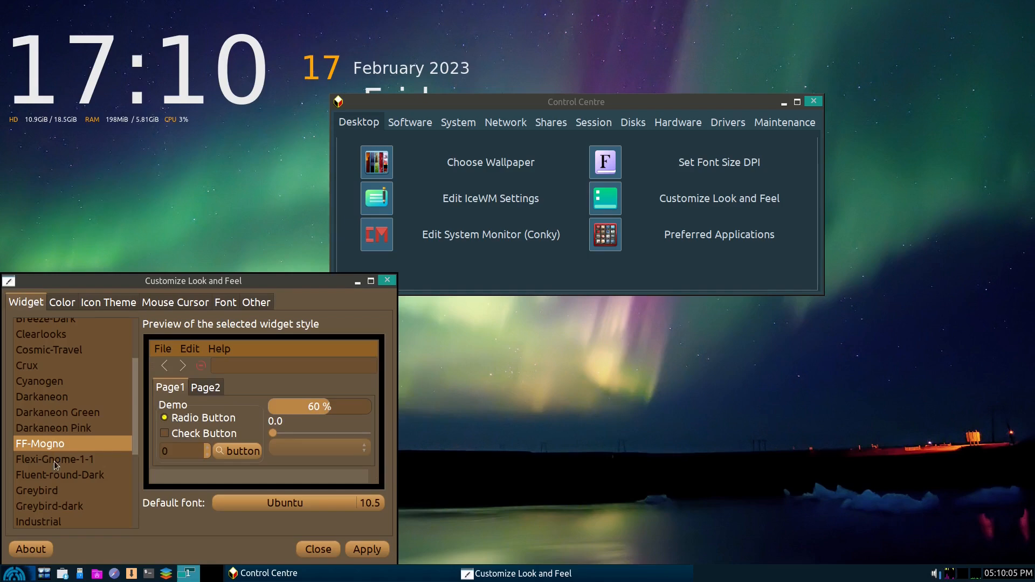
pyautogui.click(60, 489)
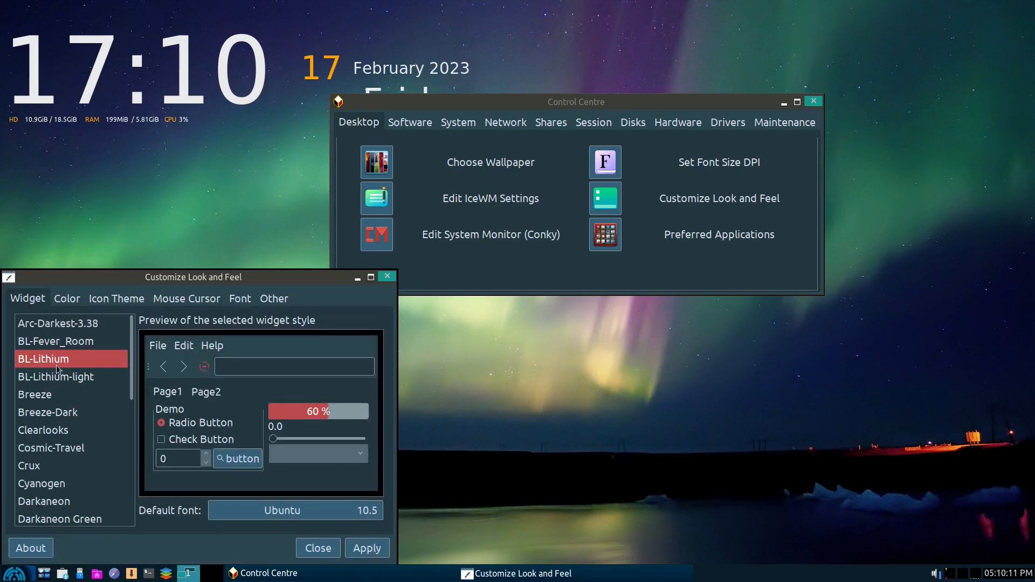
pyautogui.click(55, 341)
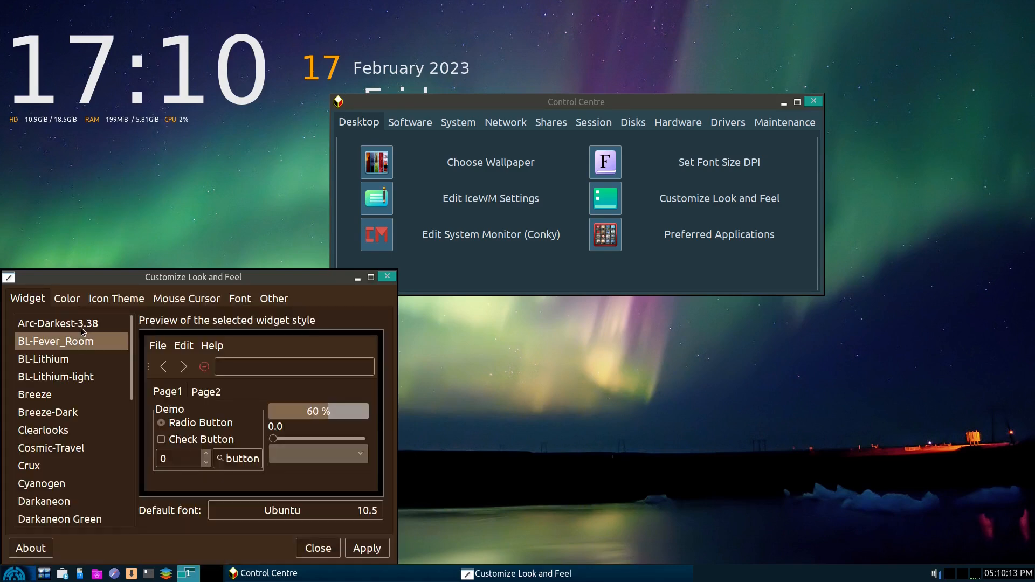
pyautogui.click(58, 324)
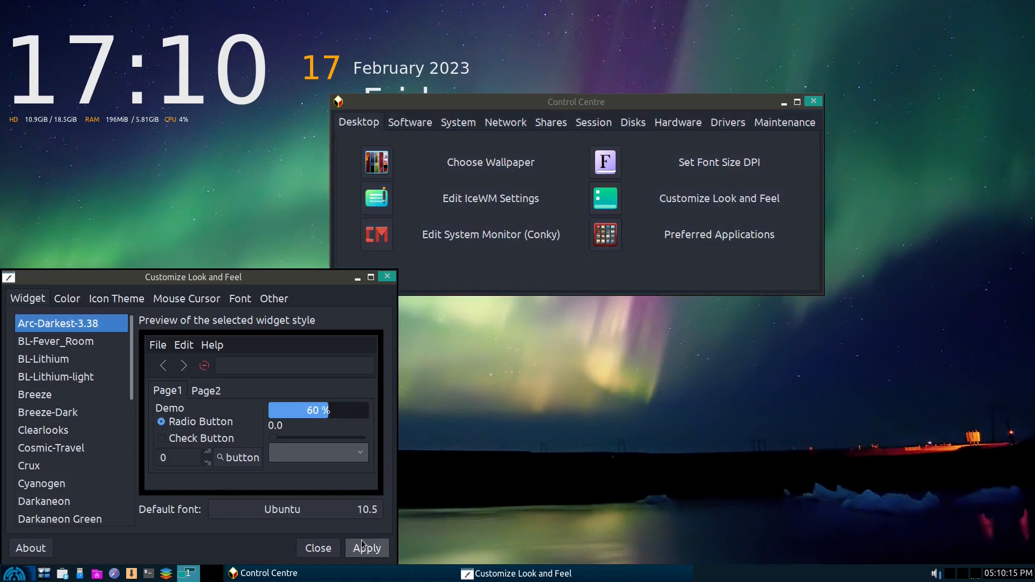
pyautogui.click(317, 548)
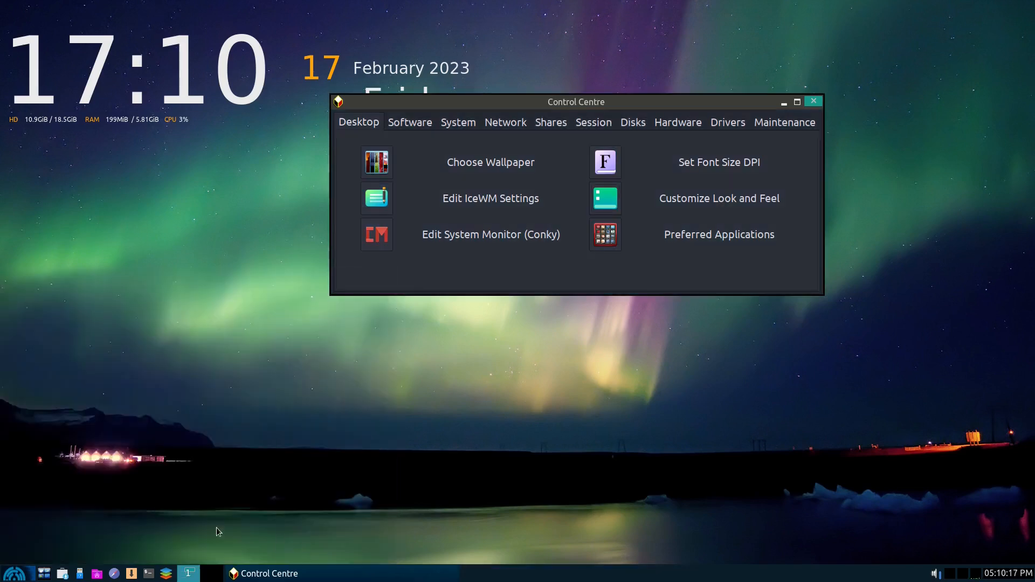
pyautogui.moveTo(415, 130)
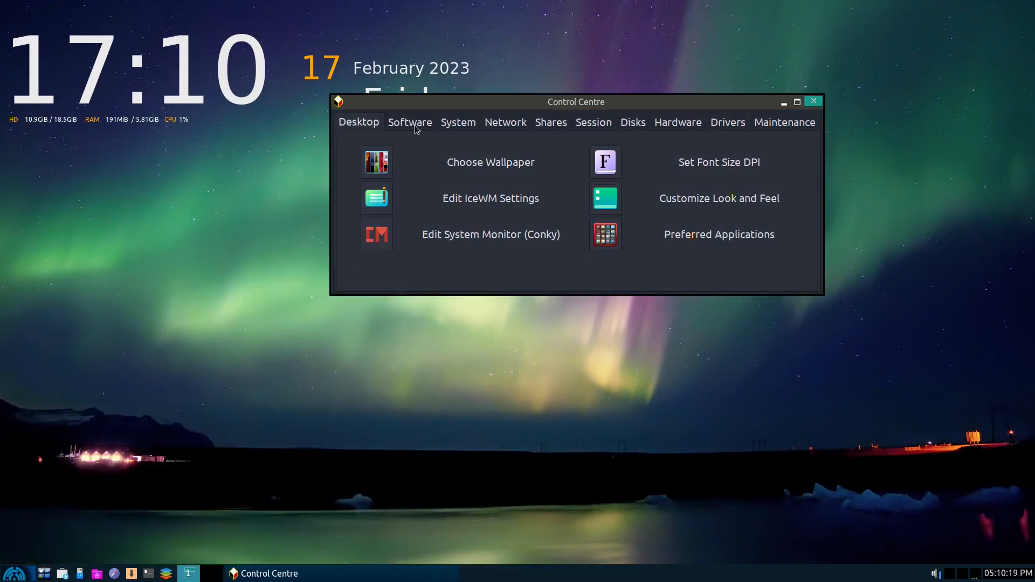
# Launch Repo Manager as administrator, pick the United States, Lenexa KA mirror, then view Debian repos.
pyautogui.click(410, 122)
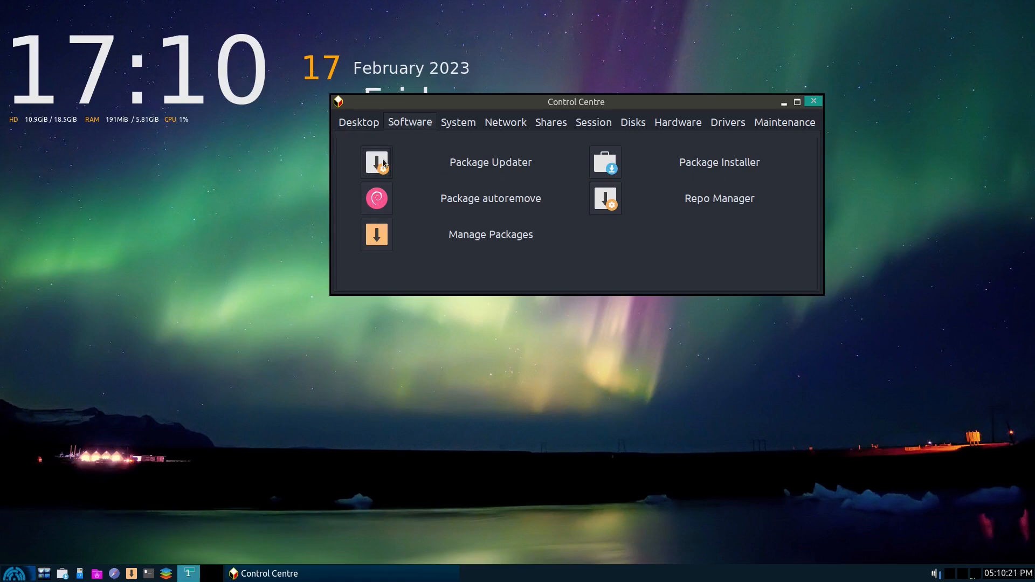
pyautogui.moveTo(446, 173)
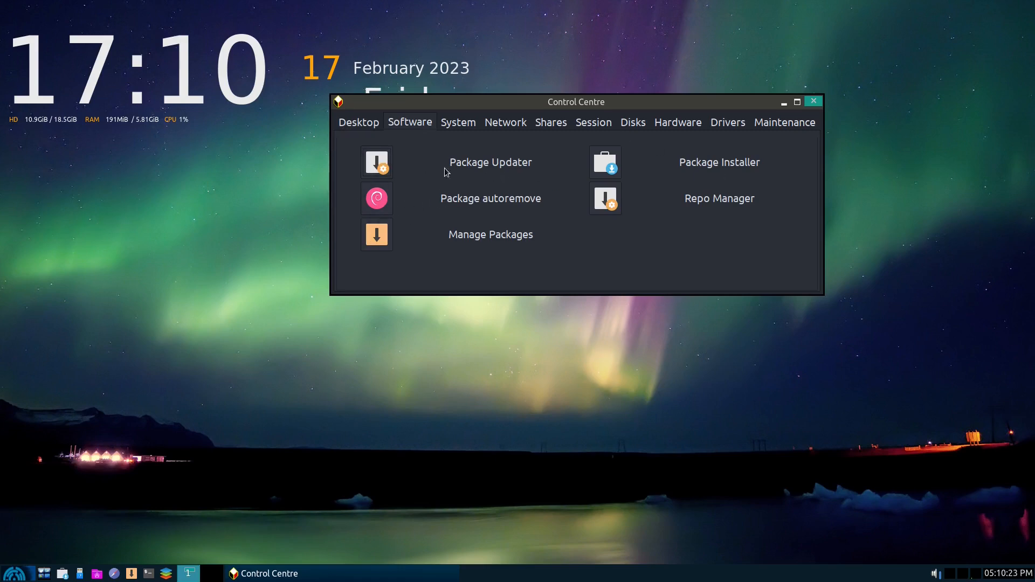
pyautogui.moveTo(356, 257)
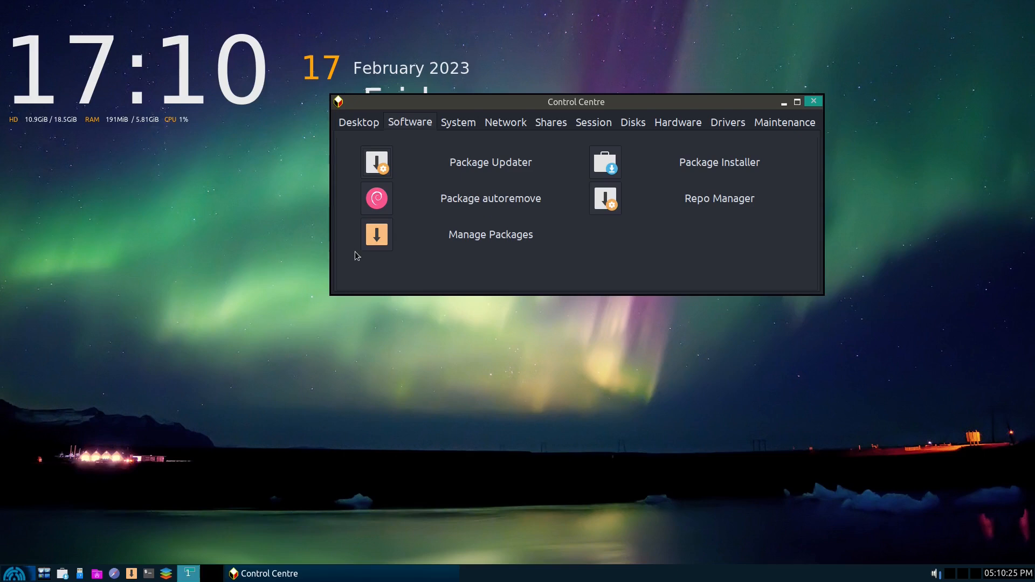
pyautogui.moveTo(631, 169)
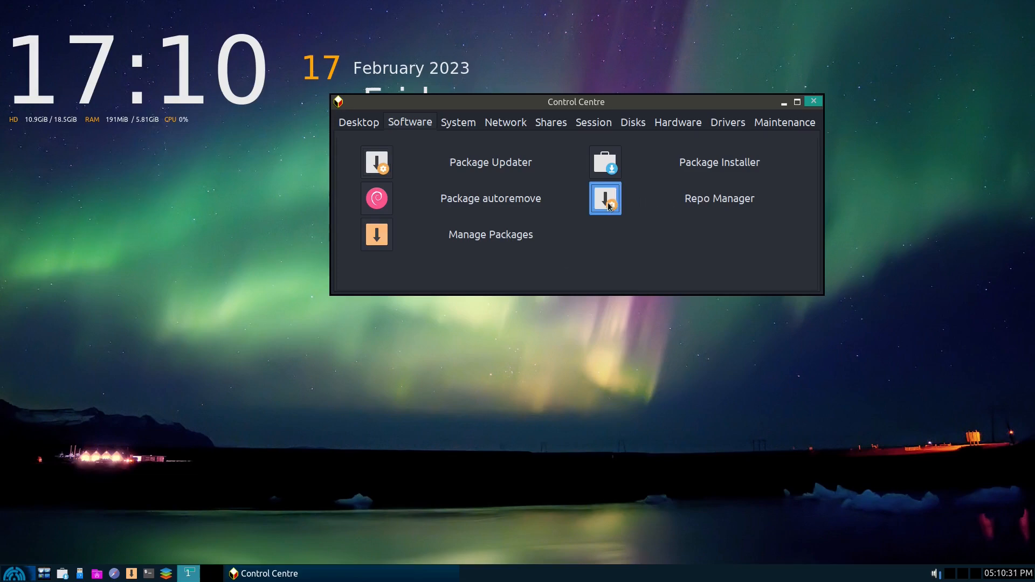
pyautogui.click(604, 198)
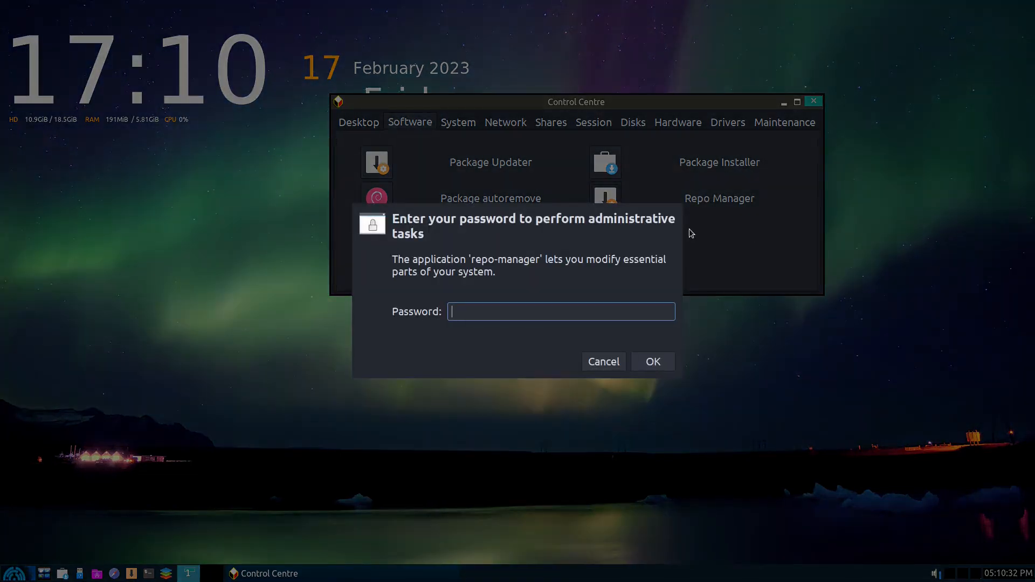
pyautogui.click(602, 361)
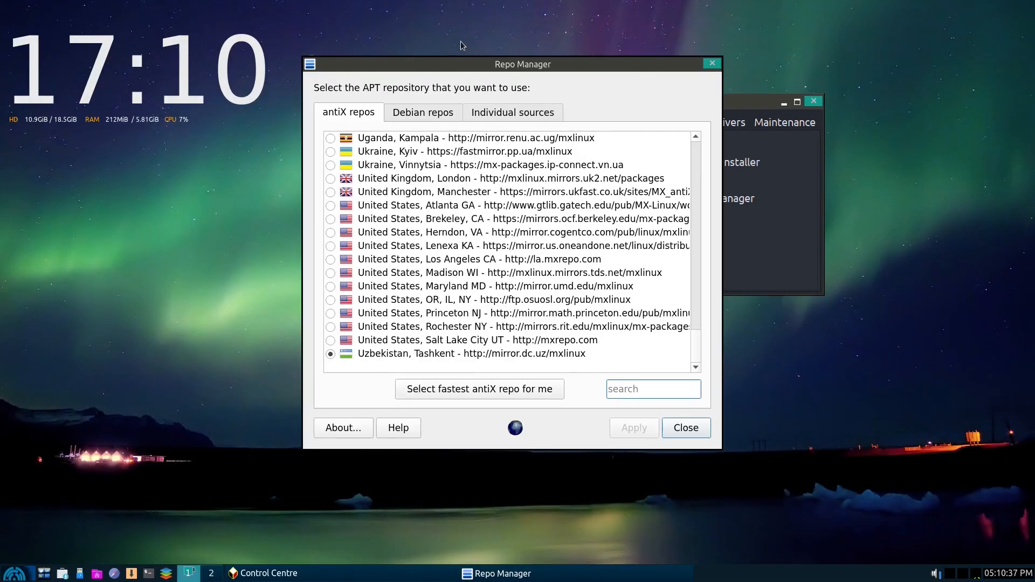
pyautogui.moveTo(405, 365)
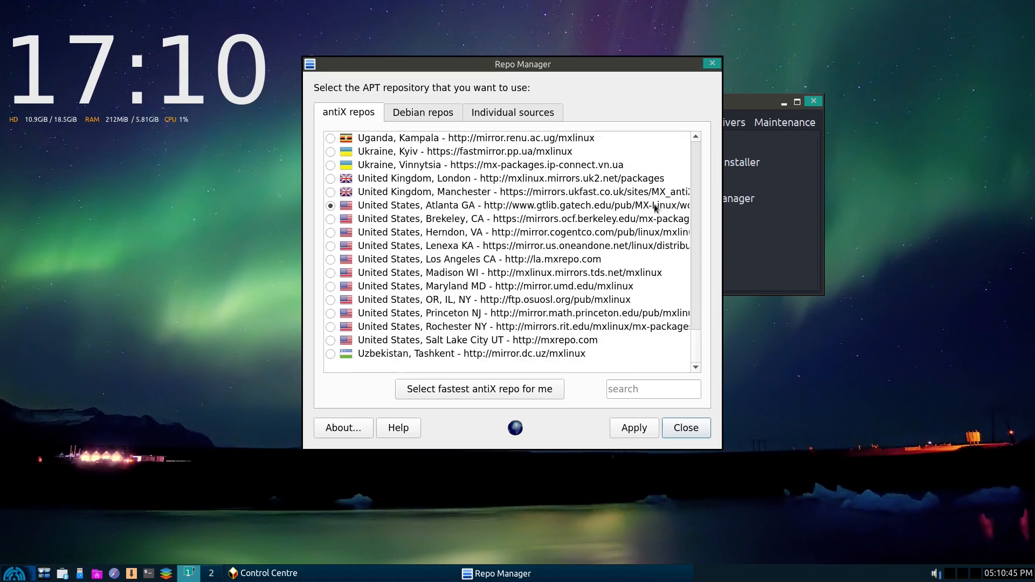
pyautogui.moveTo(332, 256)
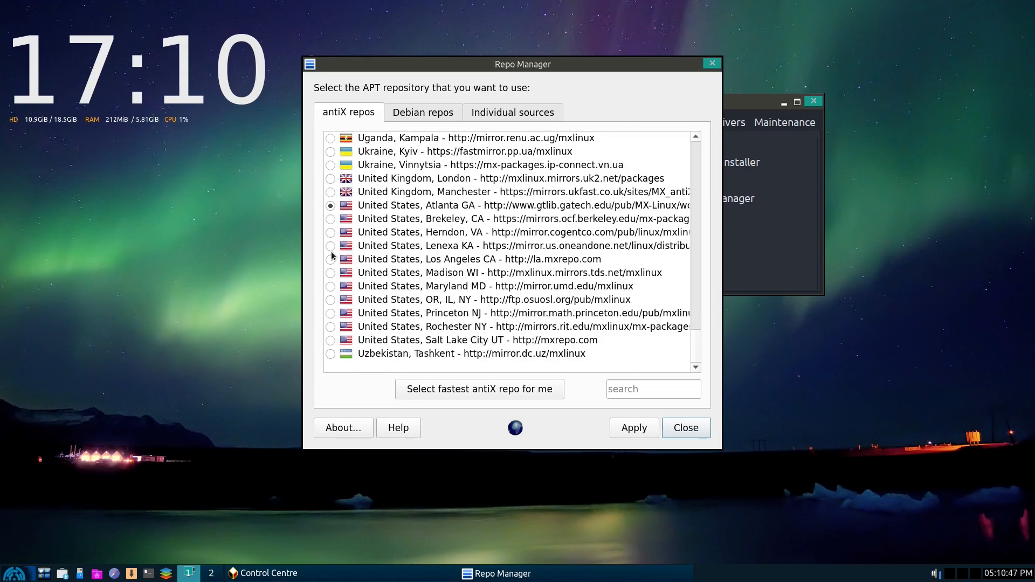
pyautogui.moveTo(322, 312)
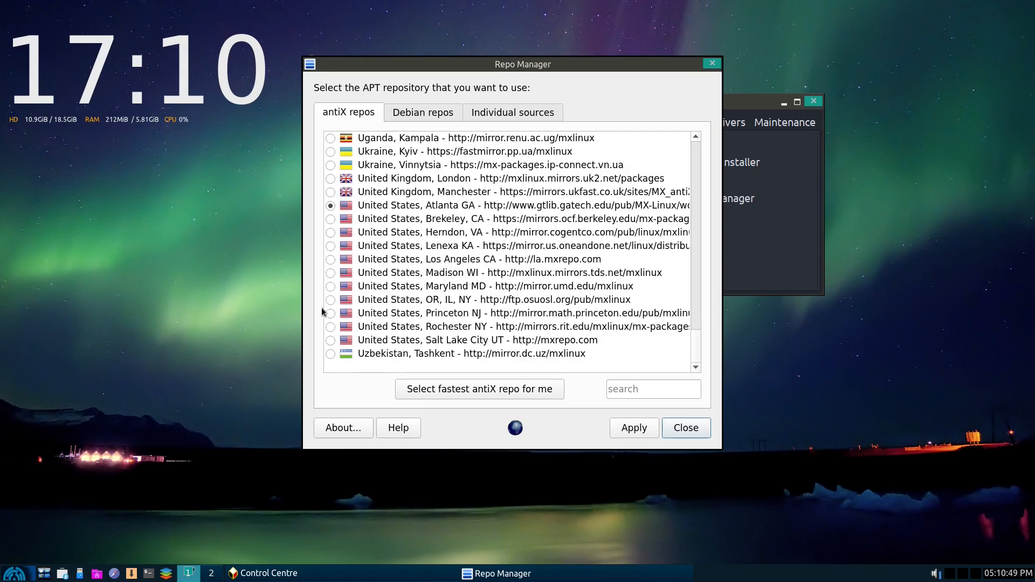
pyautogui.click(330, 246)
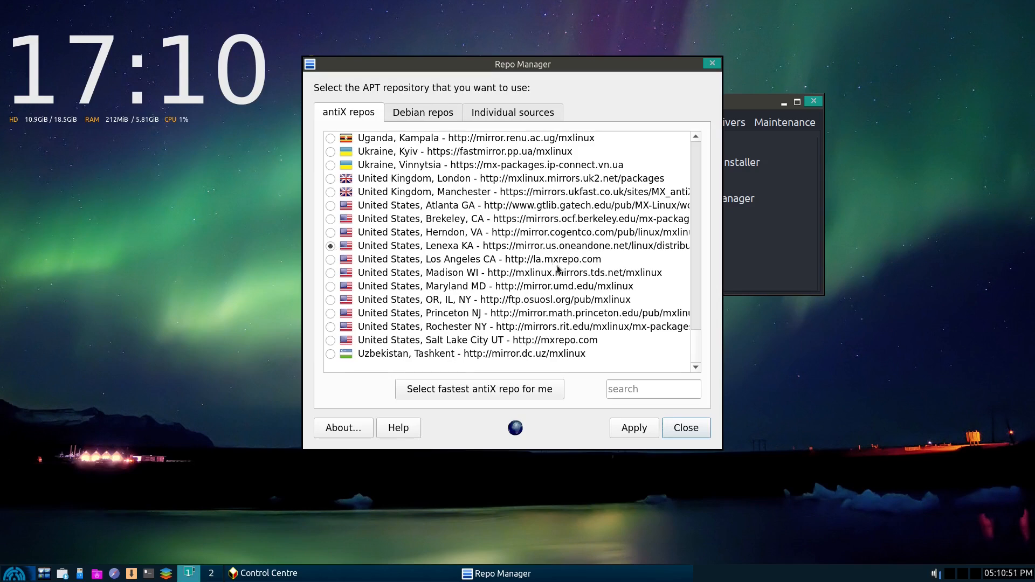
pyautogui.click(423, 112)
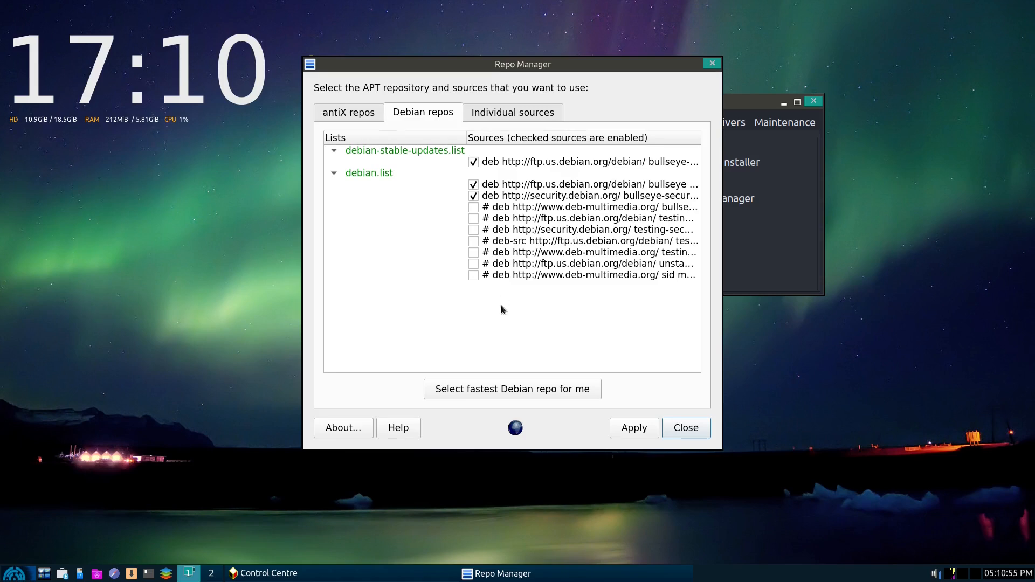
pyautogui.moveTo(743, 226)
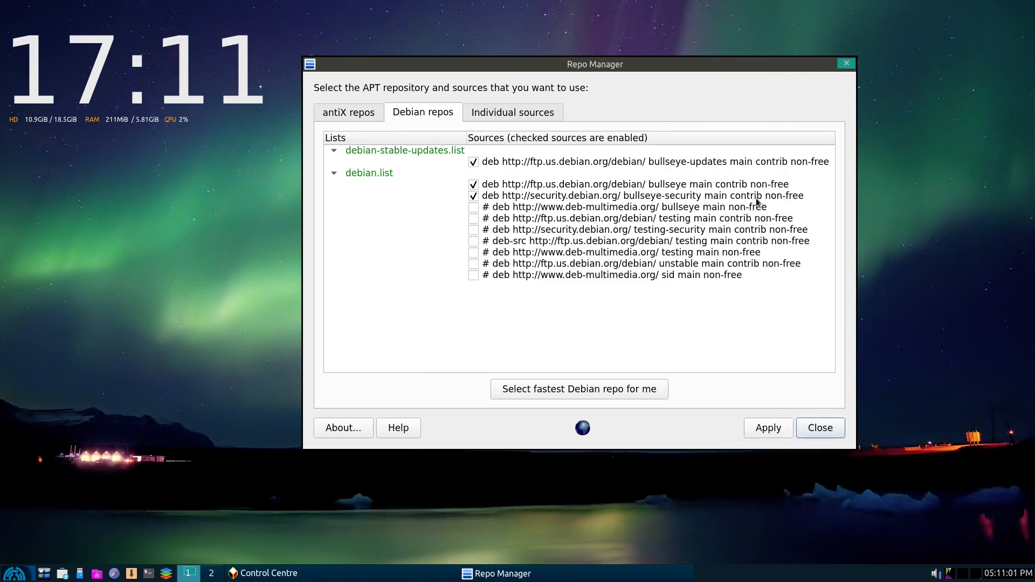
pyautogui.moveTo(779, 181)
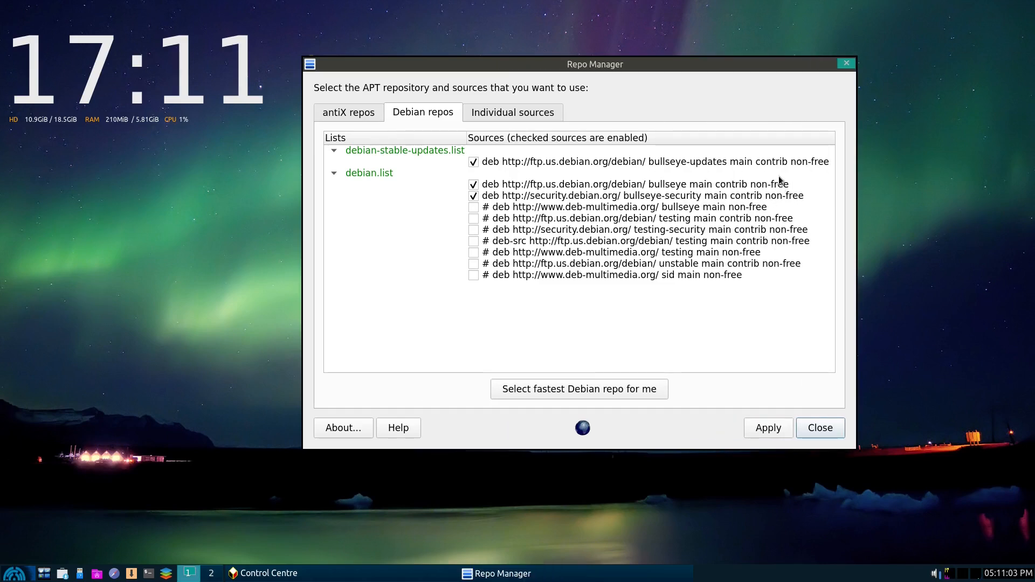
pyautogui.moveTo(636, 215)
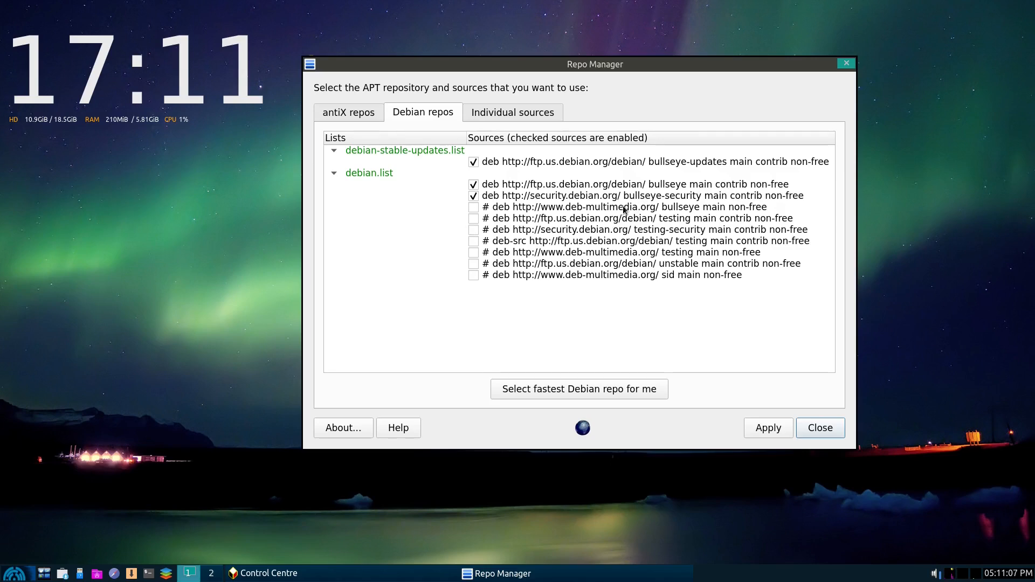
pyautogui.moveTo(667, 256)
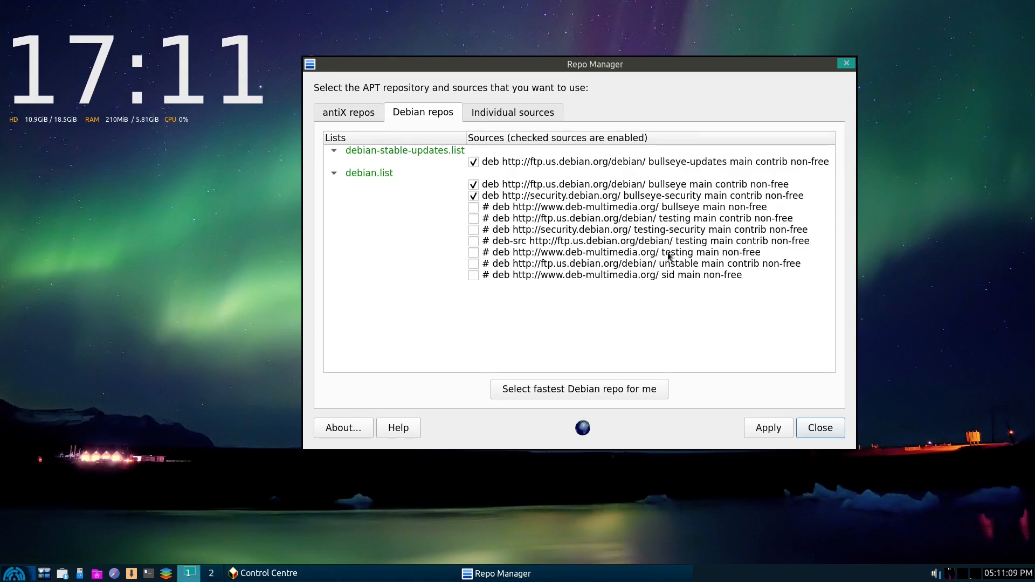
pyautogui.moveTo(636, 102)
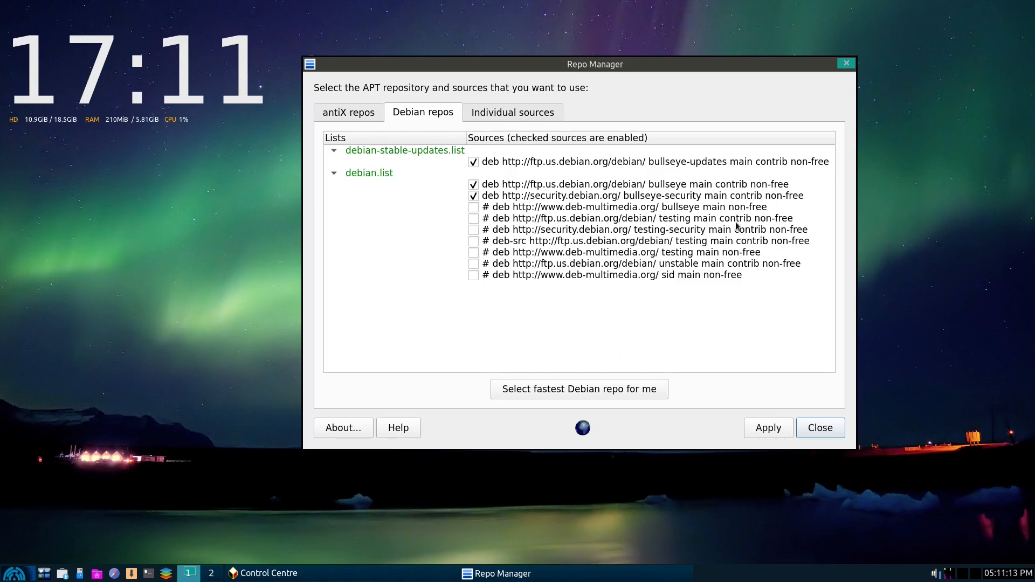
pyautogui.moveTo(521, 103)
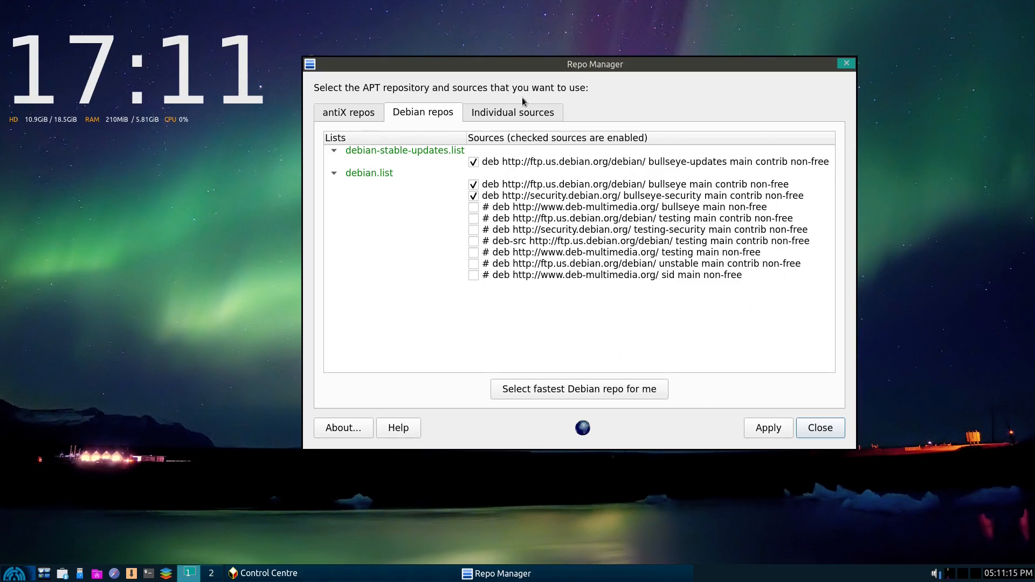
# Tick google-chrome and microsoft-edge under Individual sources, apply, and acknowledge the Success dialog.
pyautogui.click(512, 112)
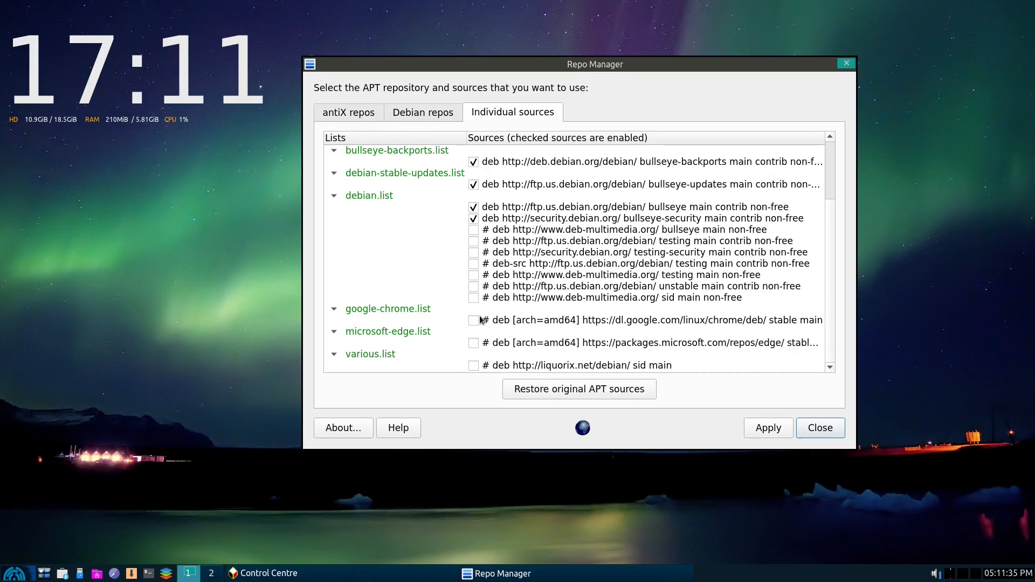
pyautogui.click(473, 320)
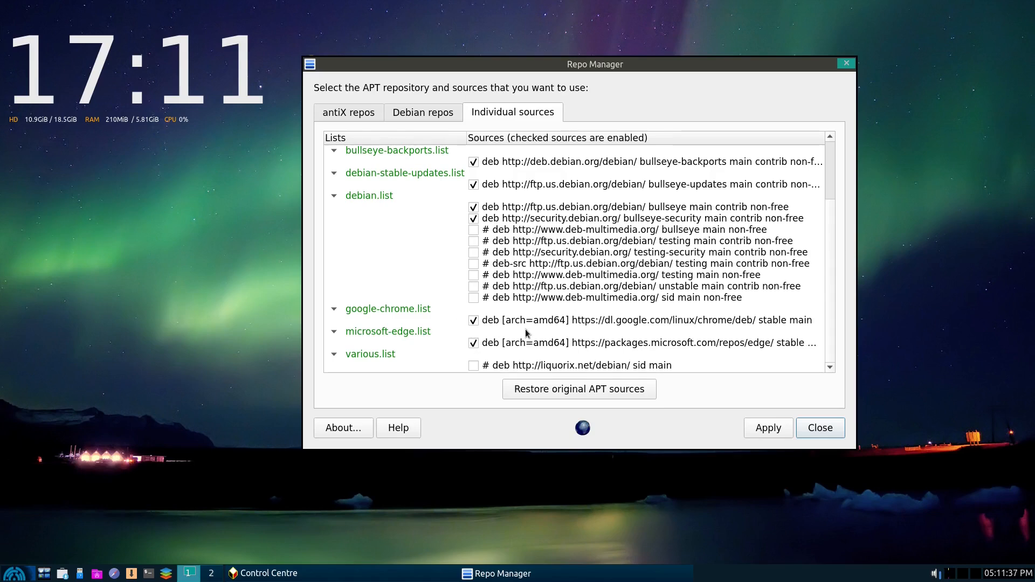
pyautogui.moveTo(653, 344)
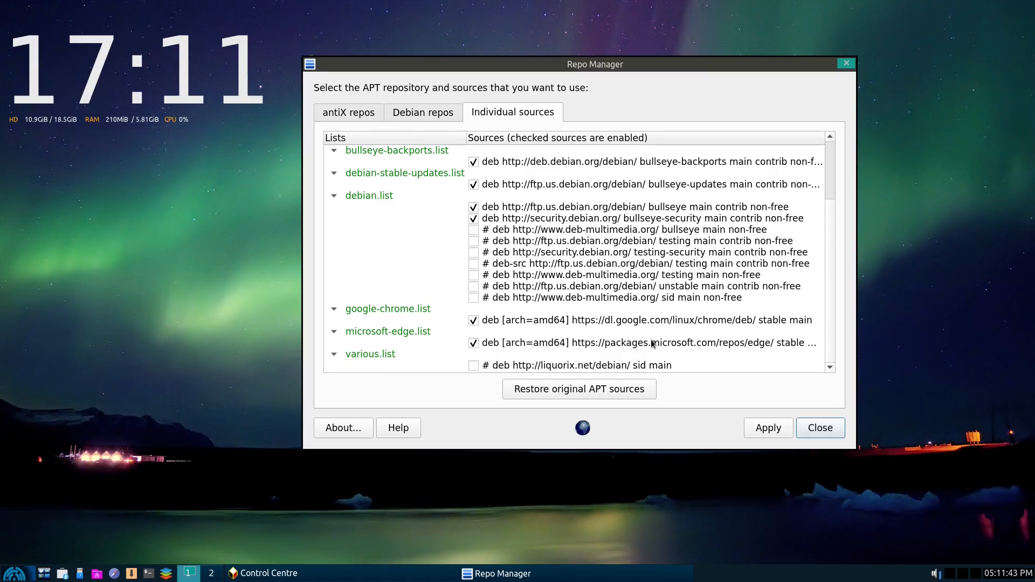
pyautogui.moveTo(543, 280)
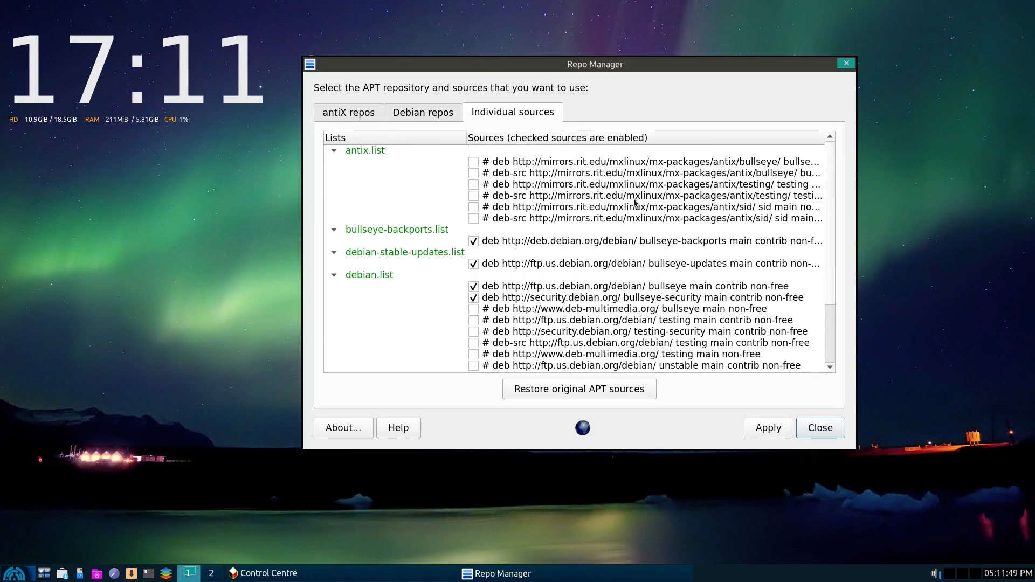
pyautogui.moveTo(600, 196)
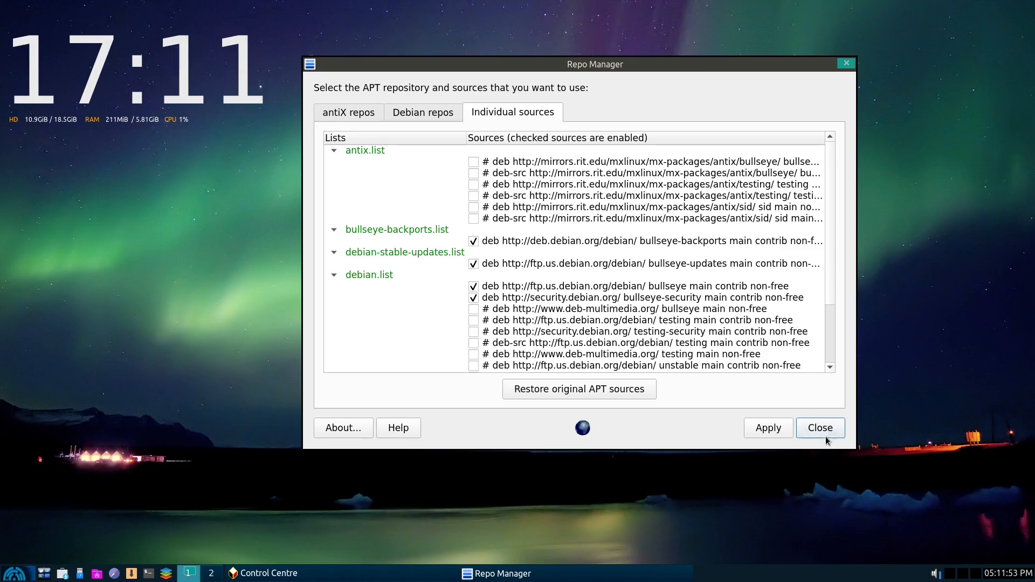
pyautogui.click(768, 428)
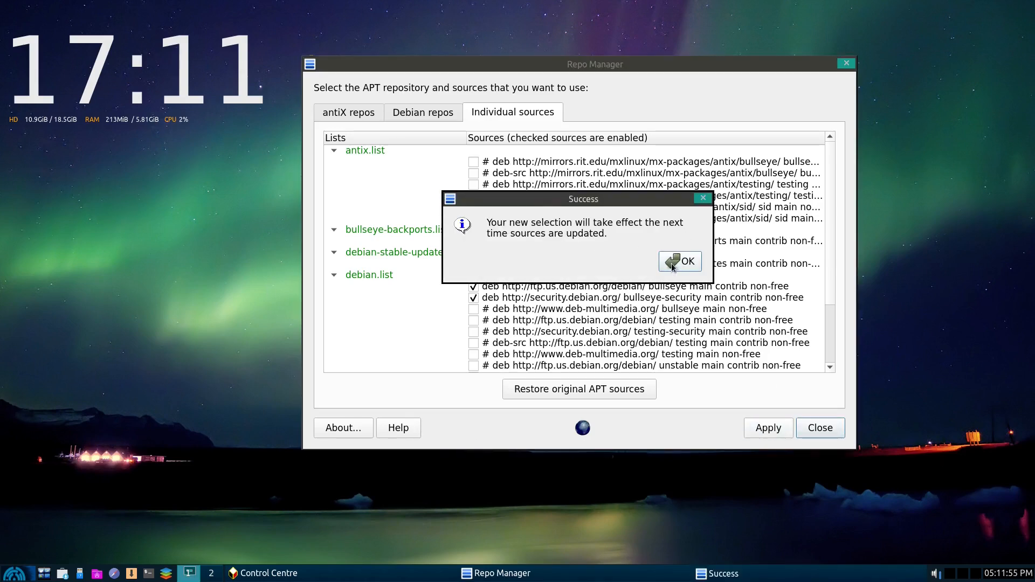
pyautogui.click(679, 261)
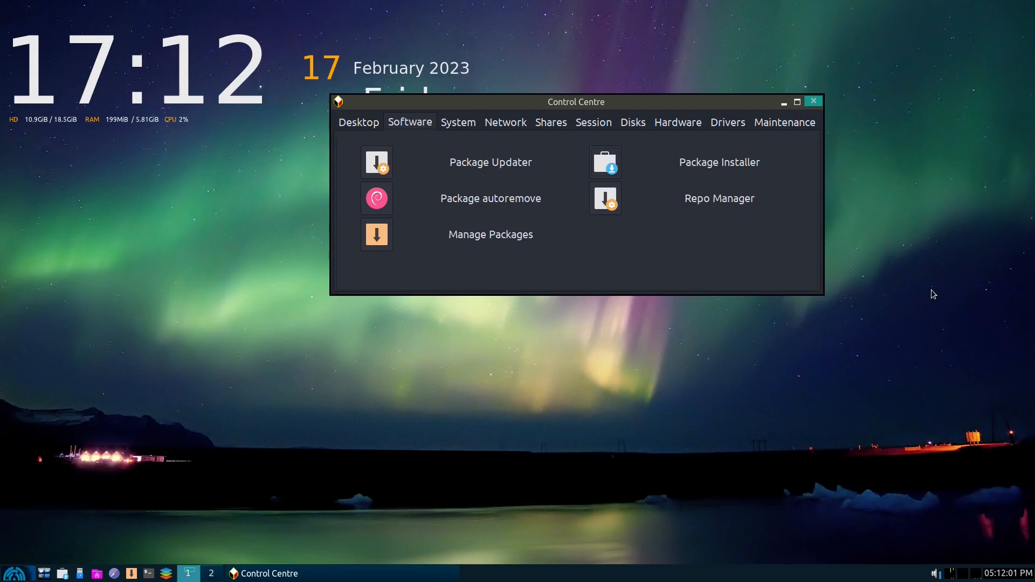
# Launch Package Installer, expand Browser, and scroll from Chromium to Waterfox G3.
pyautogui.click(604, 161)
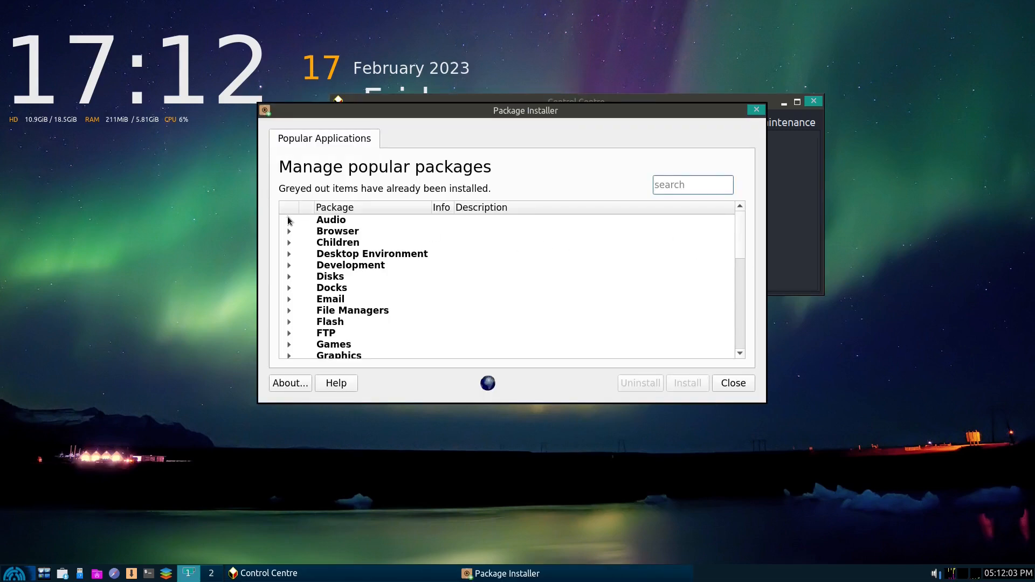
pyautogui.click(289, 232)
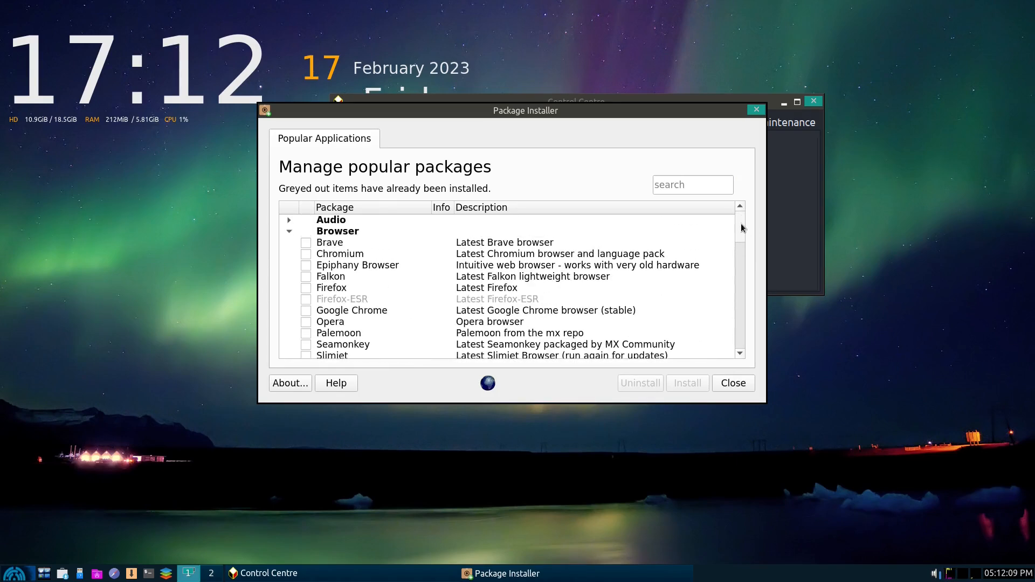
pyautogui.scroll(-3)
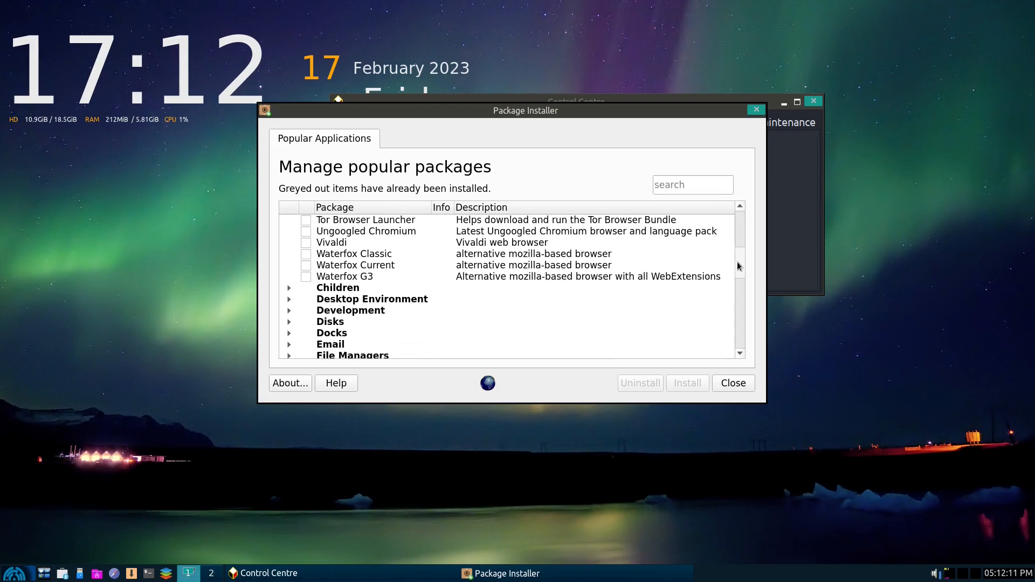
pyautogui.scroll(3)
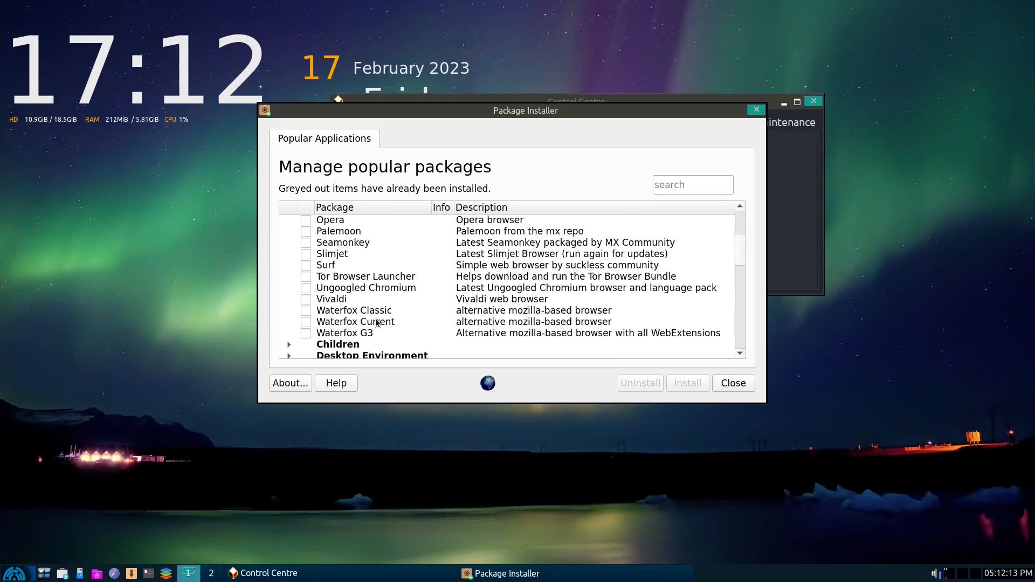
pyautogui.moveTo(445, 321)
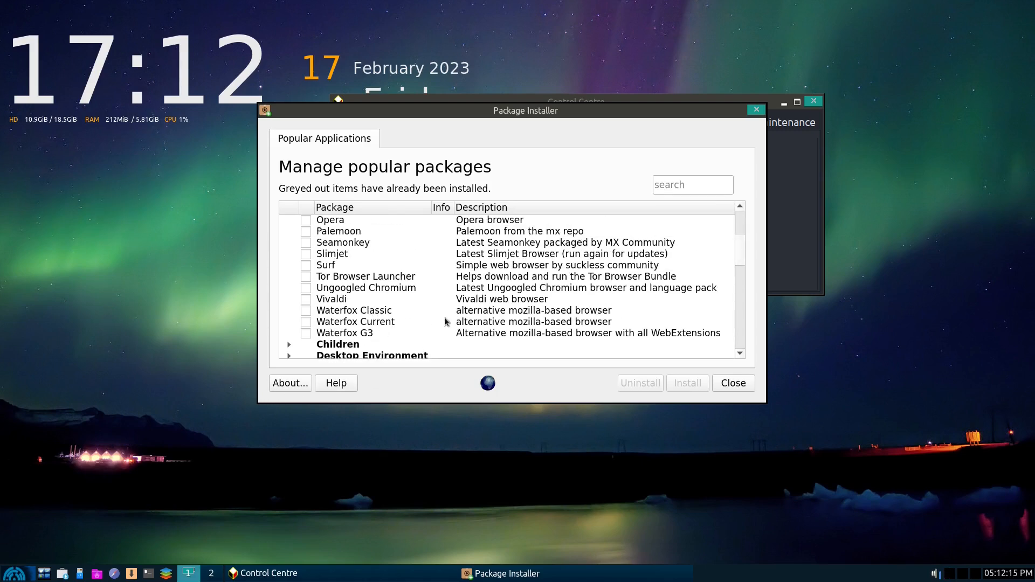
pyautogui.moveTo(614, 333)
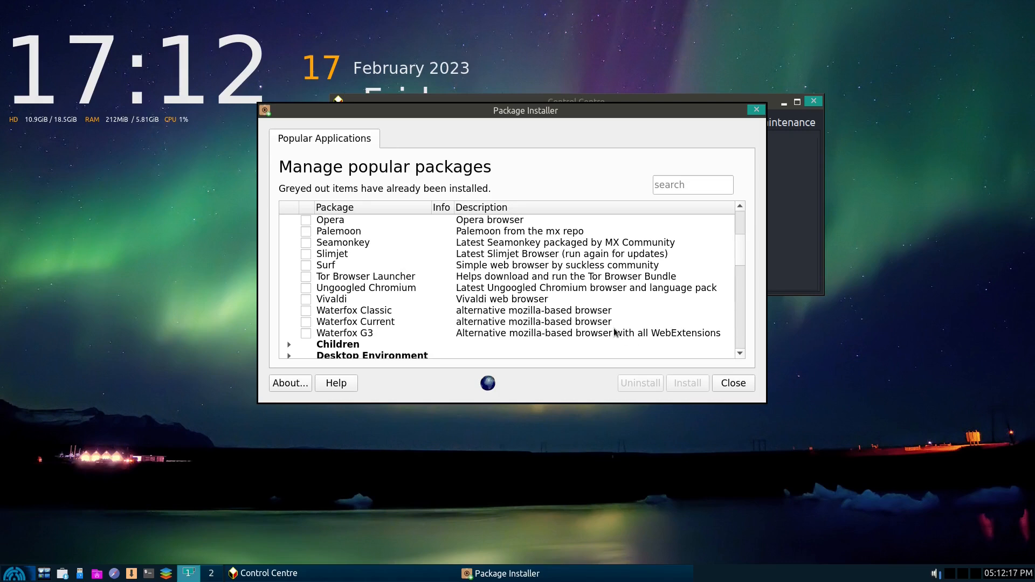
pyautogui.moveTo(390, 289)
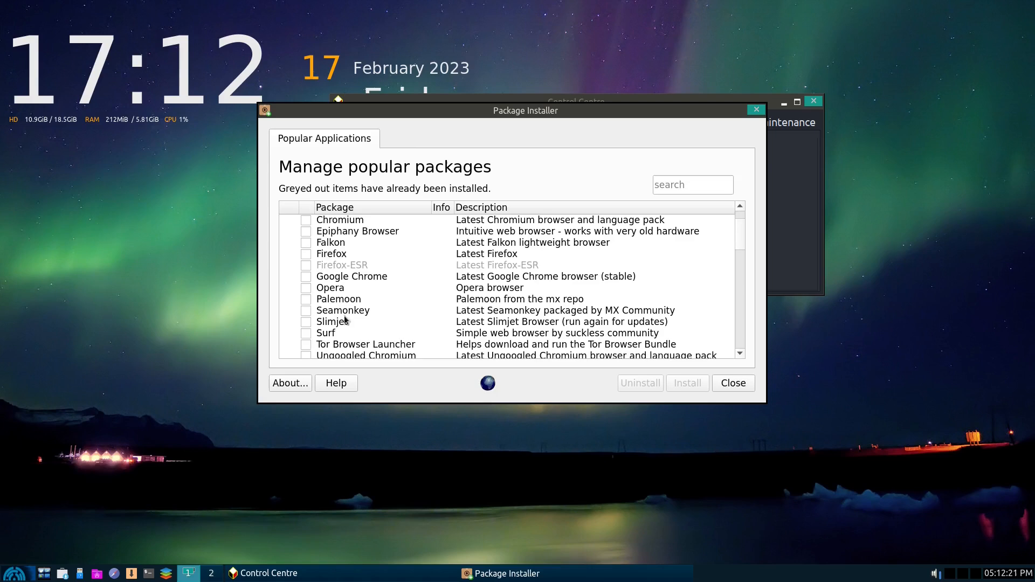
pyautogui.moveTo(368, 299)
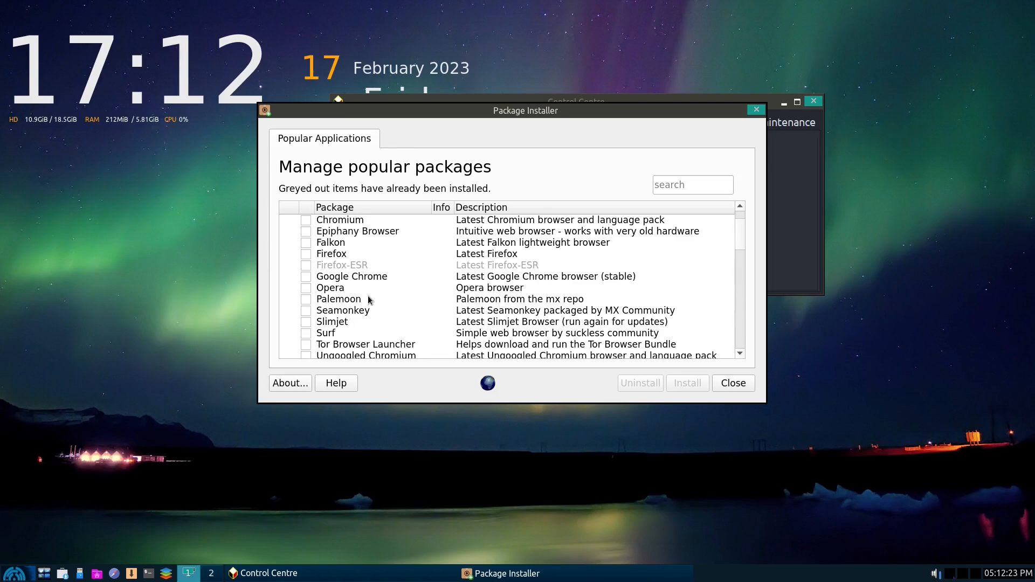
pyautogui.moveTo(362, 274)
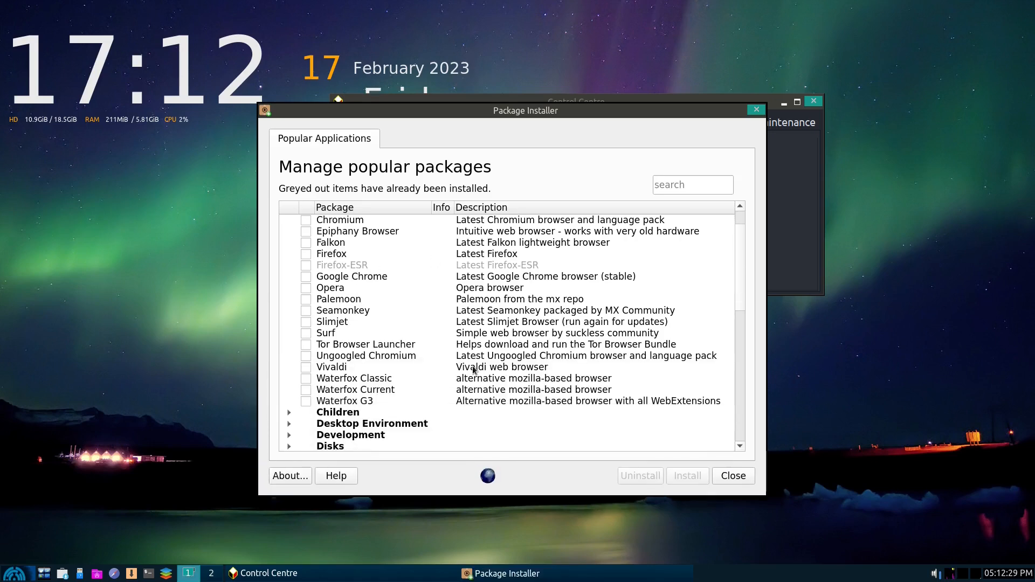
pyautogui.moveTo(368, 321)
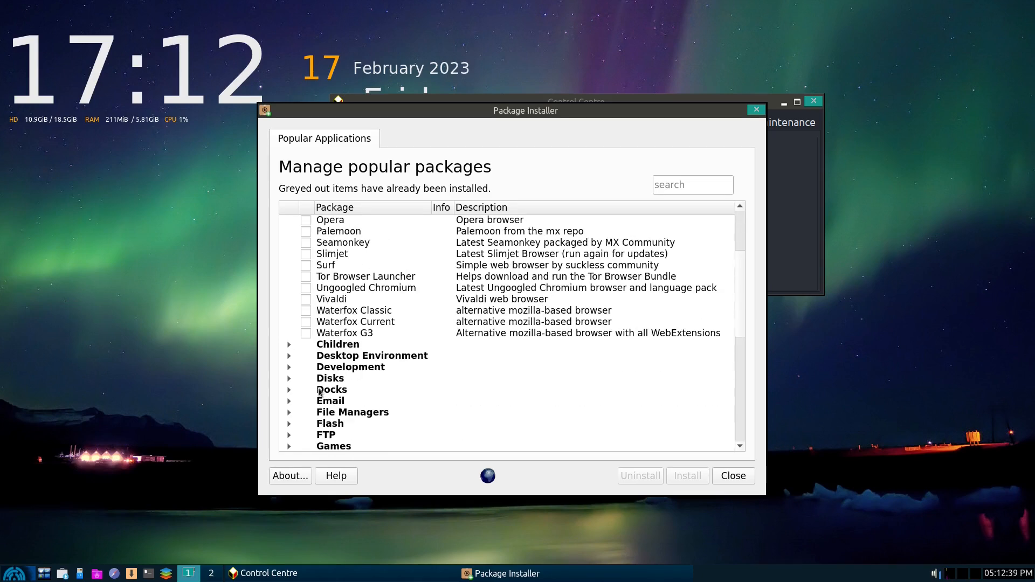
pyautogui.click(289, 356)
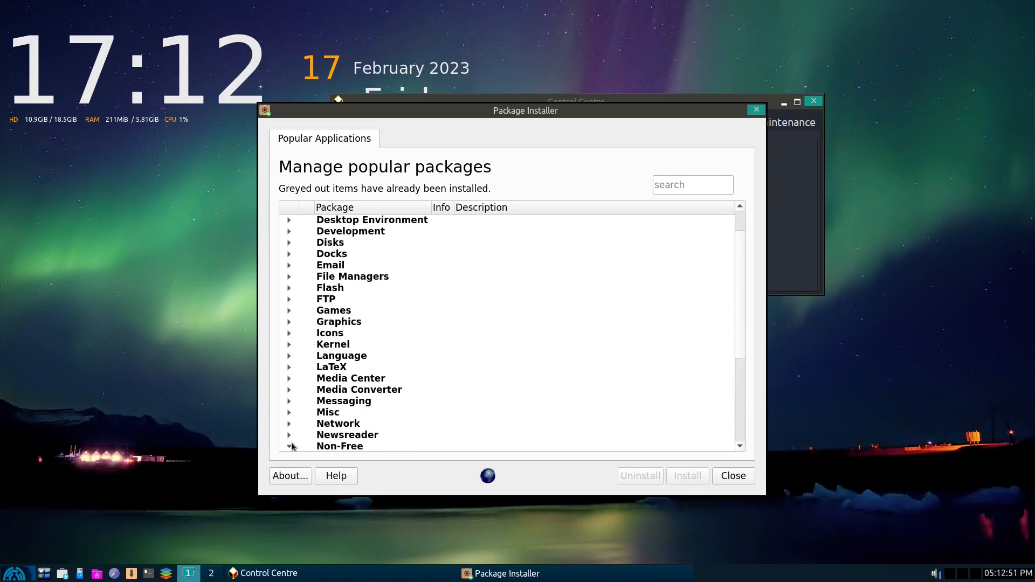
# Expand the Non-Free and LaTeX package groups, then exit Package Installer.
pyautogui.click(289, 300)
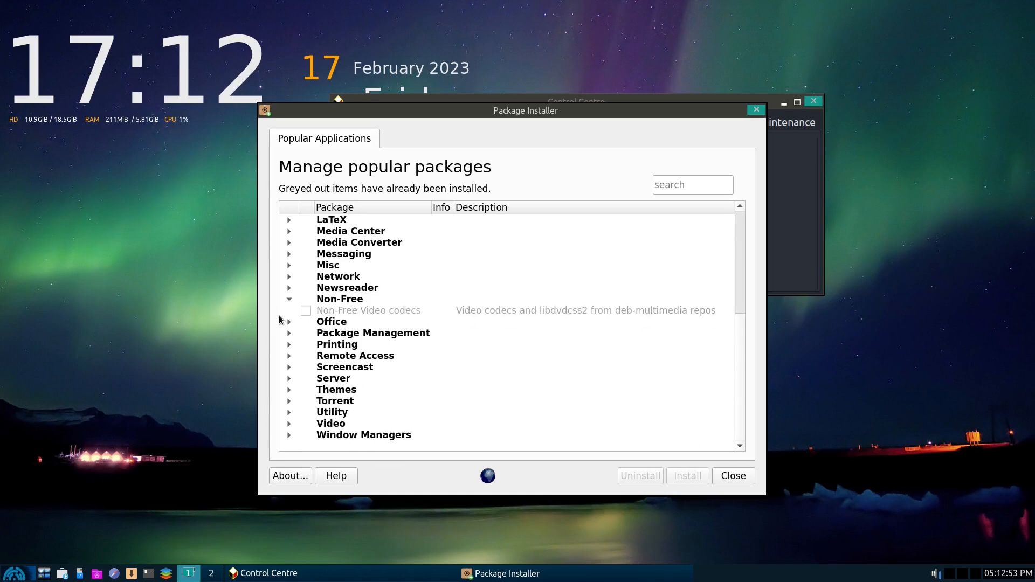
pyautogui.moveTo(295, 349)
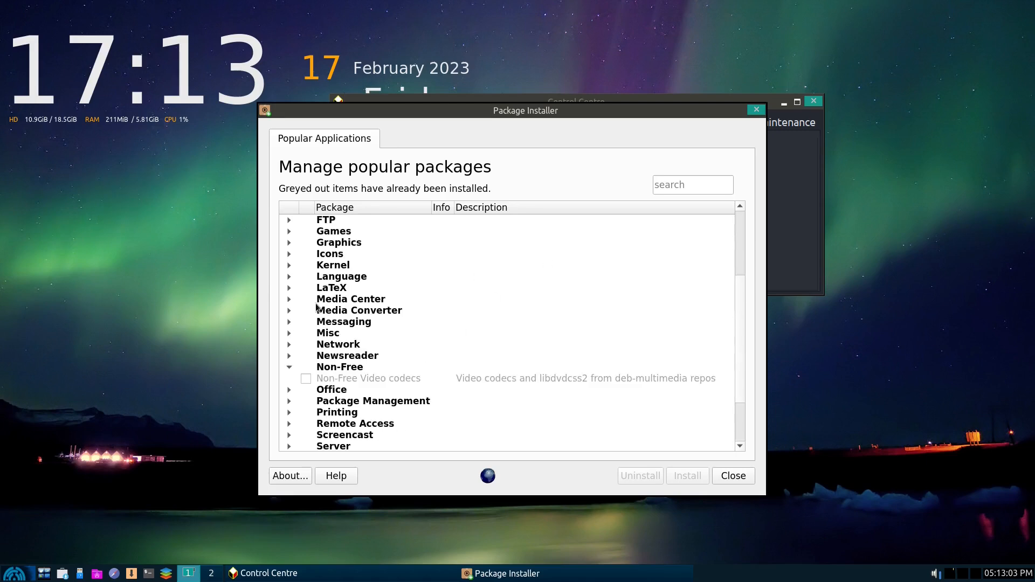
pyautogui.click(289, 287)
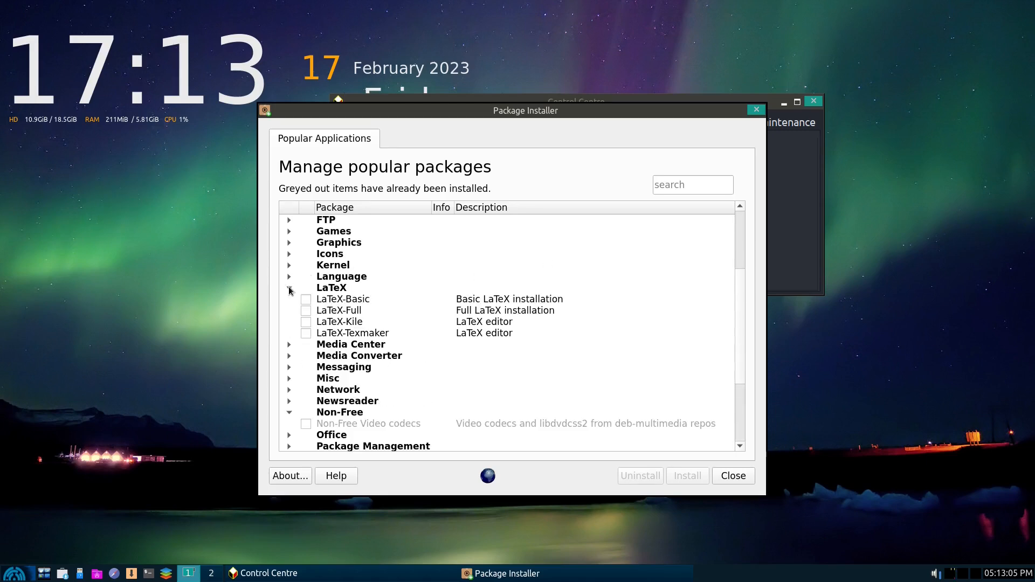
pyautogui.click(288, 292)
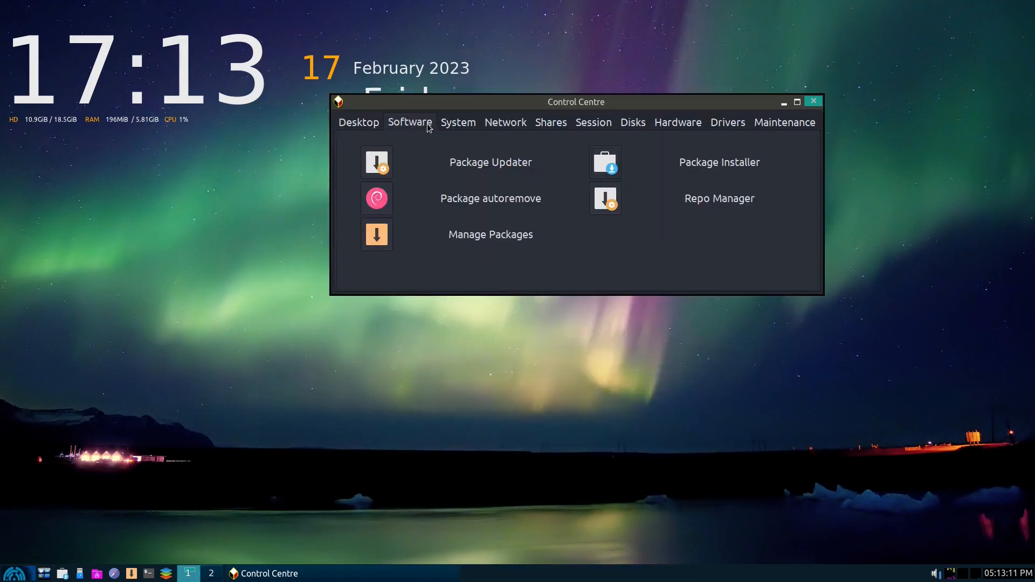
# Page through the System, Network, Shares, Session and Disks tabs, ending on Hardware.
pyautogui.click(458, 122)
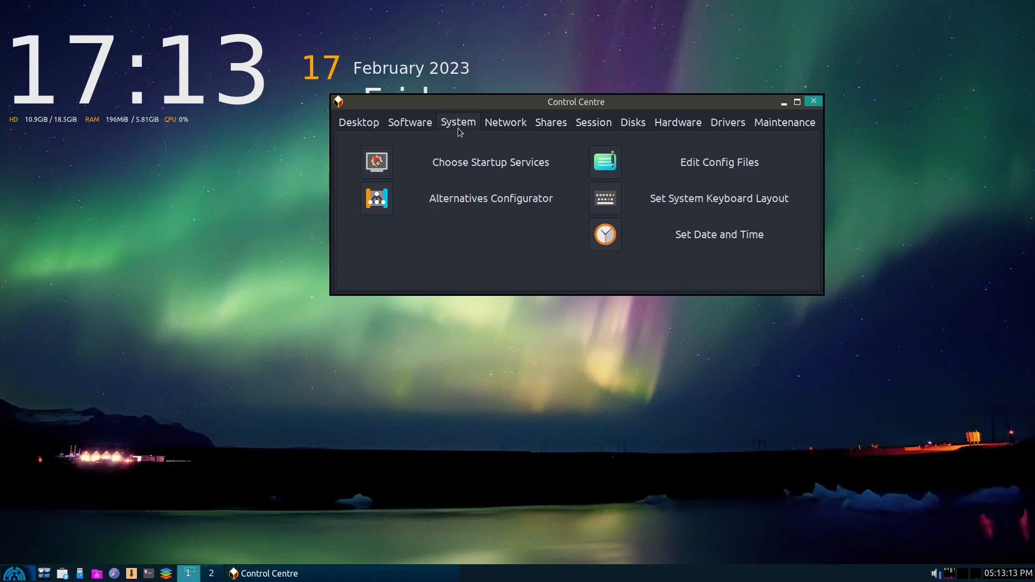
pyautogui.moveTo(459, 130)
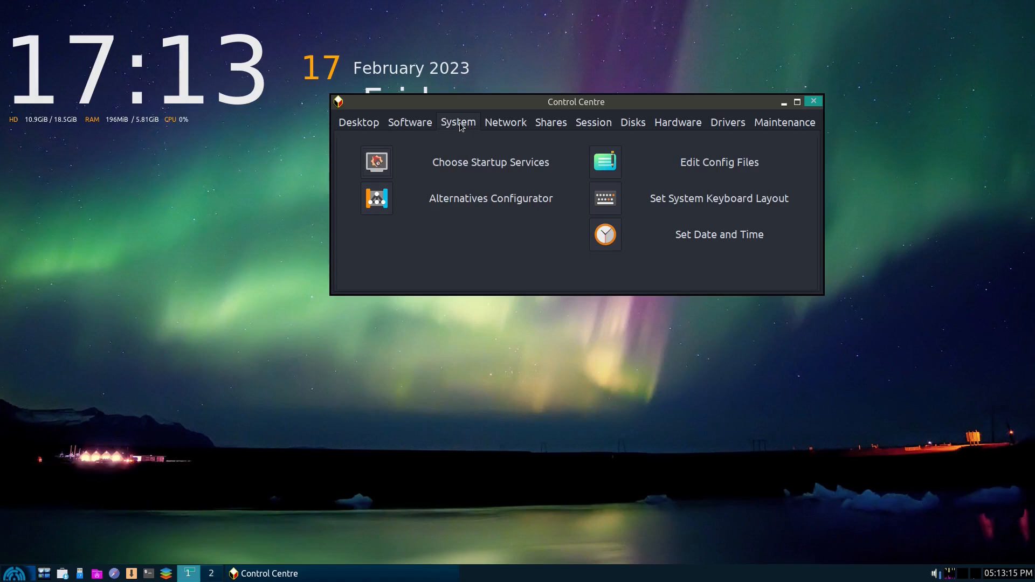
pyautogui.moveTo(676, 186)
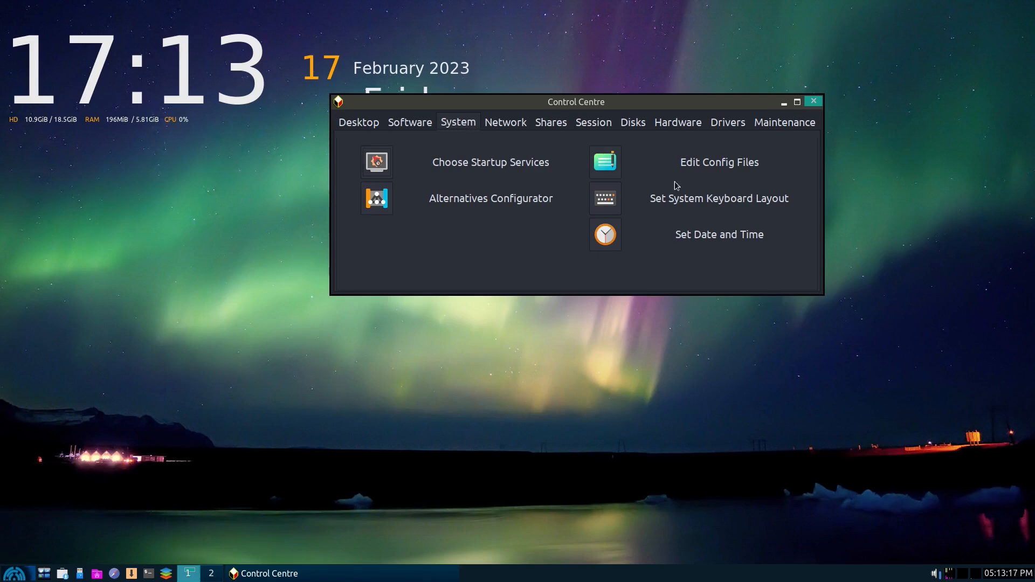
pyautogui.moveTo(638, 179)
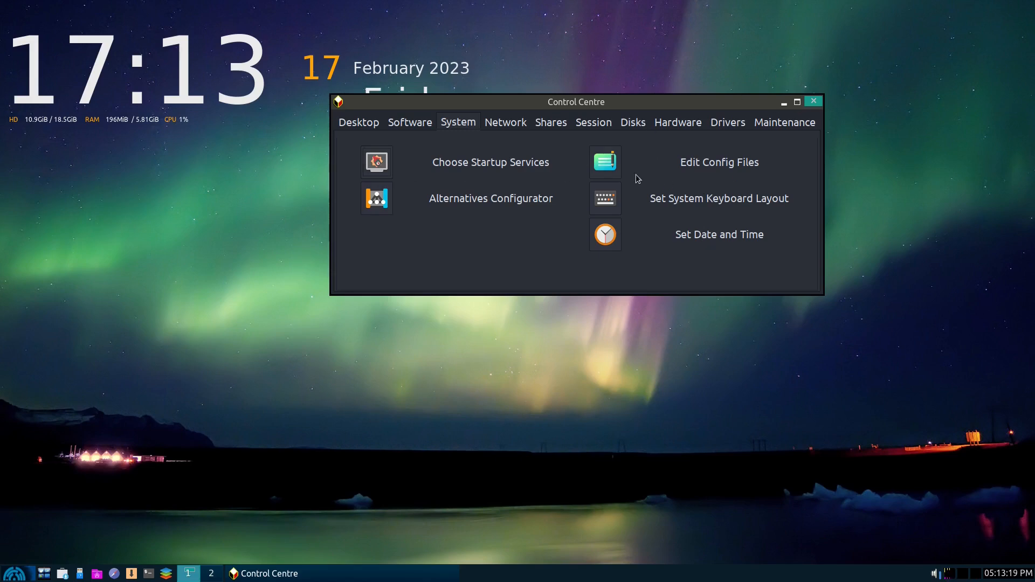
pyautogui.click(505, 123)
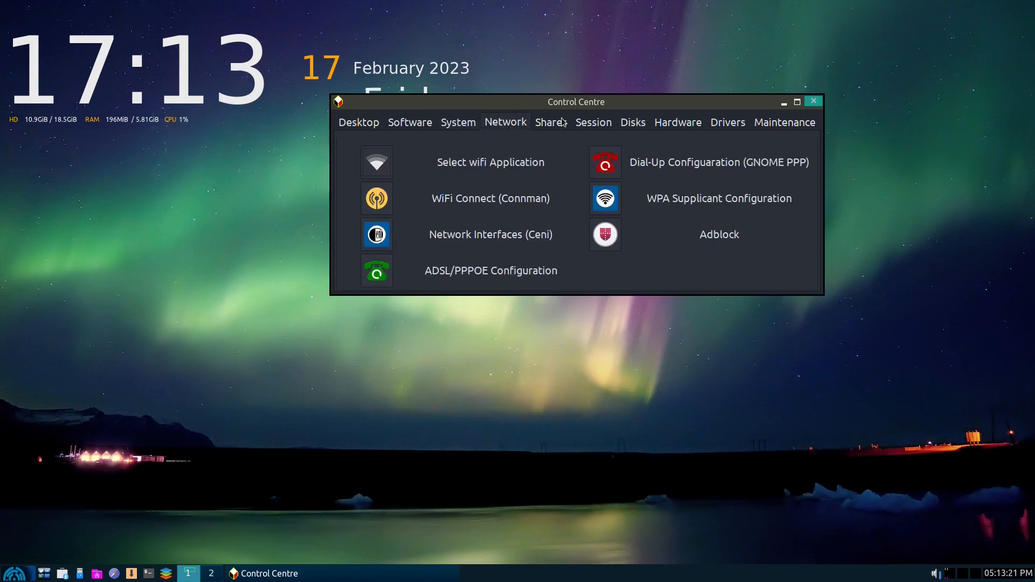
pyautogui.click(551, 122)
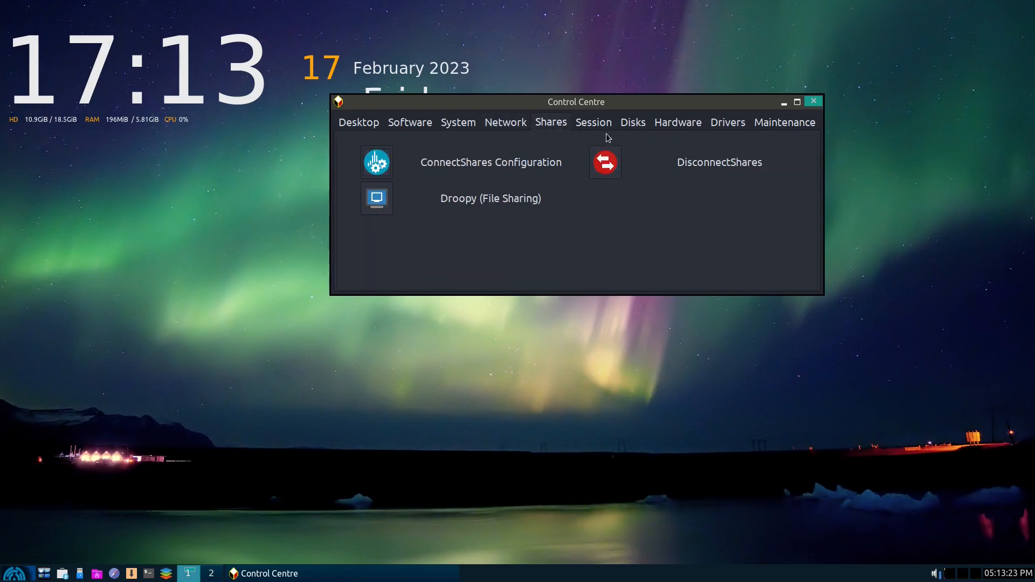
pyautogui.click(592, 123)
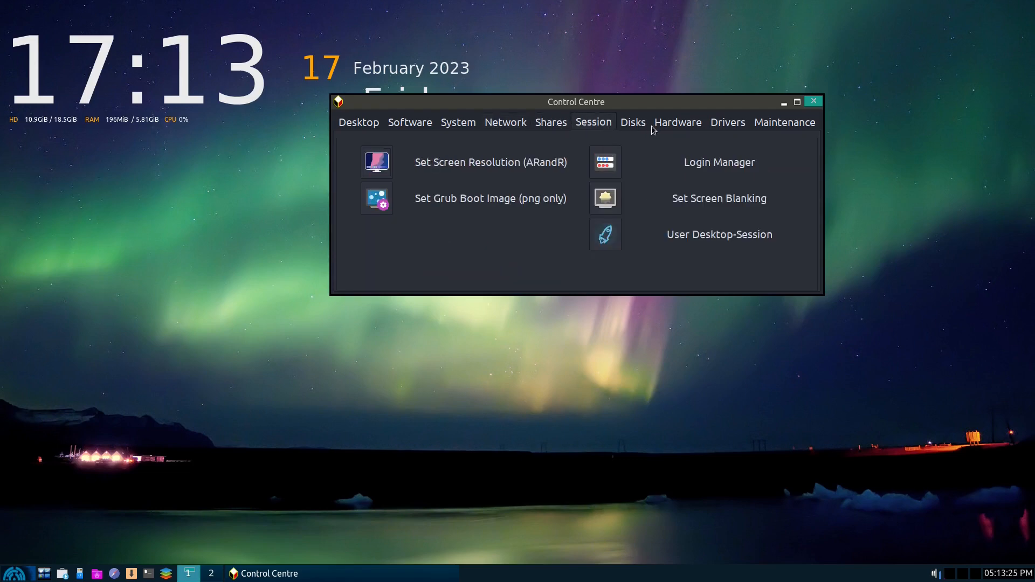
pyautogui.click(632, 122)
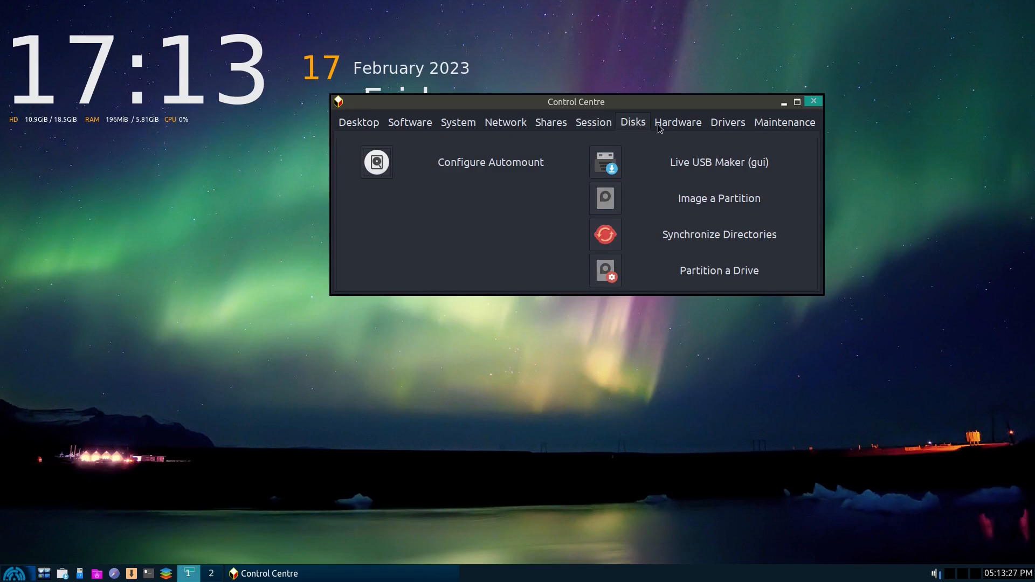
pyautogui.moveTo(751, 164)
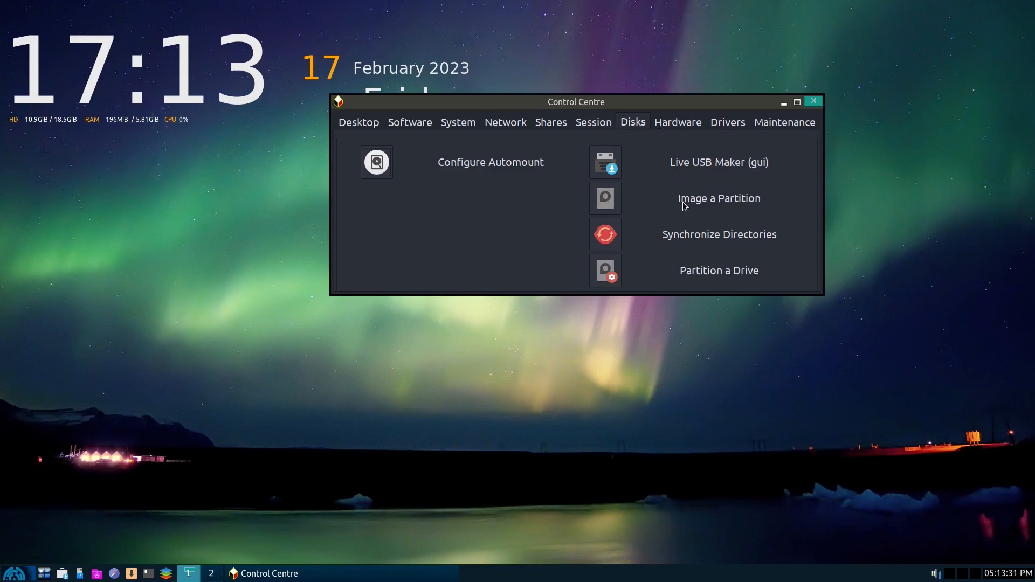
pyautogui.moveTo(704, 237)
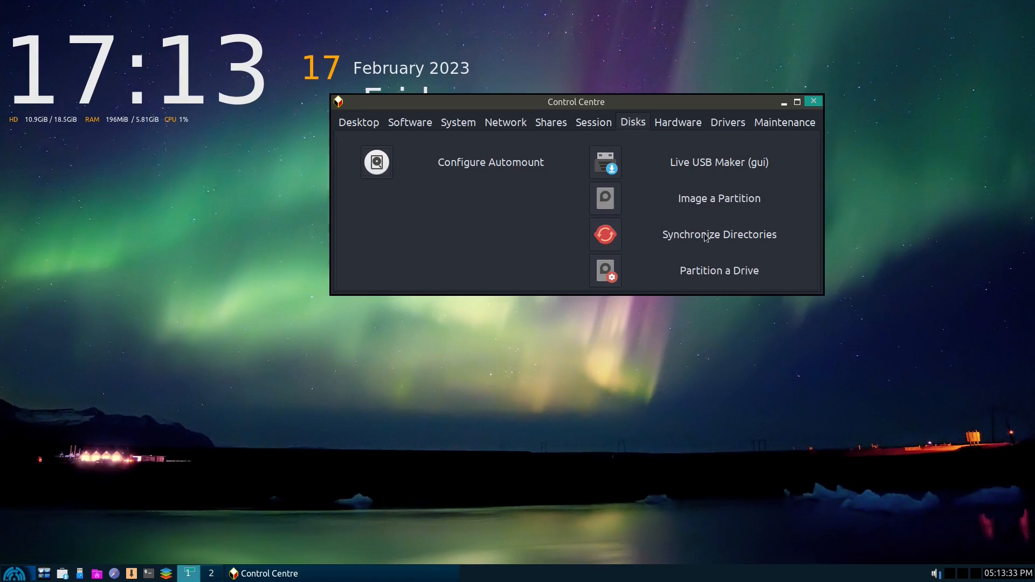
pyautogui.click(677, 122)
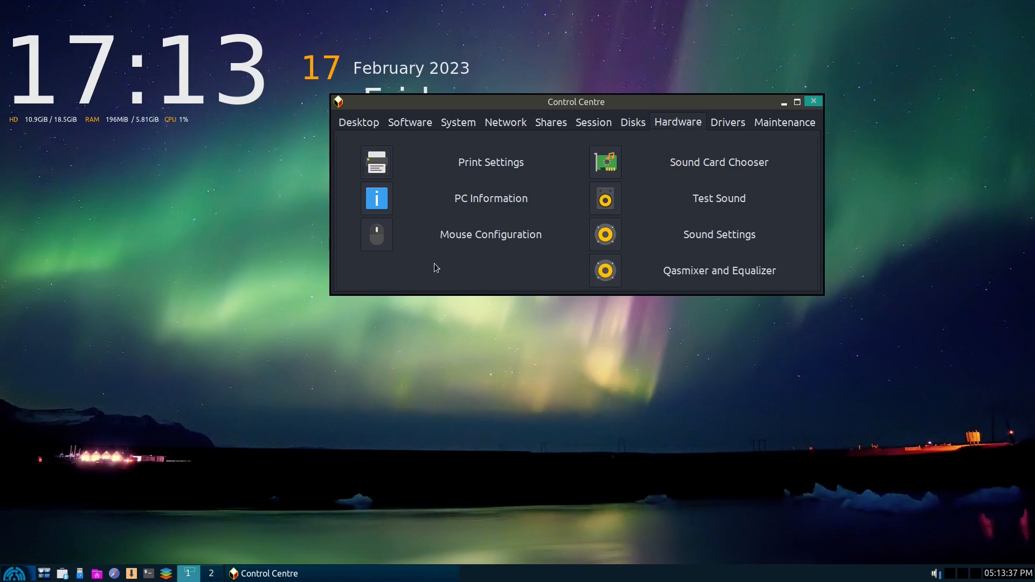
pyautogui.moveTo(720, 127)
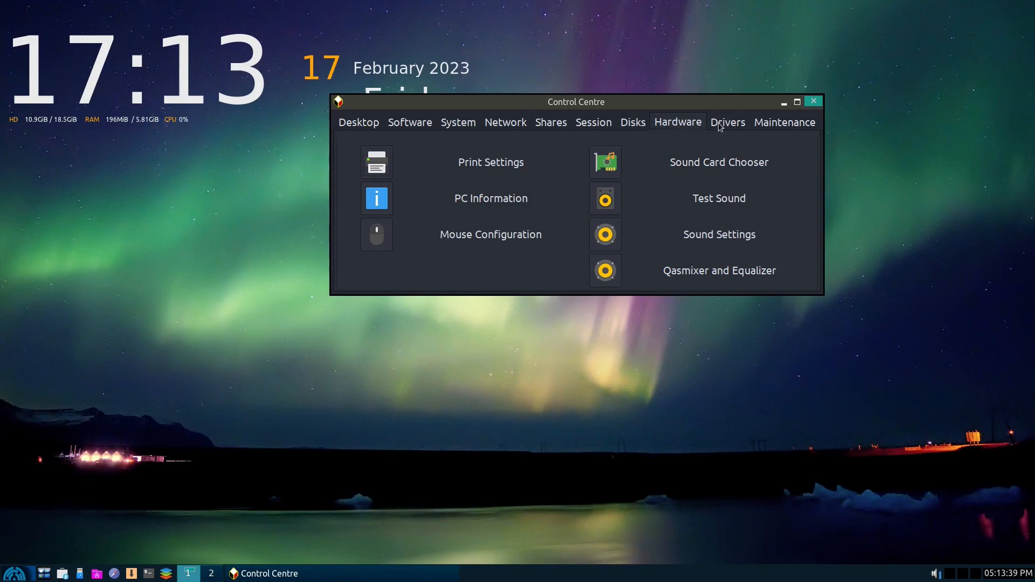
# Move from the Drivers page to the Maintenance page showing ISO Snapshot and Boot Repair.
pyautogui.click(728, 123)
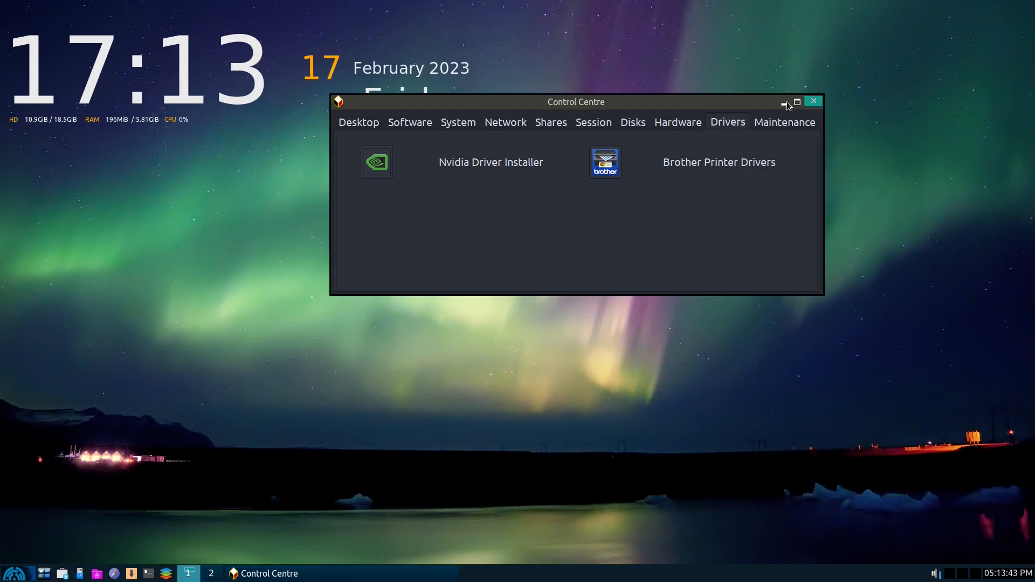
pyautogui.moveTo(773, 126)
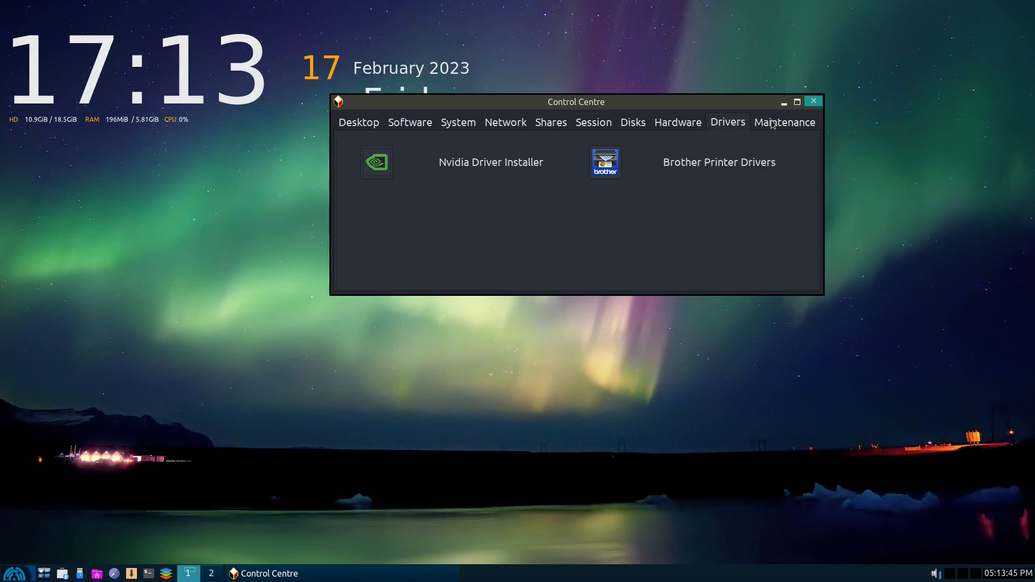
pyautogui.moveTo(680, 177)
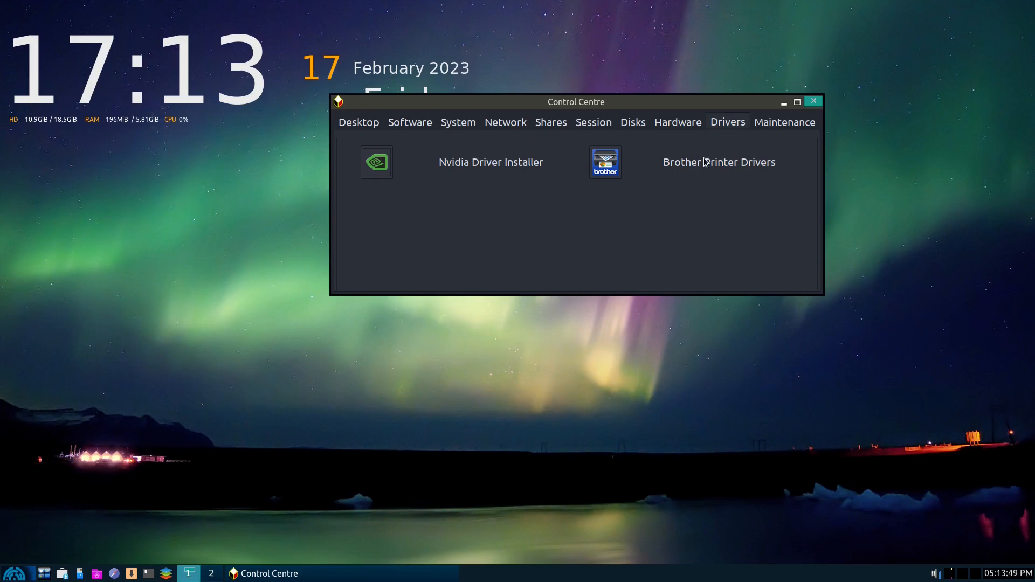
pyautogui.moveTo(783, 133)
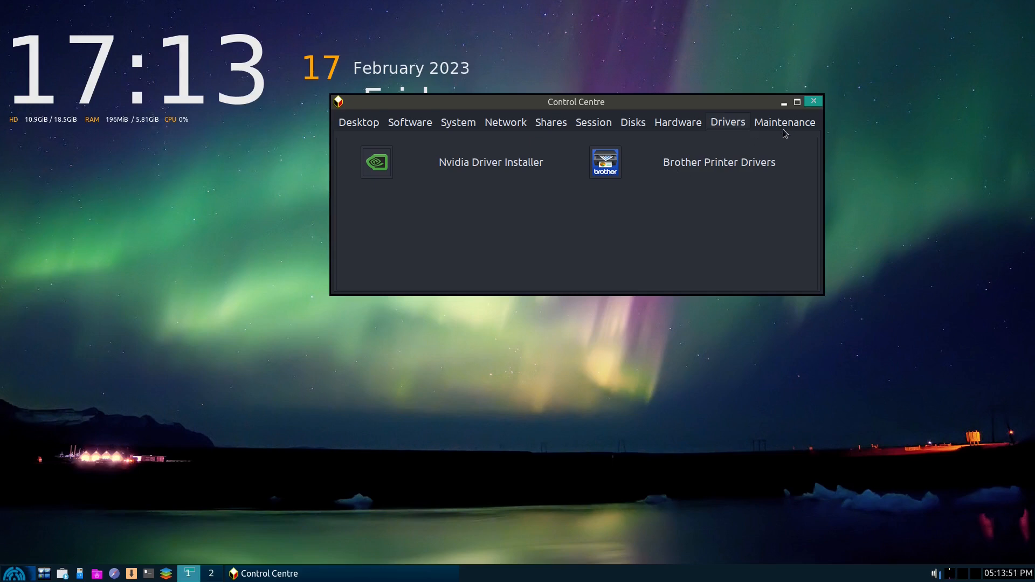
pyautogui.click(784, 123)
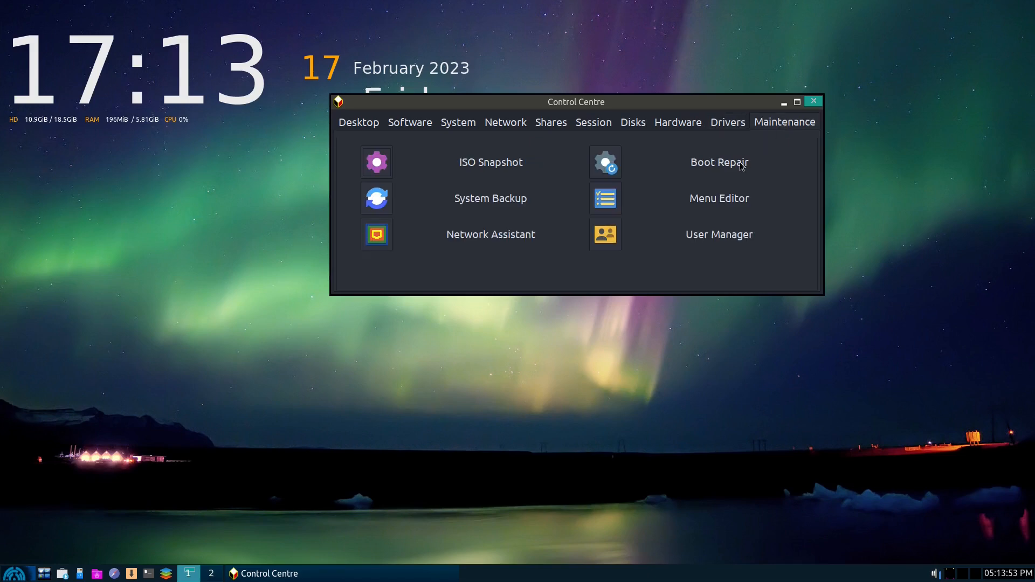
pyautogui.moveTo(612, 273)
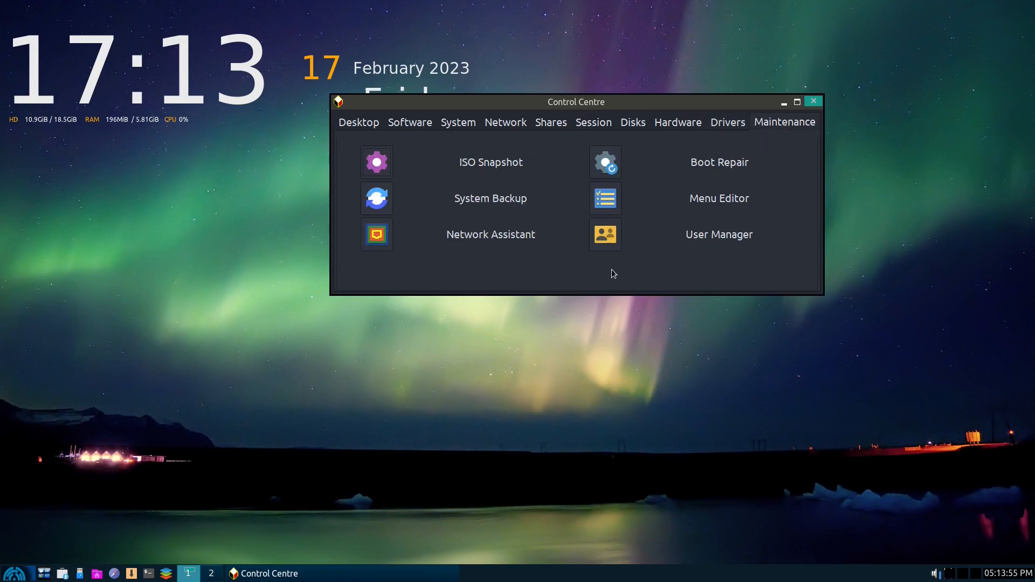
pyautogui.moveTo(554, 275)
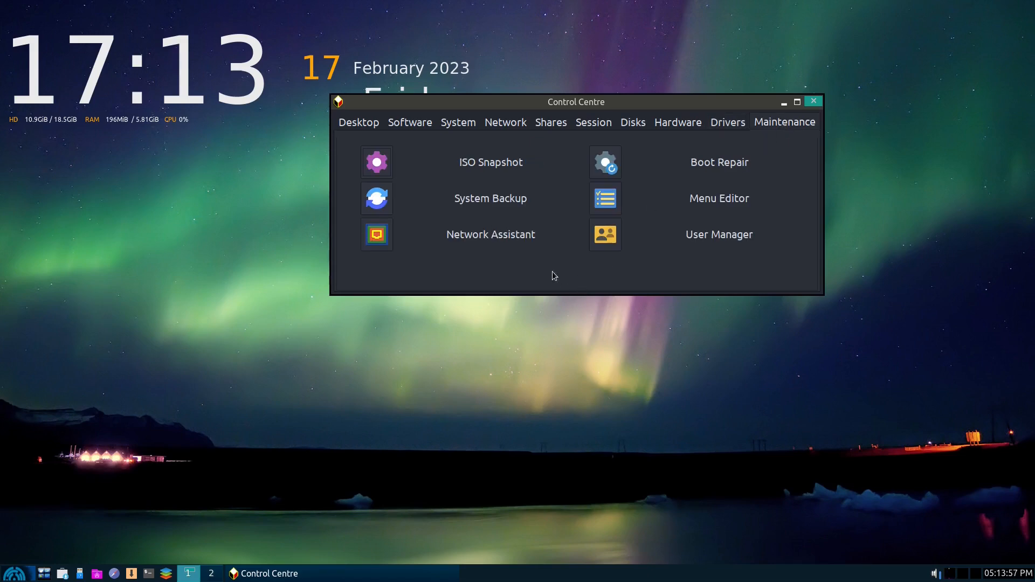
pyautogui.moveTo(377, 163)
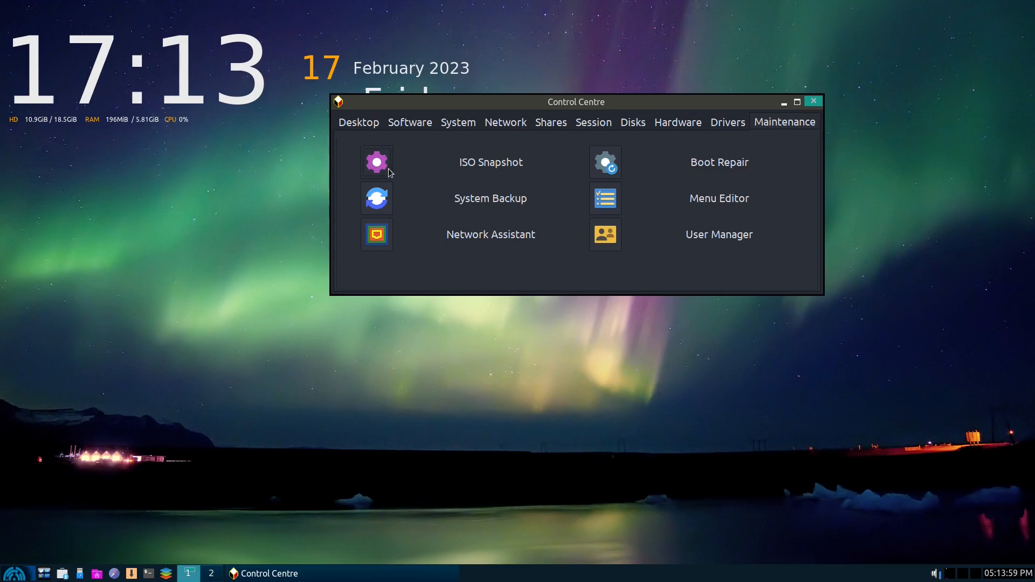
pyautogui.moveTo(729, 189)
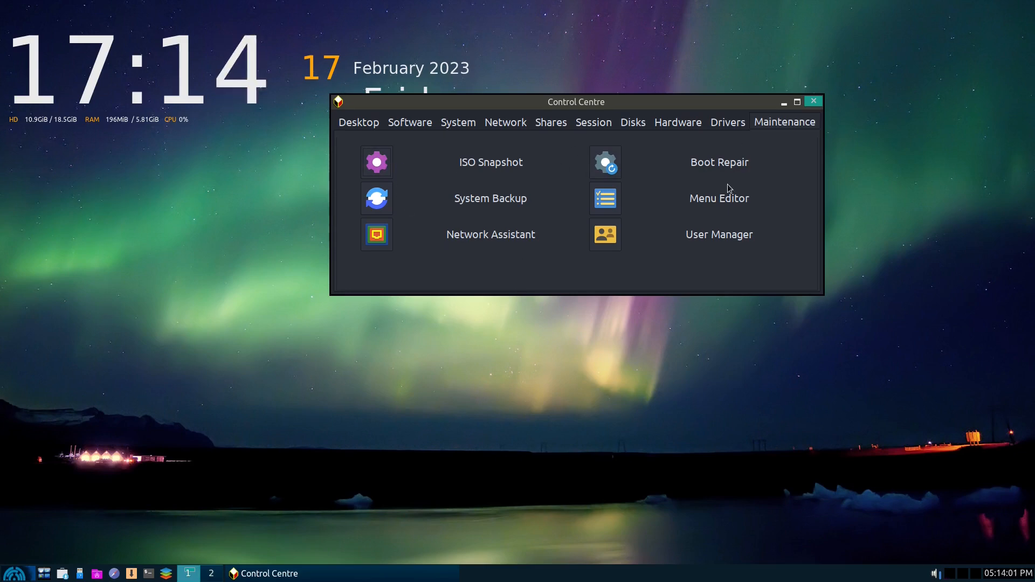
pyautogui.moveTo(898, 123)
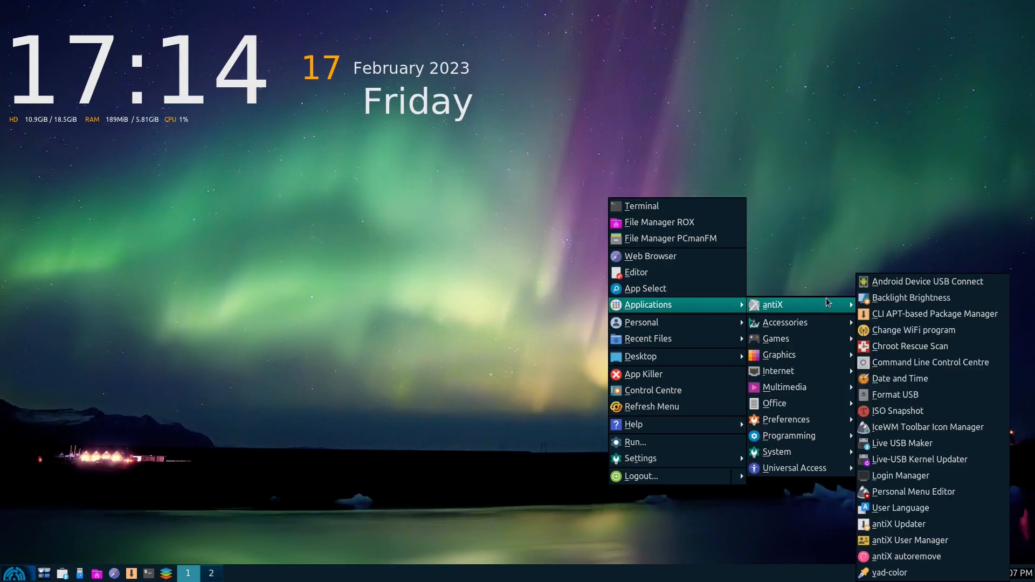
pyautogui.moveTo(784, 323)
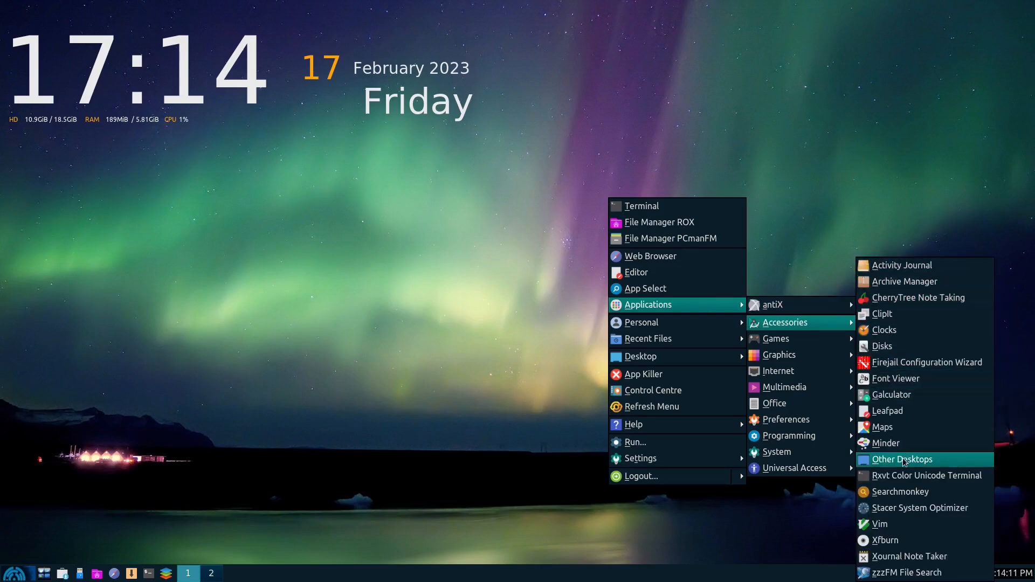
pyautogui.moveTo(926, 476)
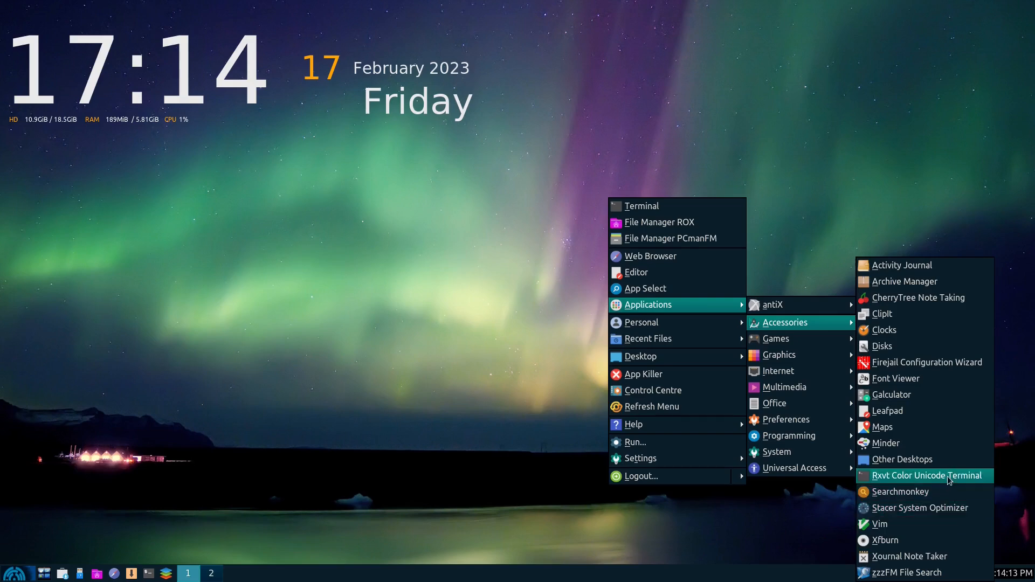
pyautogui.moveTo(925, 378)
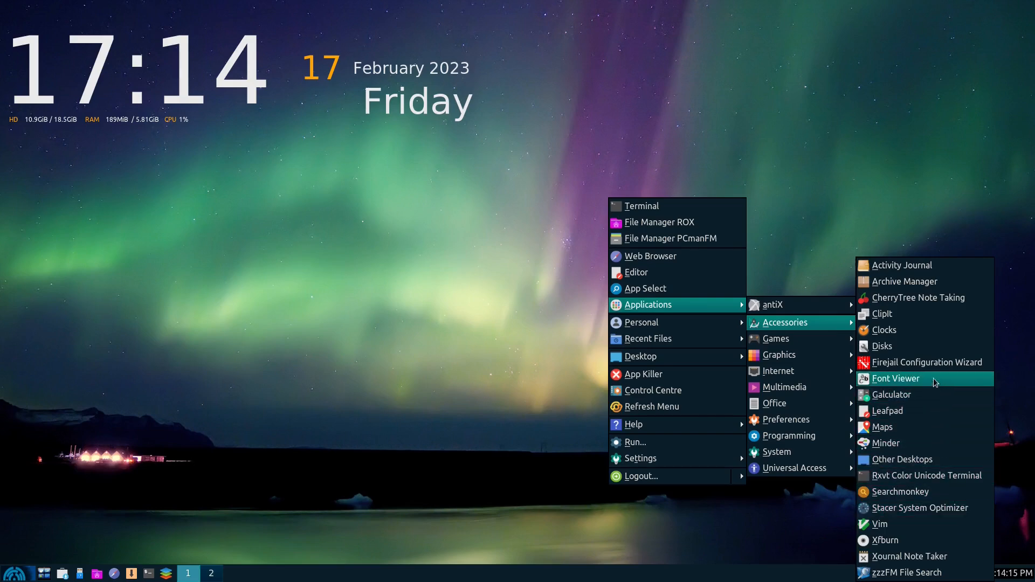
pyautogui.moveTo(775, 338)
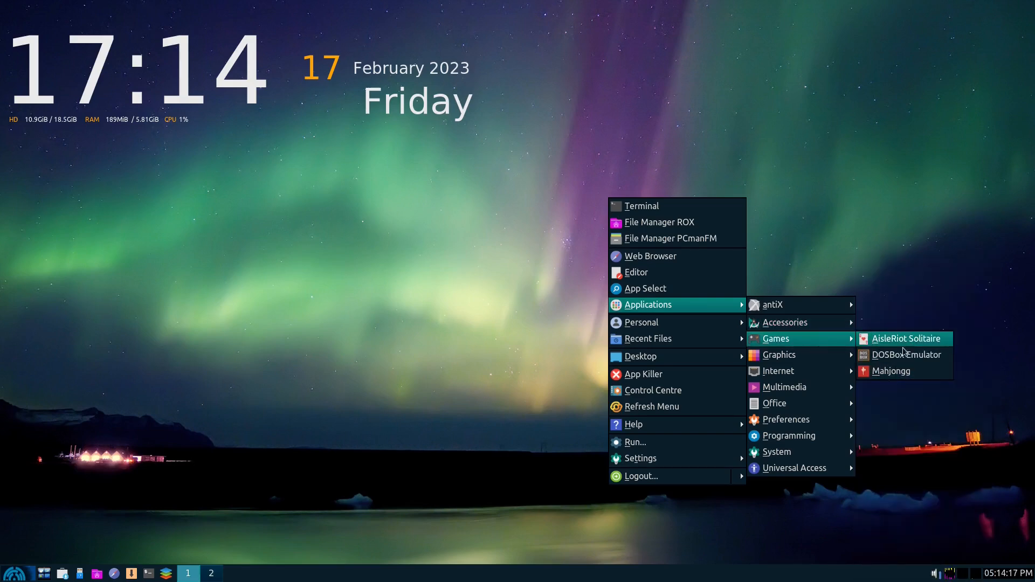
pyautogui.moveTo(780, 355)
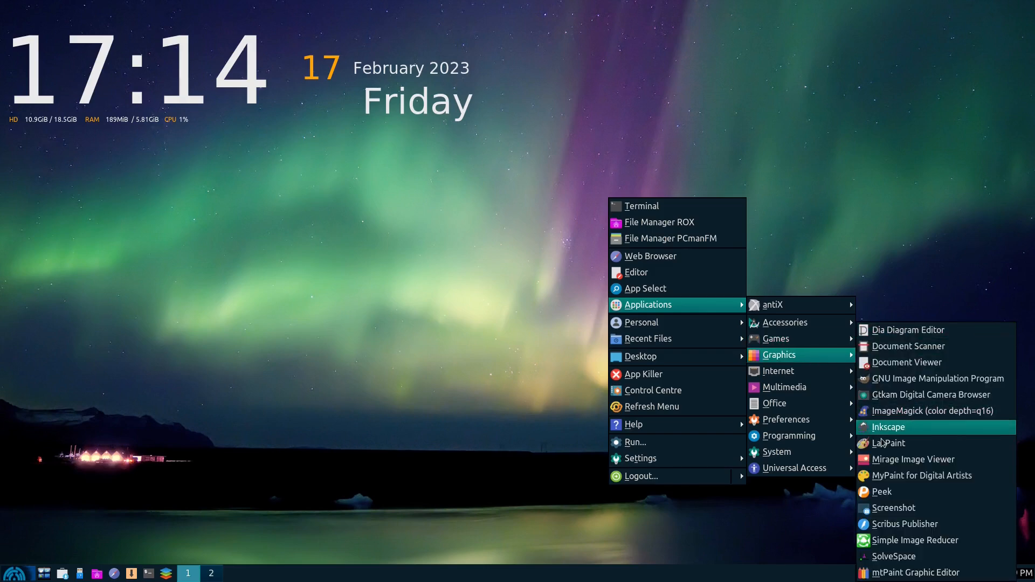
pyautogui.moveTo(913, 459)
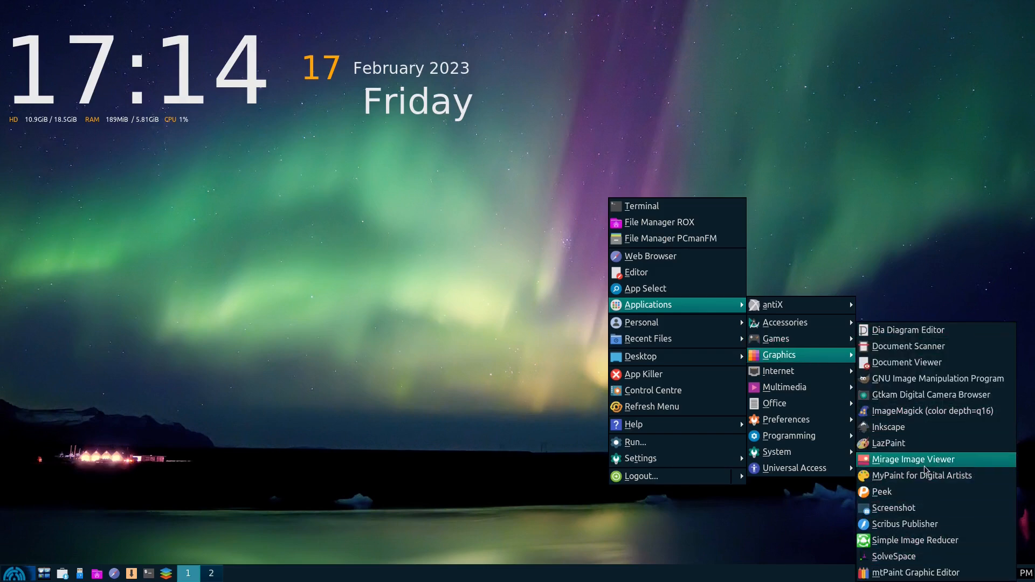
pyautogui.moveTo(915, 541)
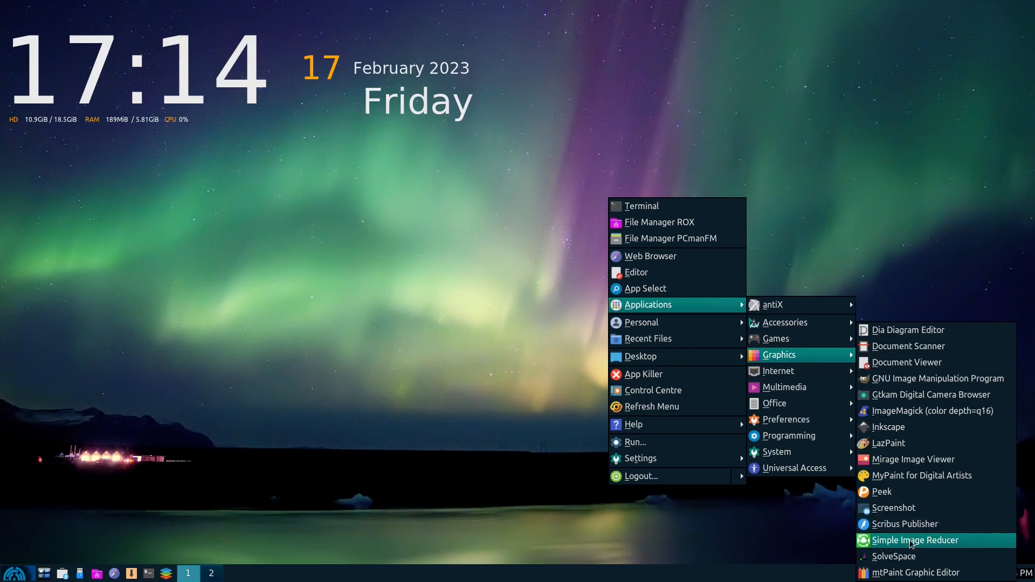
pyautogui.moveTo(893, 508)
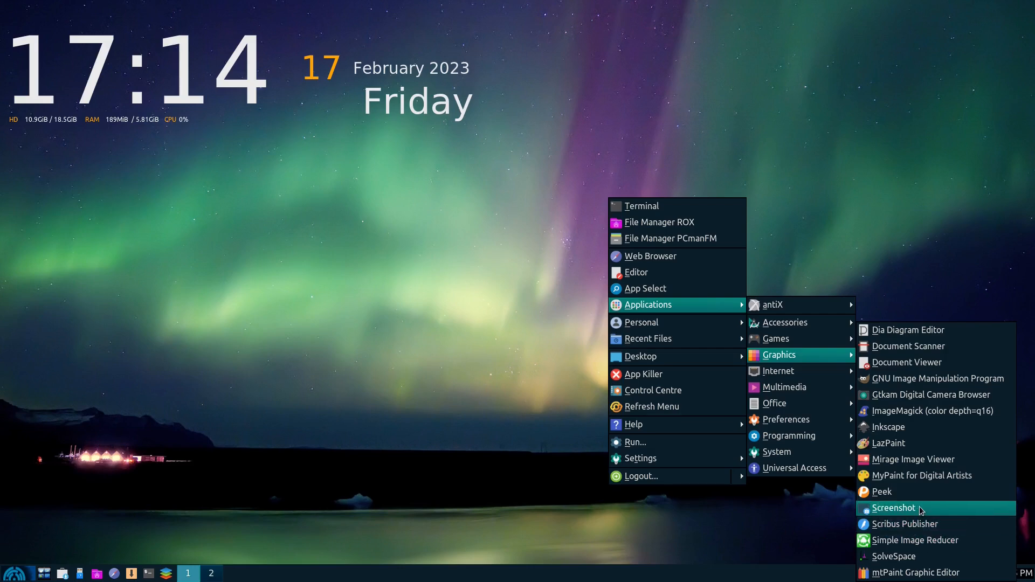
pyautogui.moveTo(778, 371)
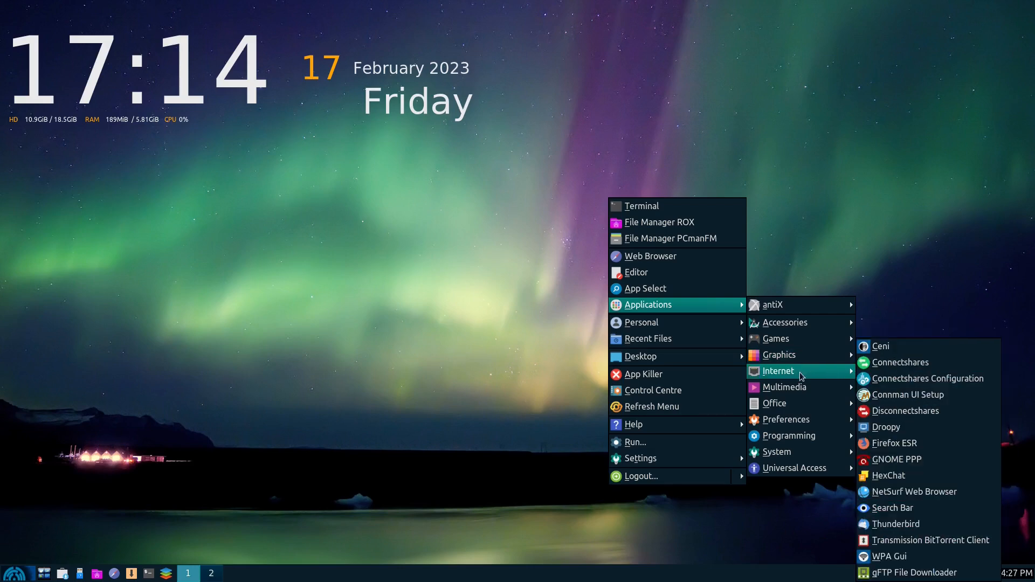
pyautogui.moveTo(906, 411)
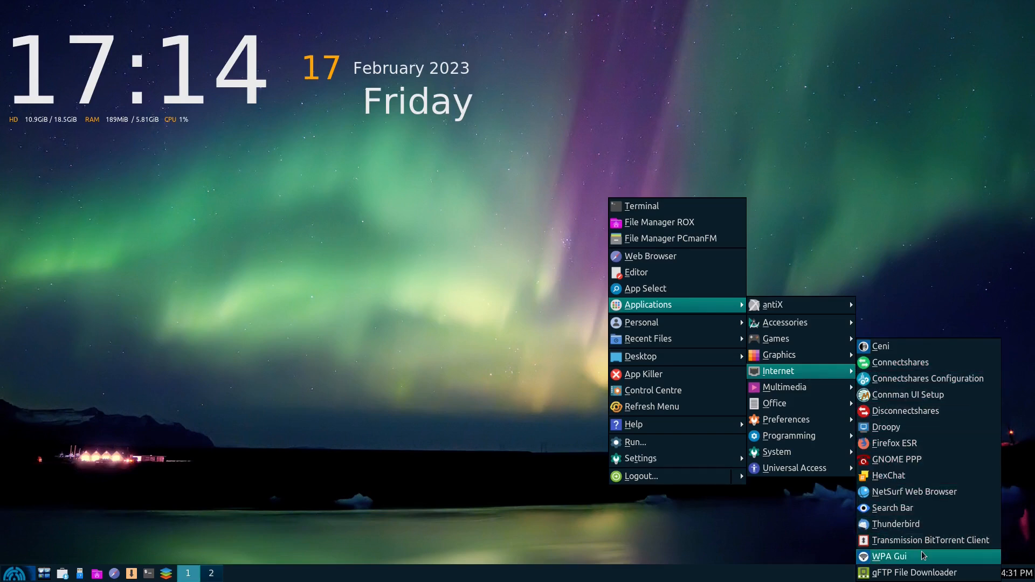
pyautogui.moveTo(785, 387)
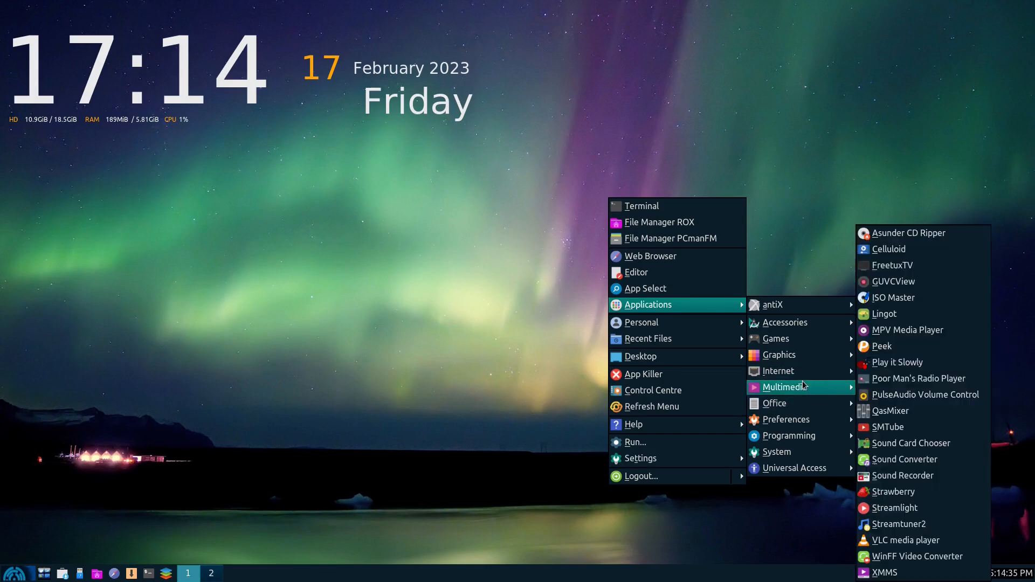
pyautogui.moveTo(911, 367)
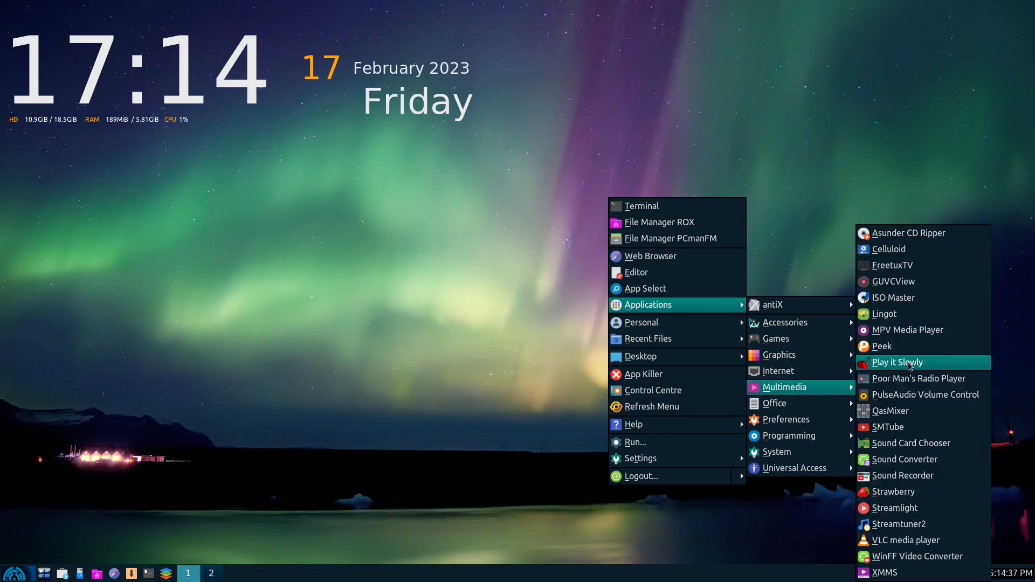
pyautogui.moveTo(1001, 424)
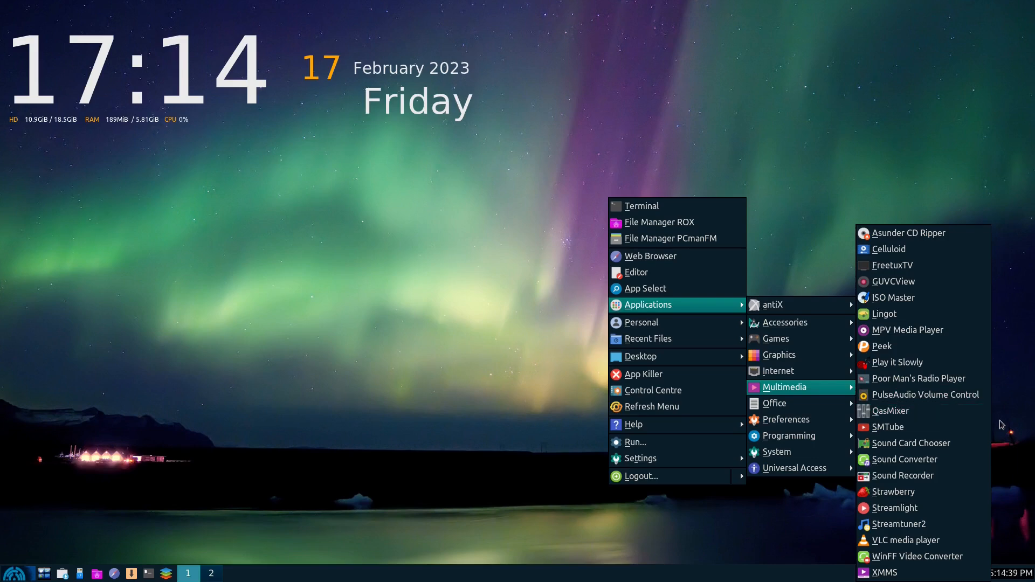
pyautogui.moveTo(895, 508)
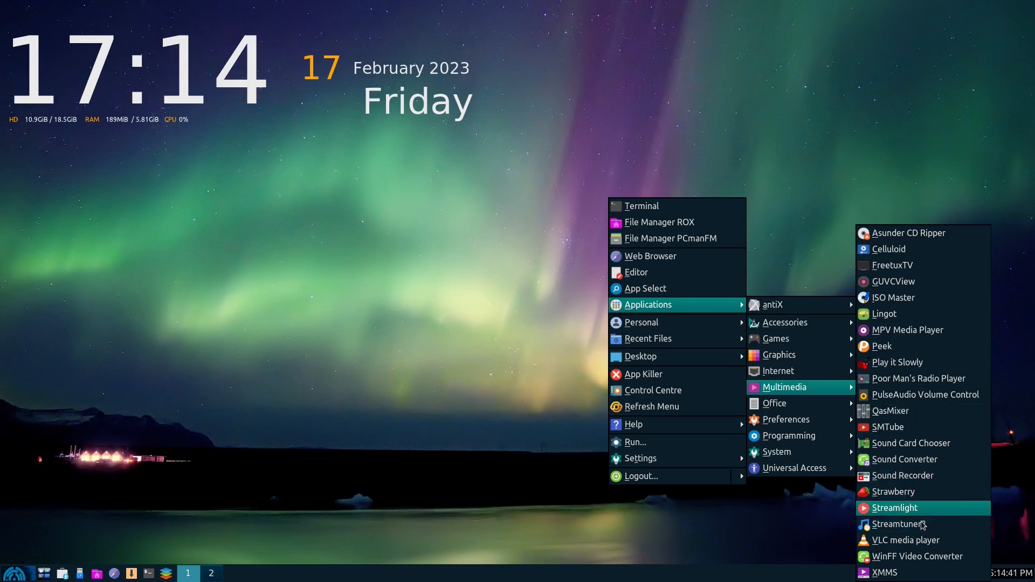
pyautogui.moveTo(774, 404)
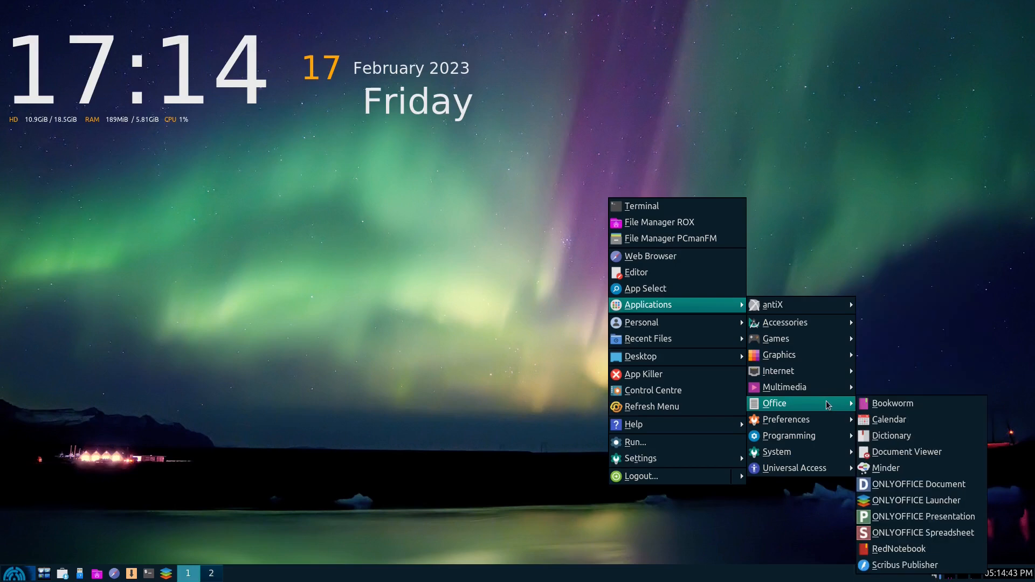
pyautogui.moveTo(922, 517)
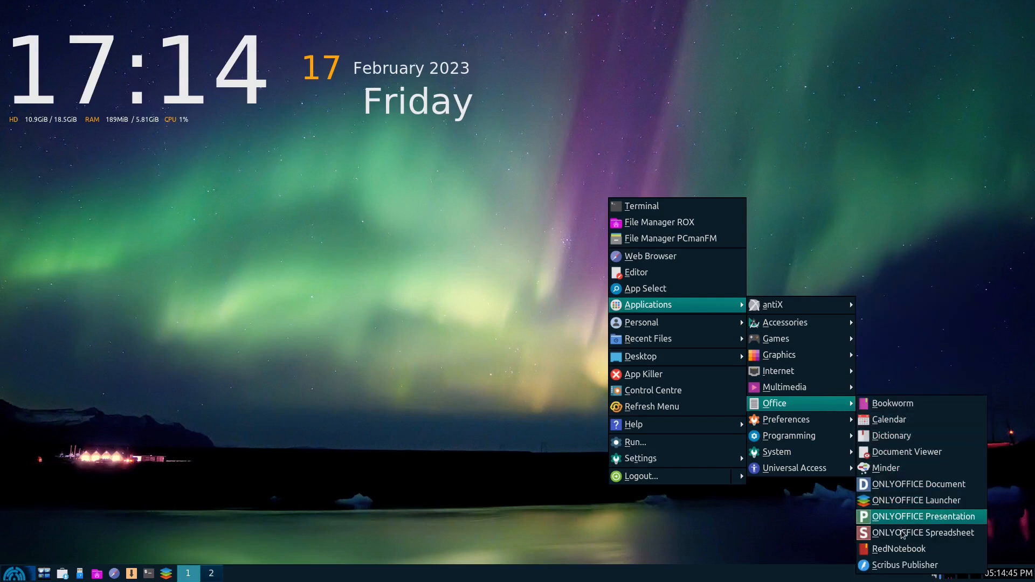
pyautogui.moveTo(906, 533)
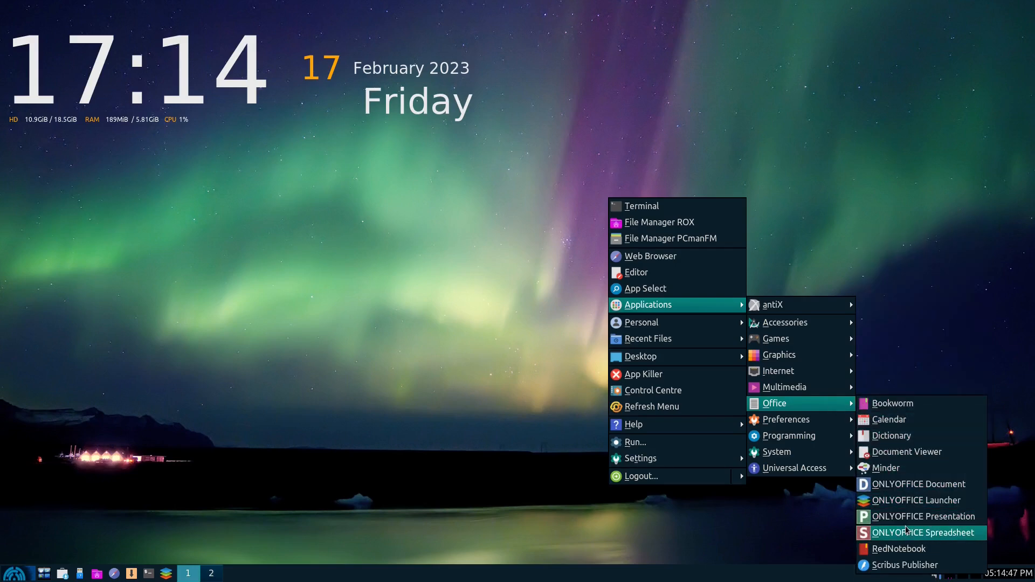
pyautogui.moveTo(917, 500)
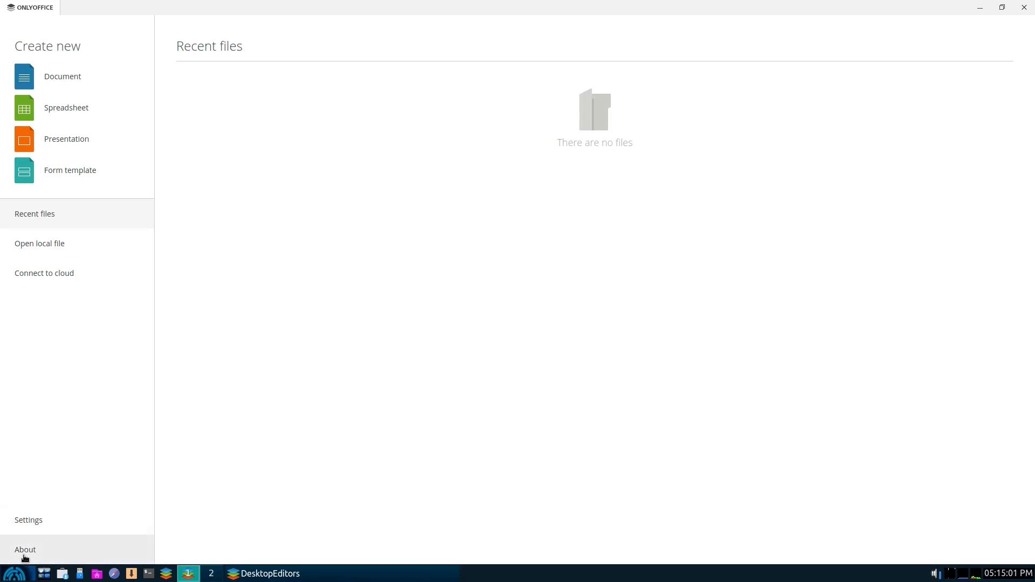
# View About info, create blank Document1, browse Collaboration, Plugins and Insert tabs, then close ONLYOFFICE.
pyautogui.click(26, 550)
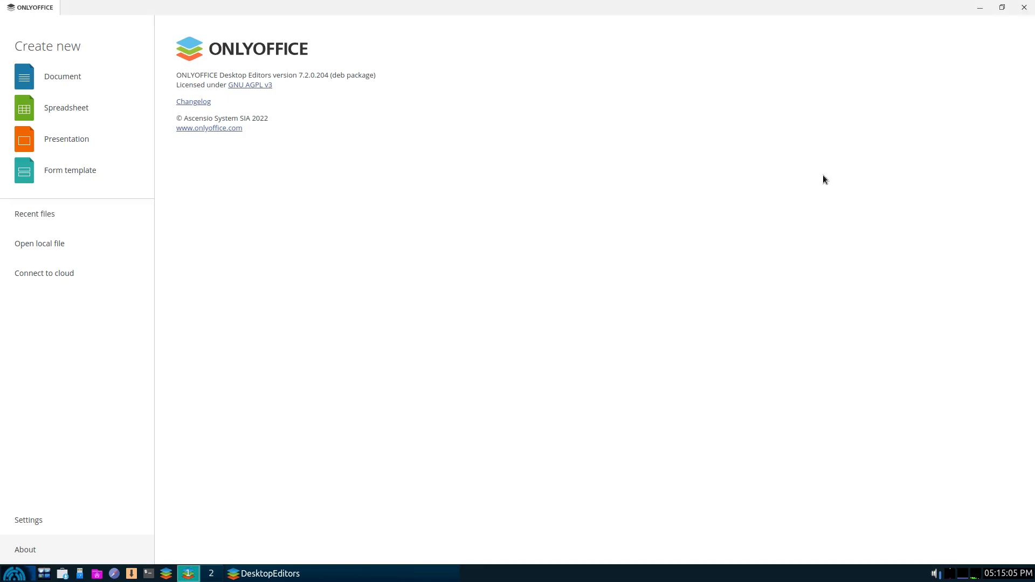
pyautogui.click(62, 76)
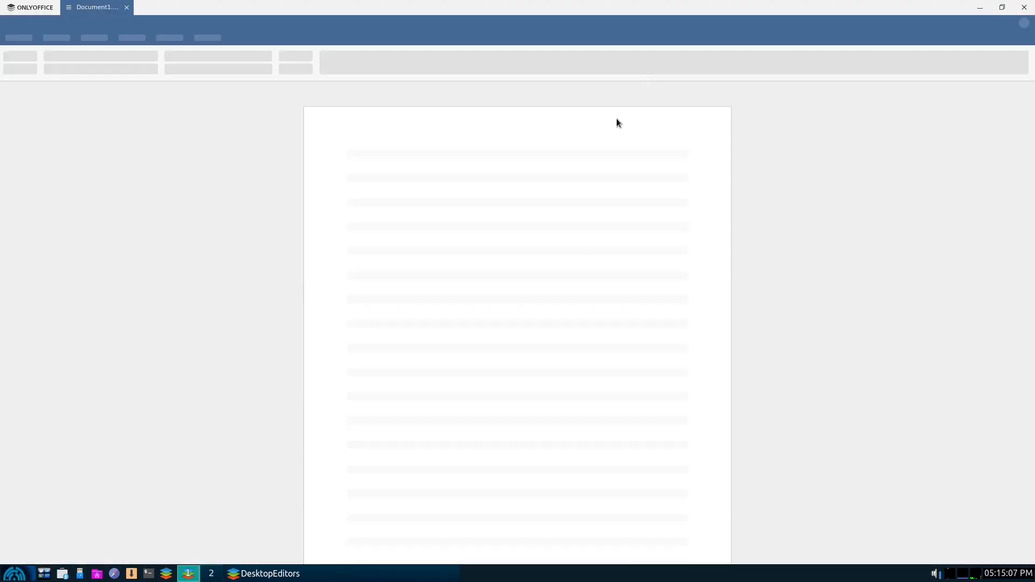
pyautogui.moveTo(100, 155)
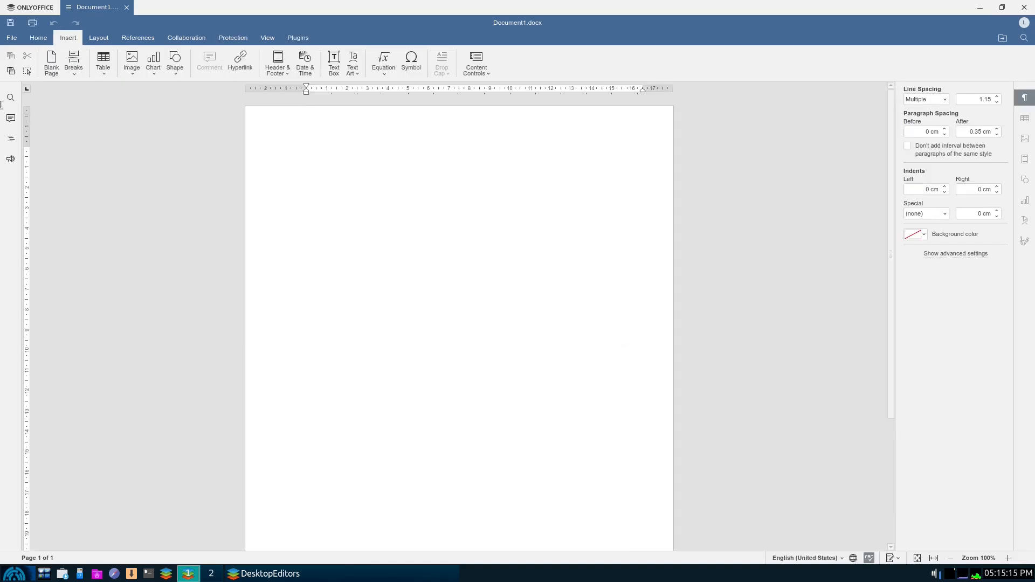
pyautogui.click(37, 38)
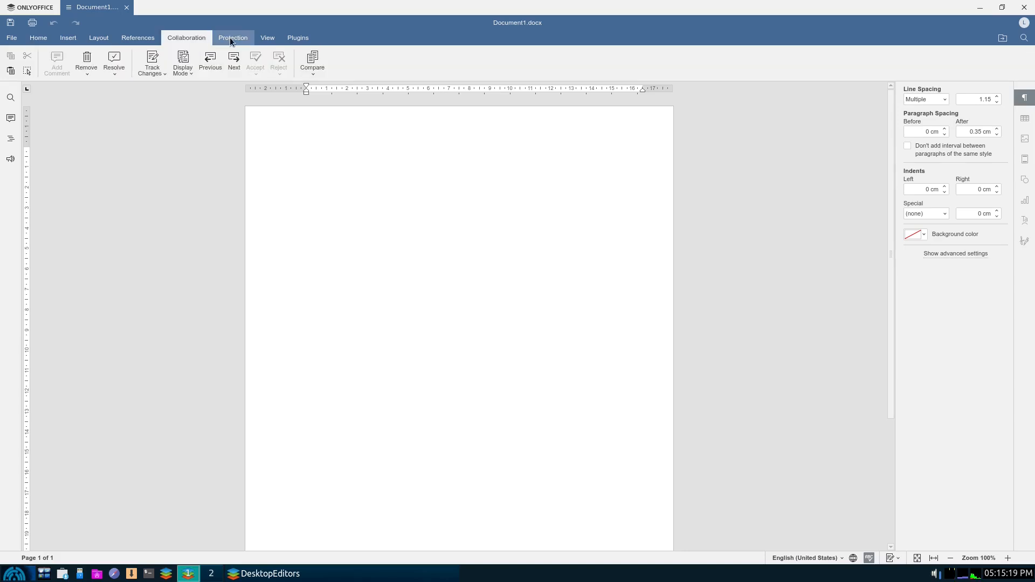
pyautogui.click(297, 37)
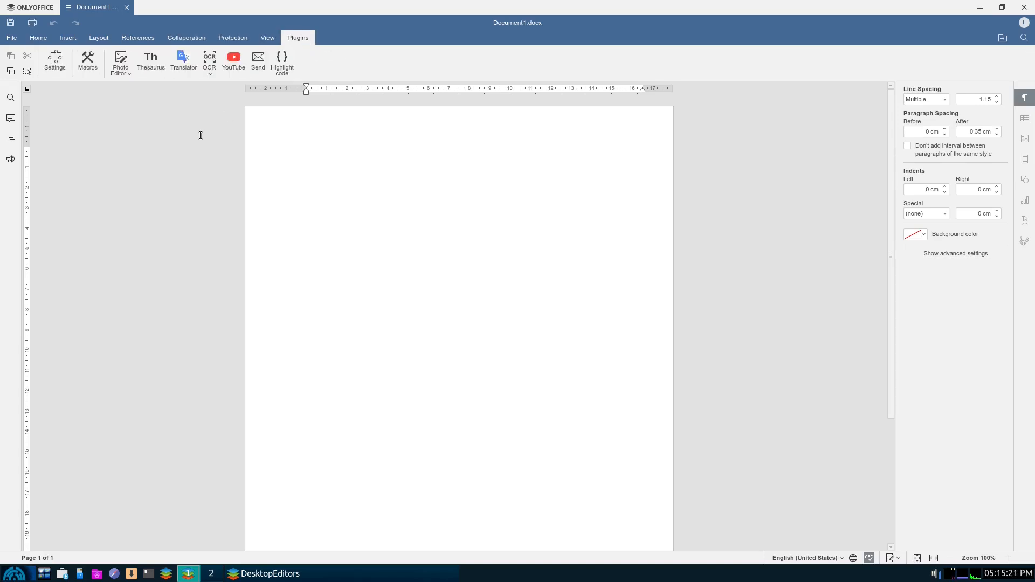
pyautogui.click(11, 38)
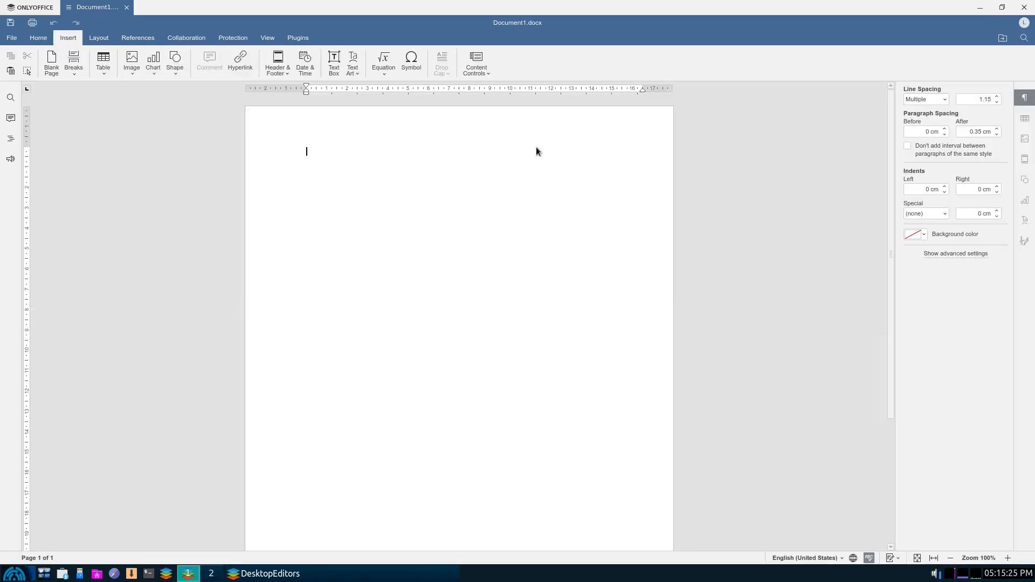
pyautogui.moveTo(1027, 12)
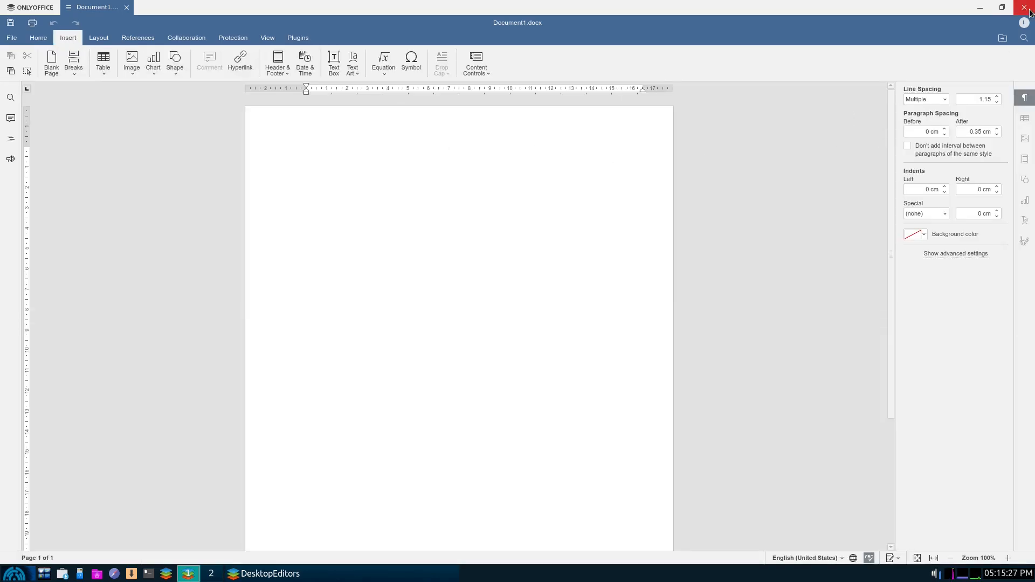
pyautogui.click(1028, 7)
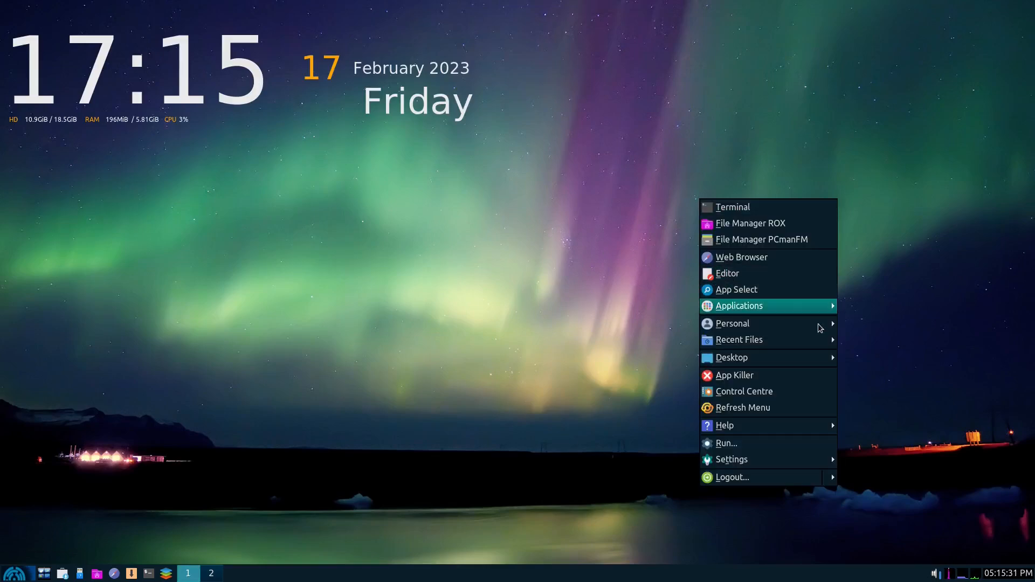
pyautogui.moveTo(732, 357)
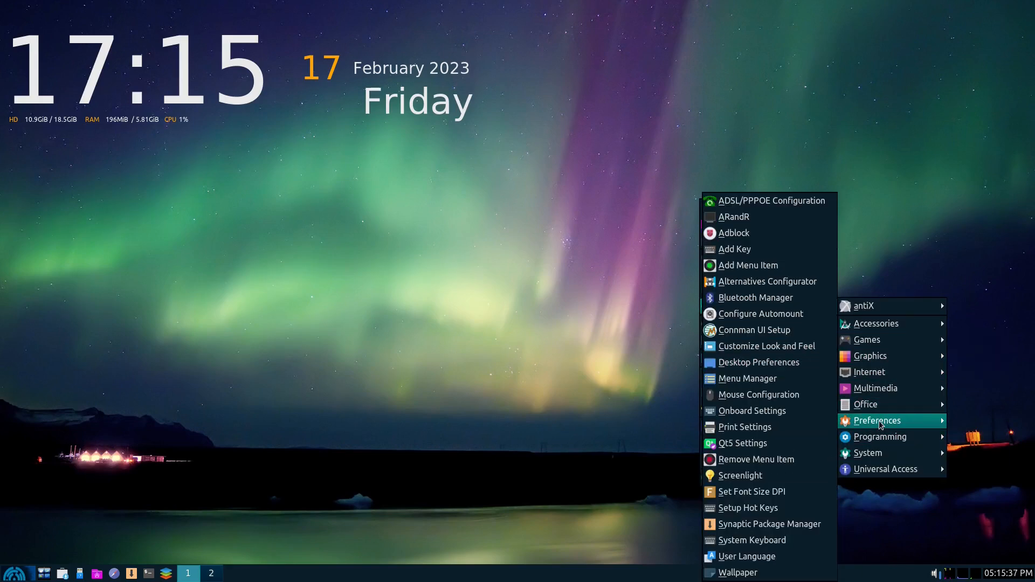
pyautogui.moveTo(879, 436)
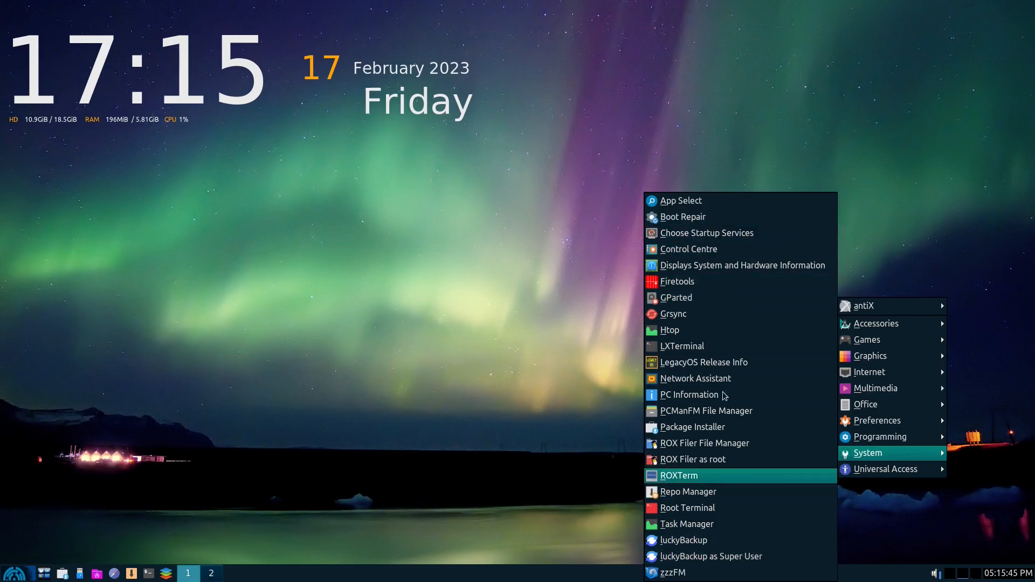
# Dismiss the System applications menu to reveal the clear aurora desktop.
pyautogui.click(557, 304)
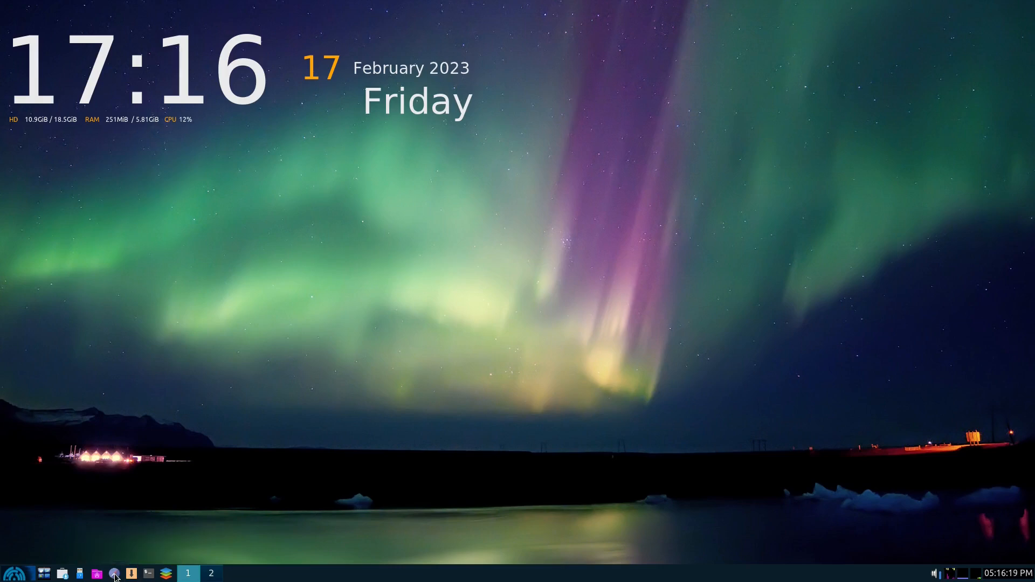
# Launch Firefox, close its extra window, expand and collapse Bookmarks Toolbar, then close the sidebar.
pyautogui.click(97, 574)
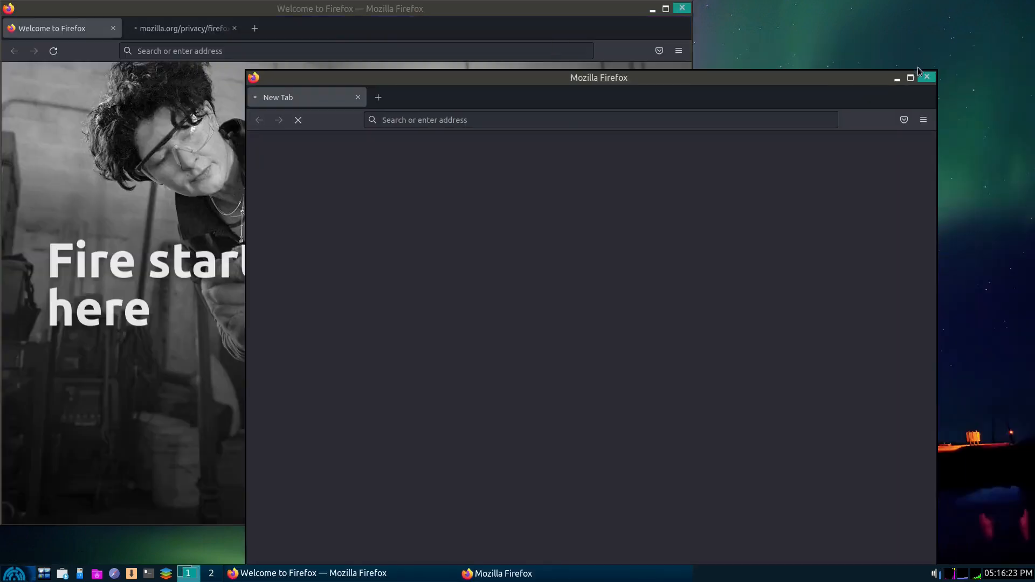
pyautogui.click(927, 78)
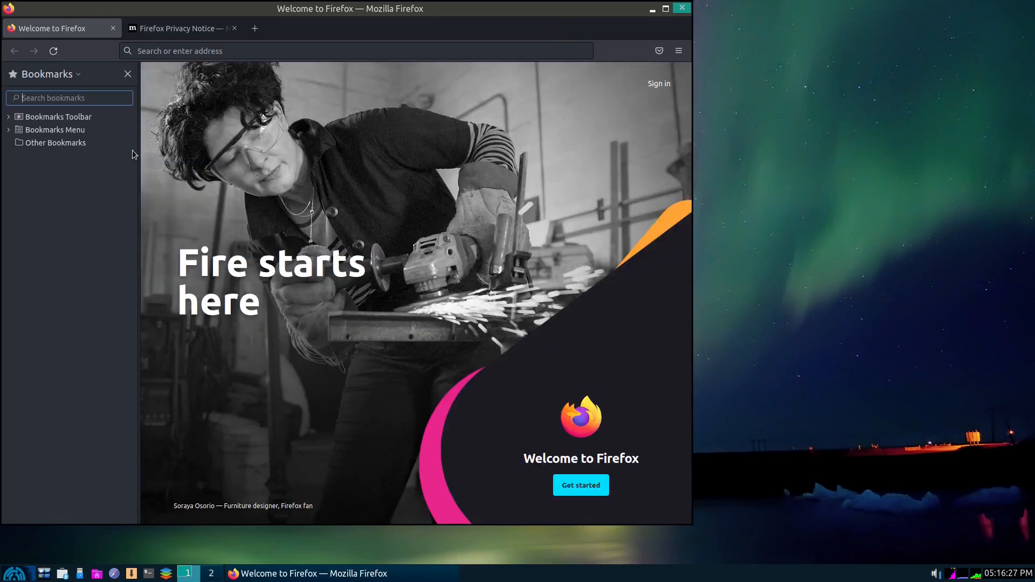
pyautogui.click(8, 117)
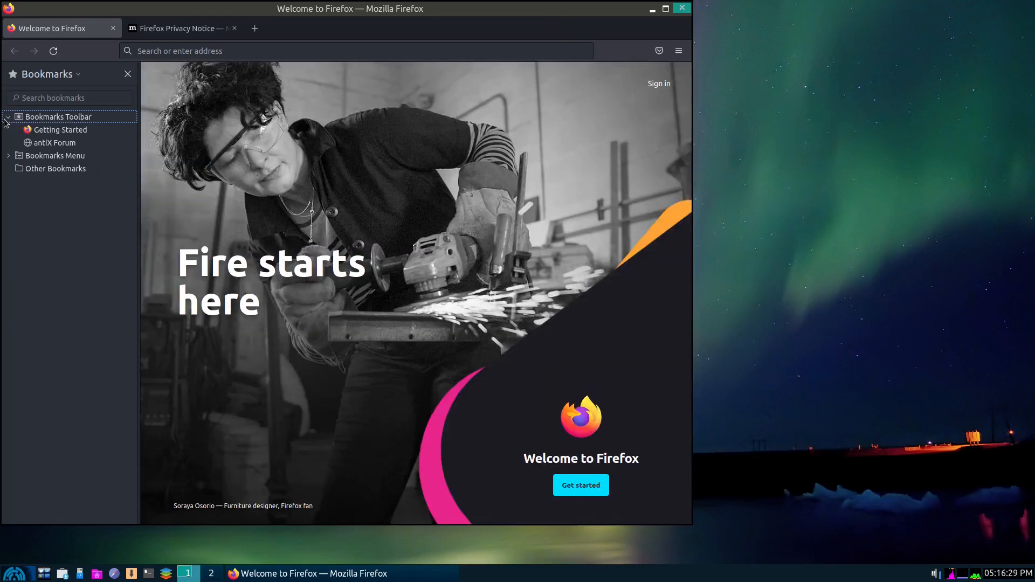
pyautogui.click(7, 117)
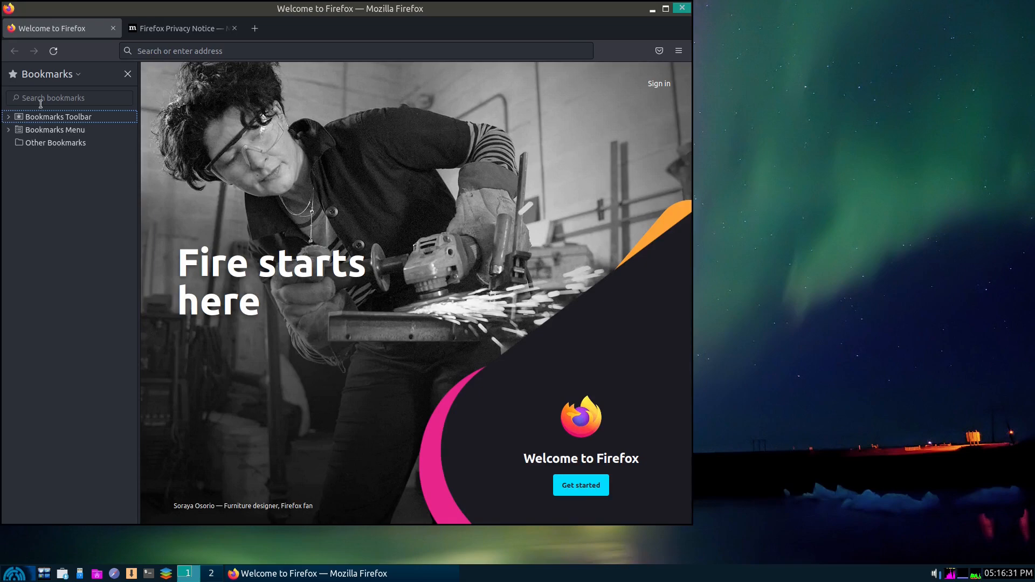
pyautogui.moveTo(129, 74)
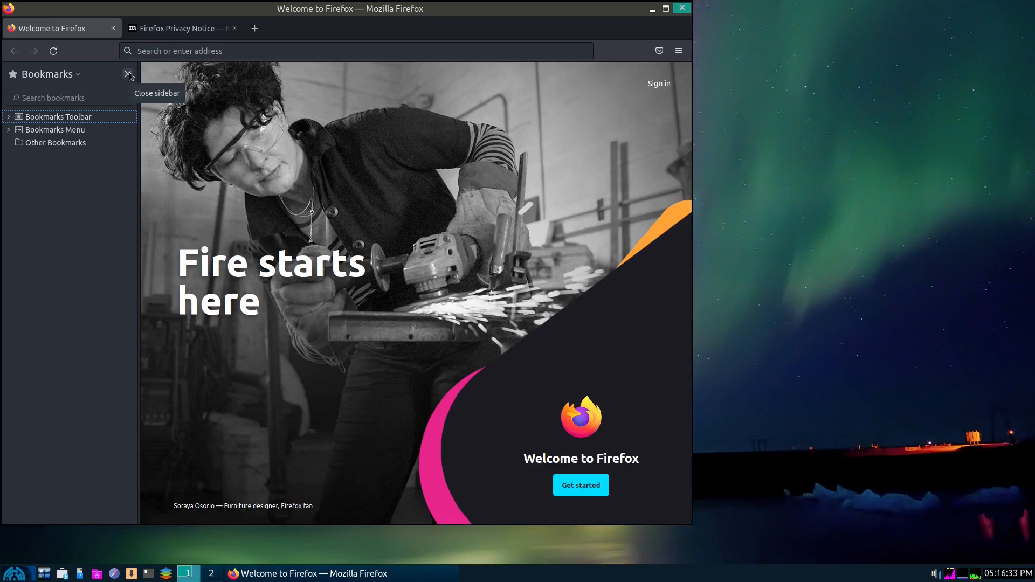
pyautogui.click(130, 74)
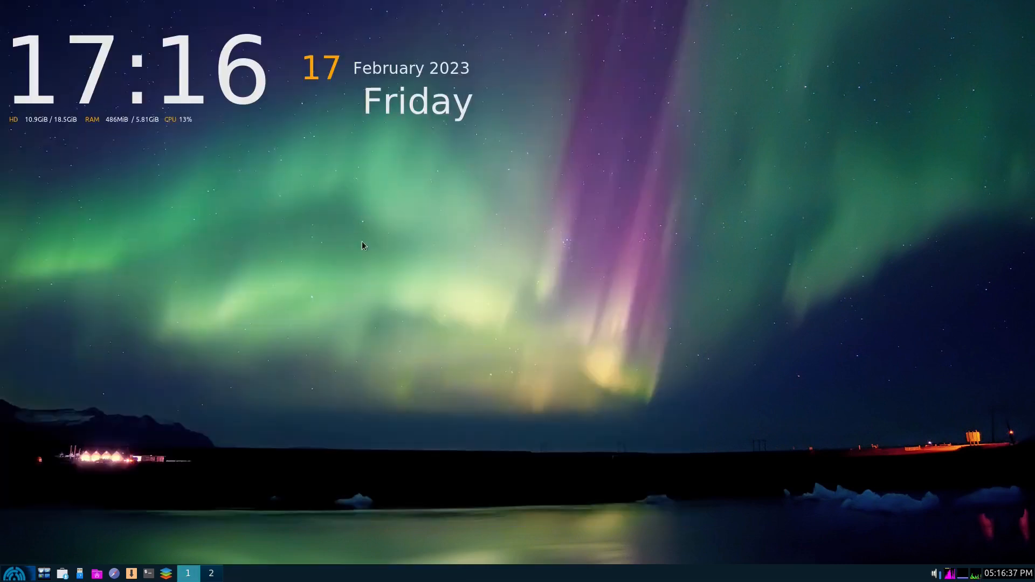
pyautogui.moveTo(175, 573)
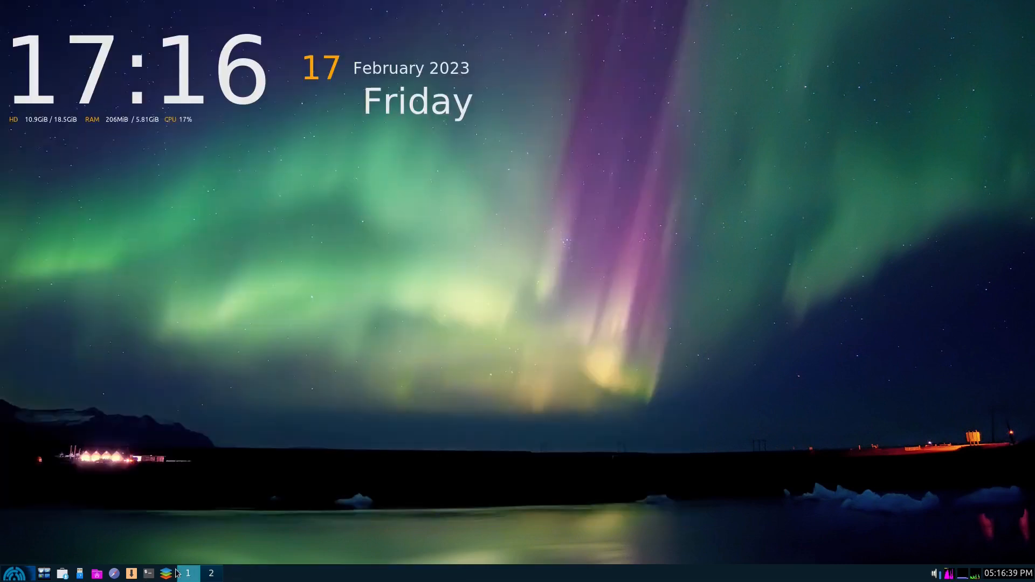
pyautogui.click(8, 573)
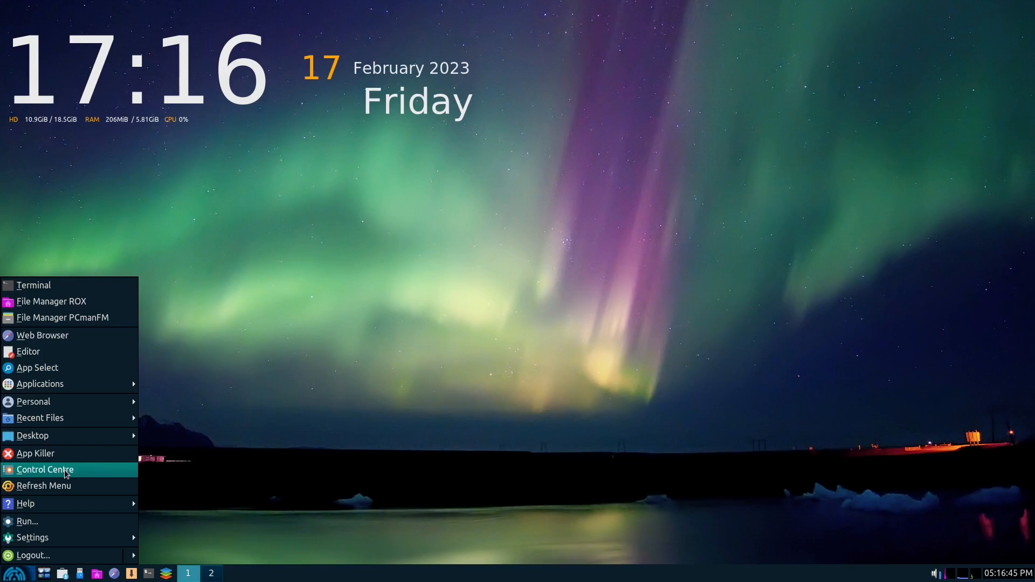
pyautogui.click(45, 470)
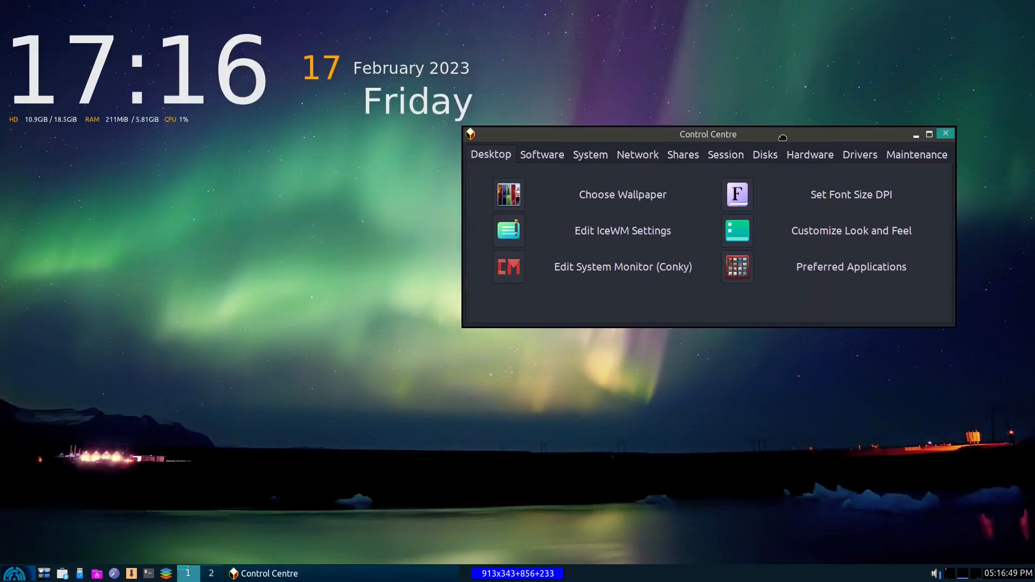
pyautogui.moveTo(946, 134)
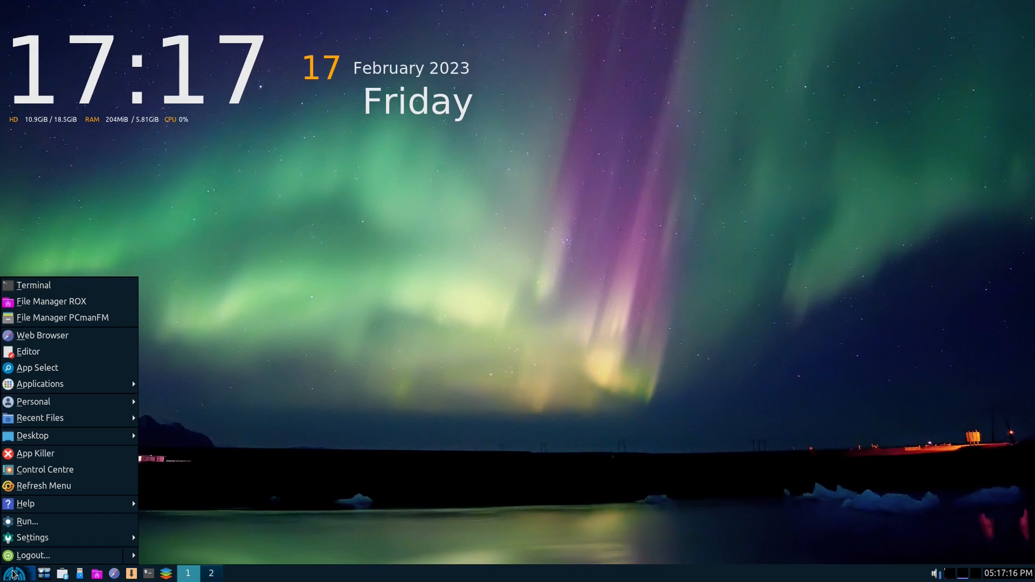
pyautogui.moveTo(36, 453)
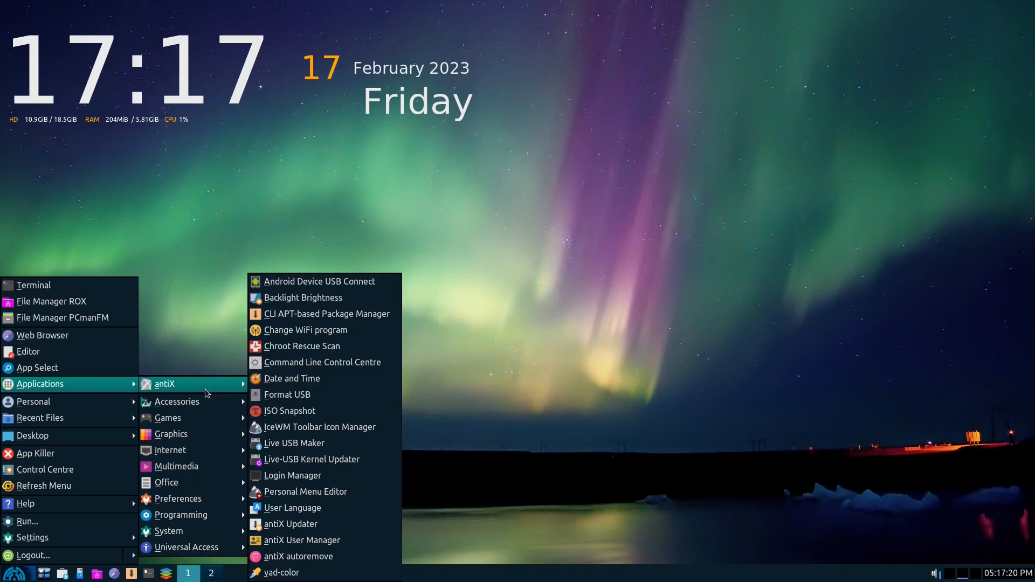
pyautogui.moveTo(342, 406)
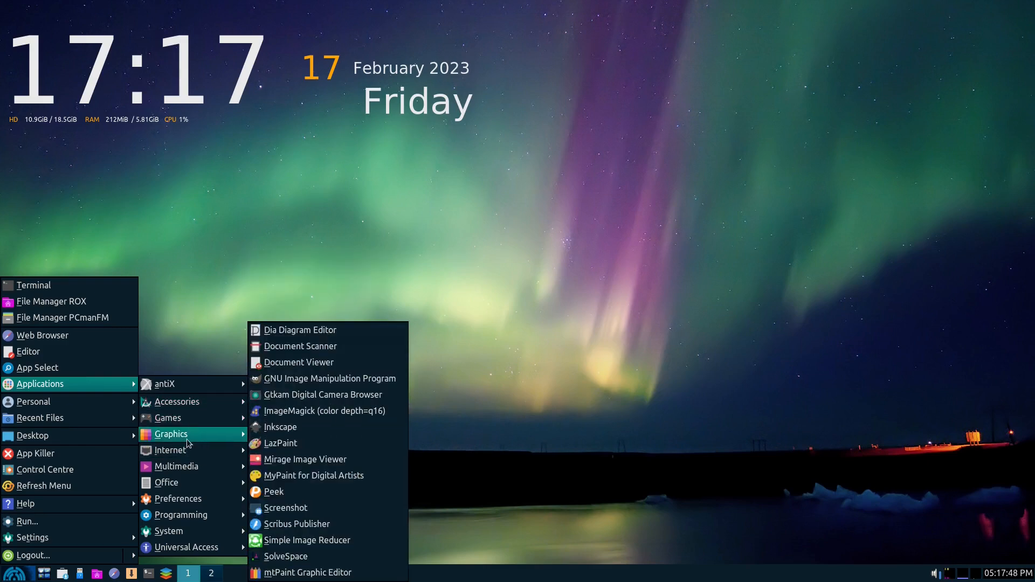
pyautogui.moveTo(306, 459)
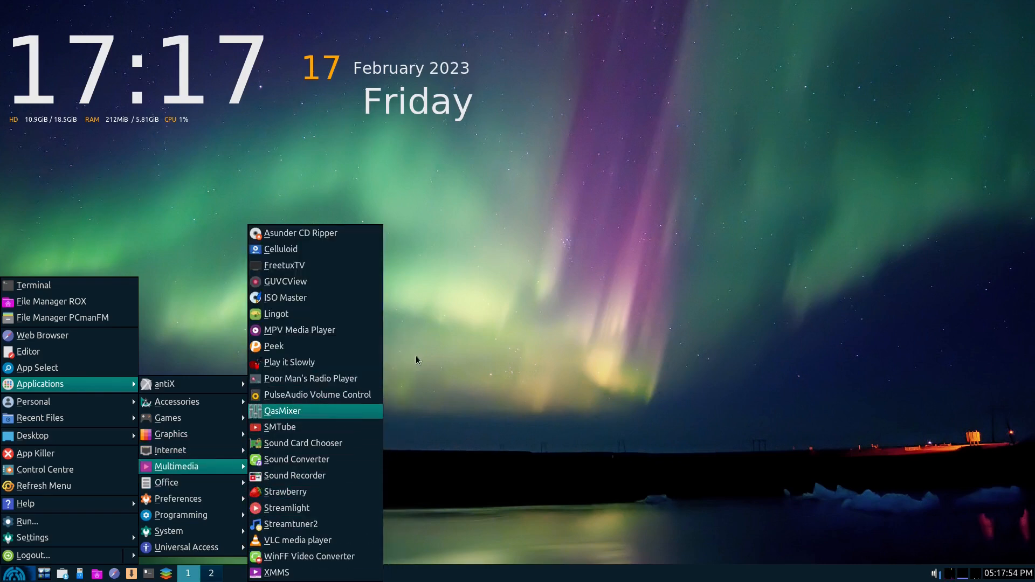
pyautogui.moveTo(280, 427)
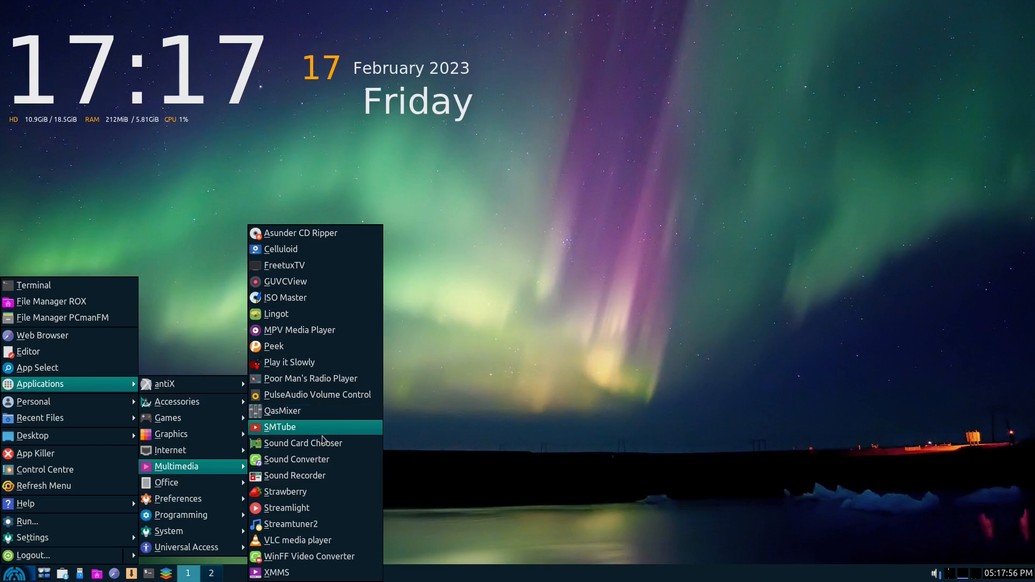
pyautogui.moveTo(165, 482)
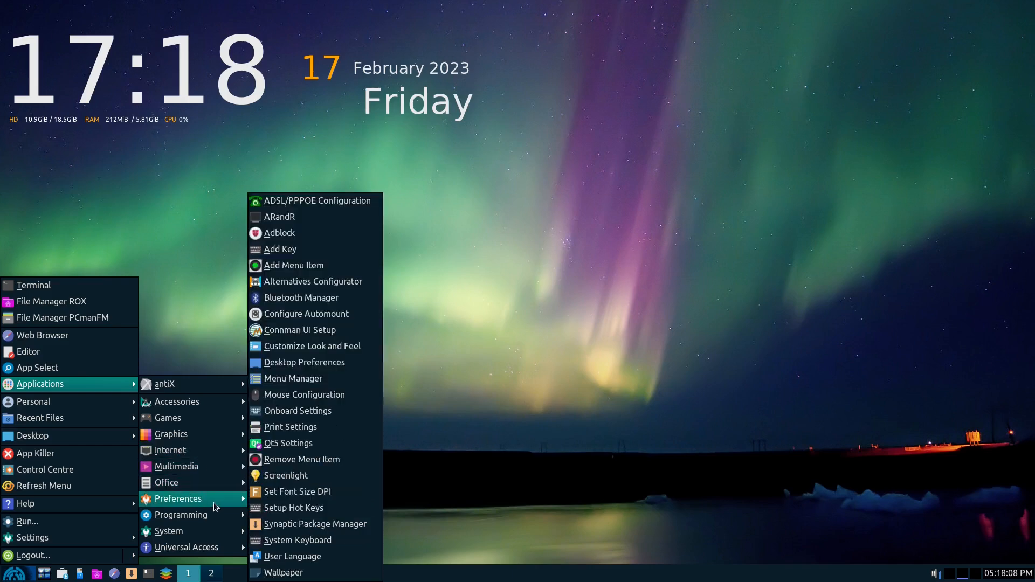
pyautogui.moveTo(295, 314)
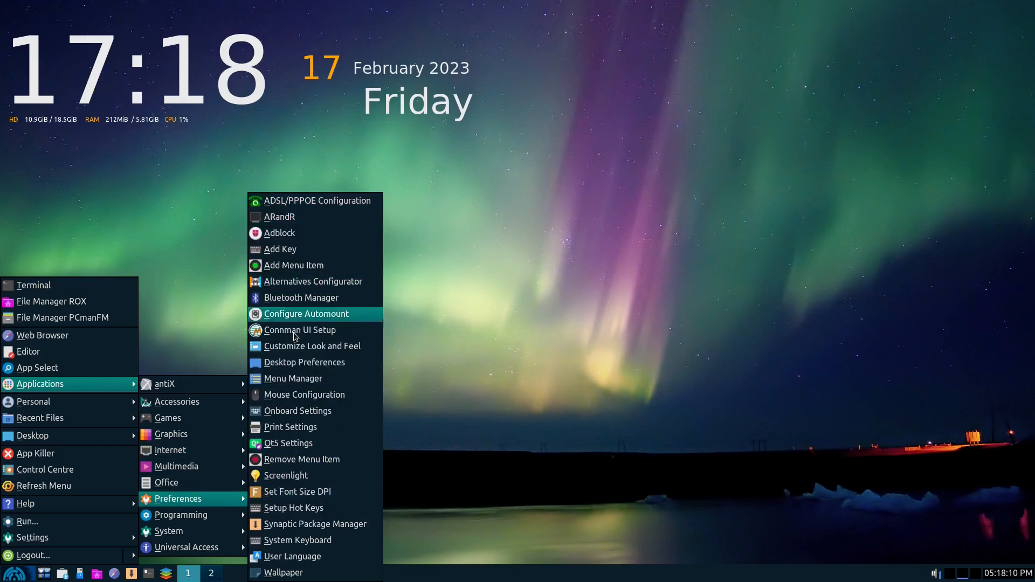
pyautogui.moveTo(314, 523)
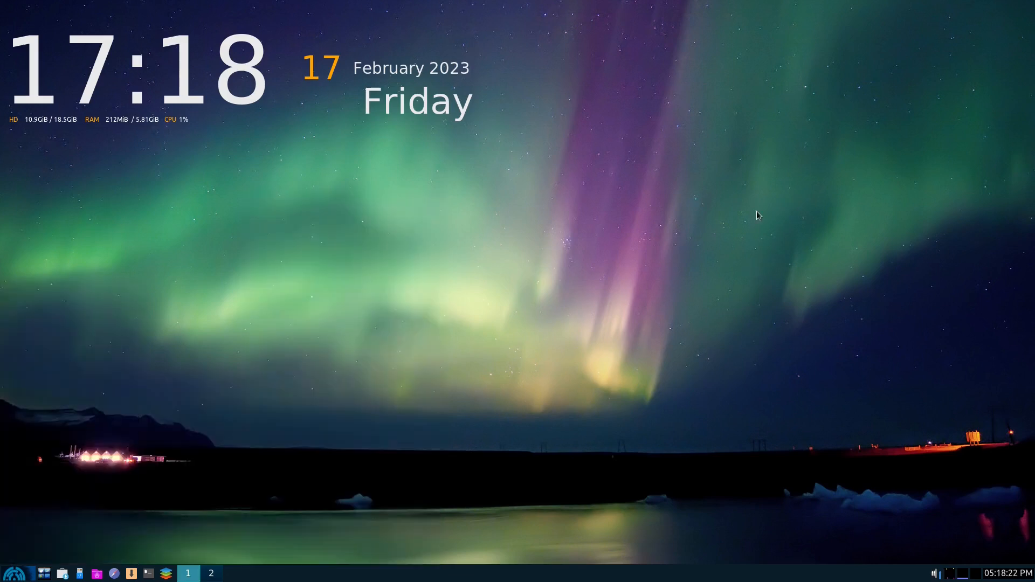
pyautogui.rightClick(590, 327)
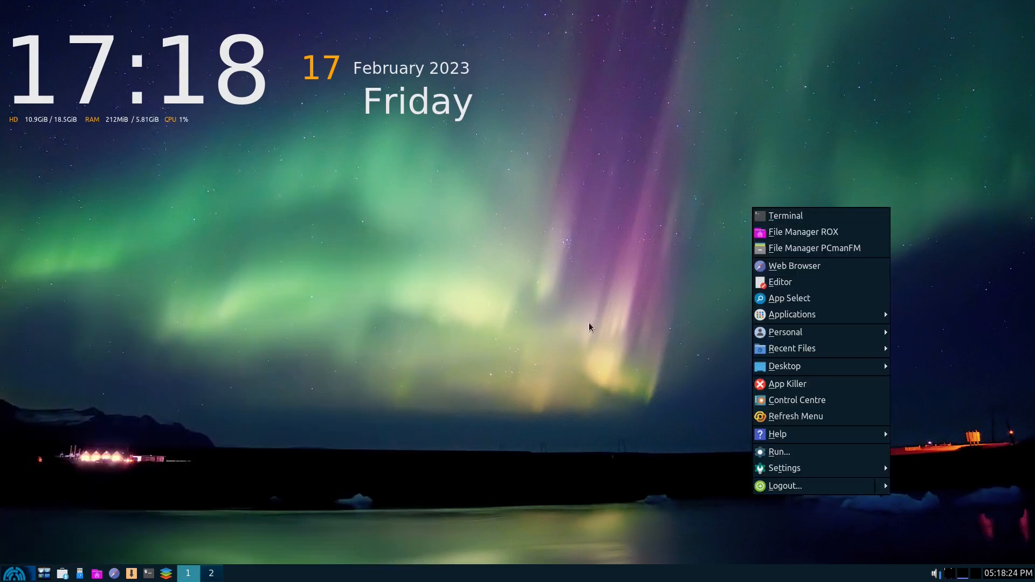
pyautogui.moveTo(495, 304)
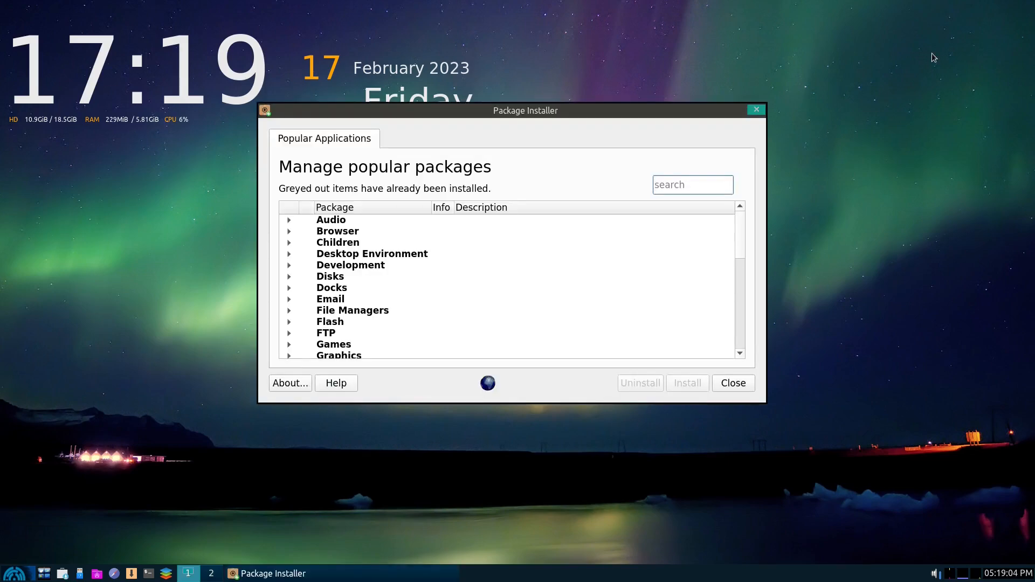
pyautogui.moveTo(632, 122)
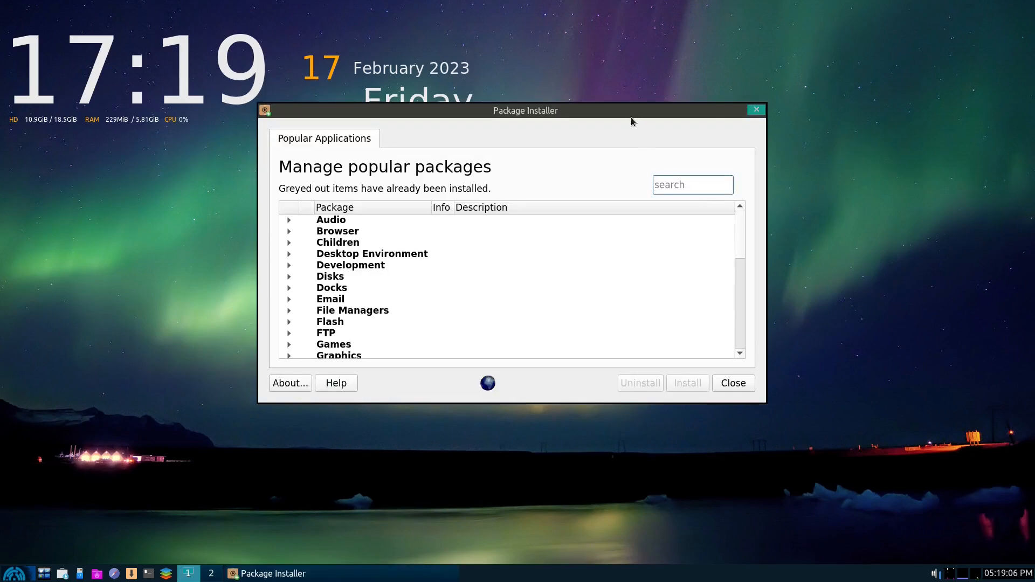
pyautogui.moveTo(525, 110); pyautogui.dragTo(464, 176)
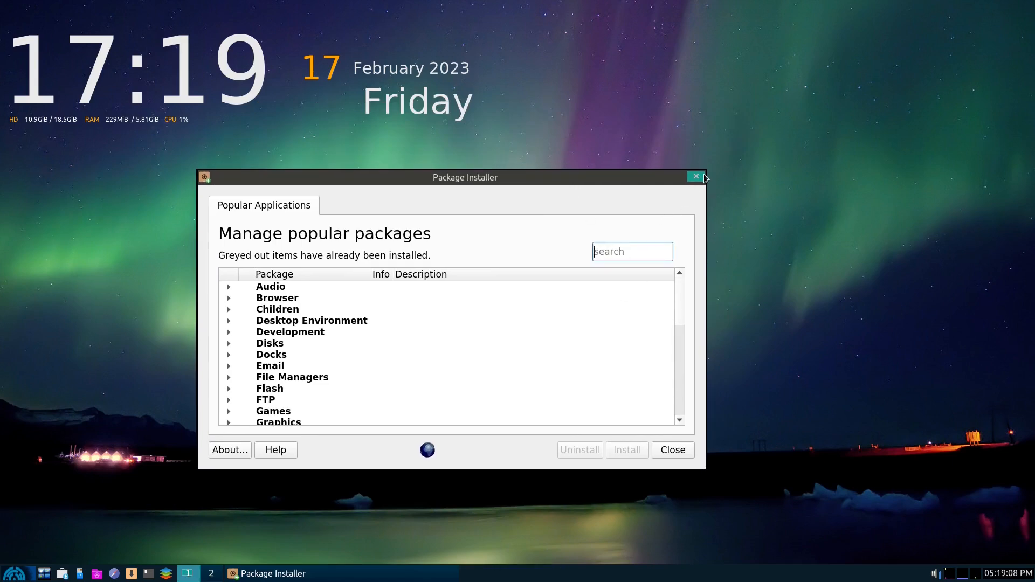
pyautogui.moveTo(696, 177)
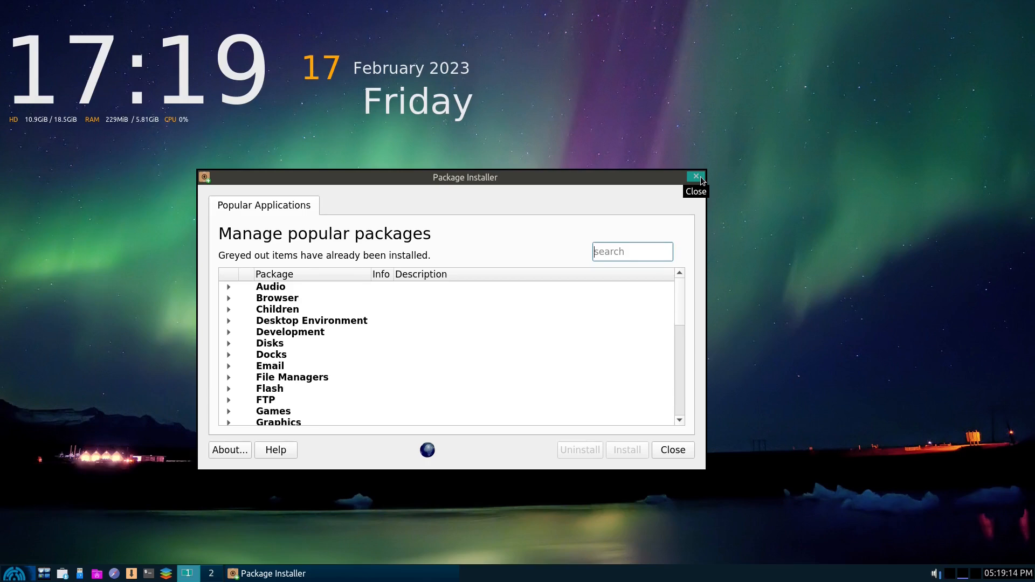
pyautogui.click(695, 176)
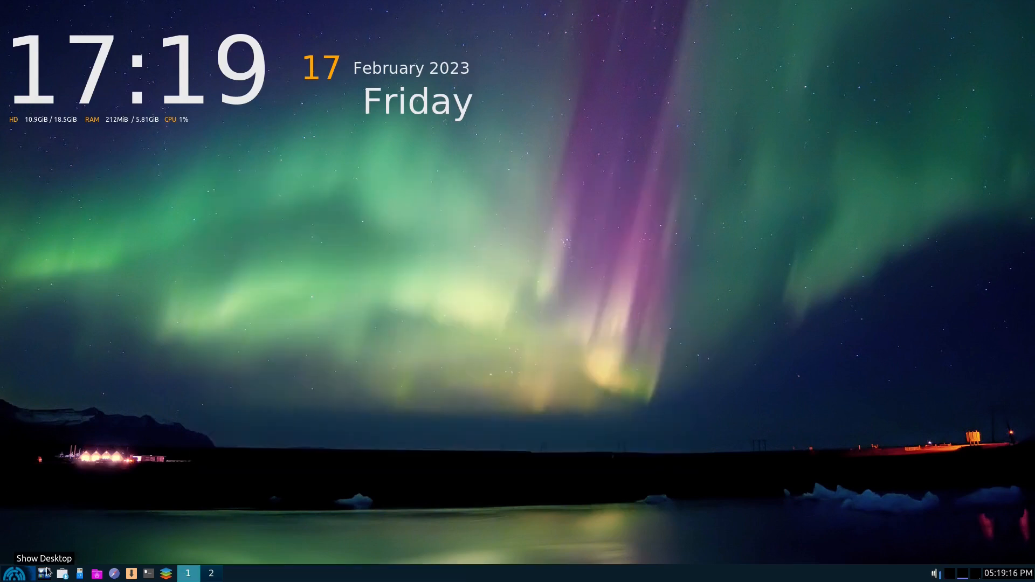
pyautogui.moveTo(81, 526)
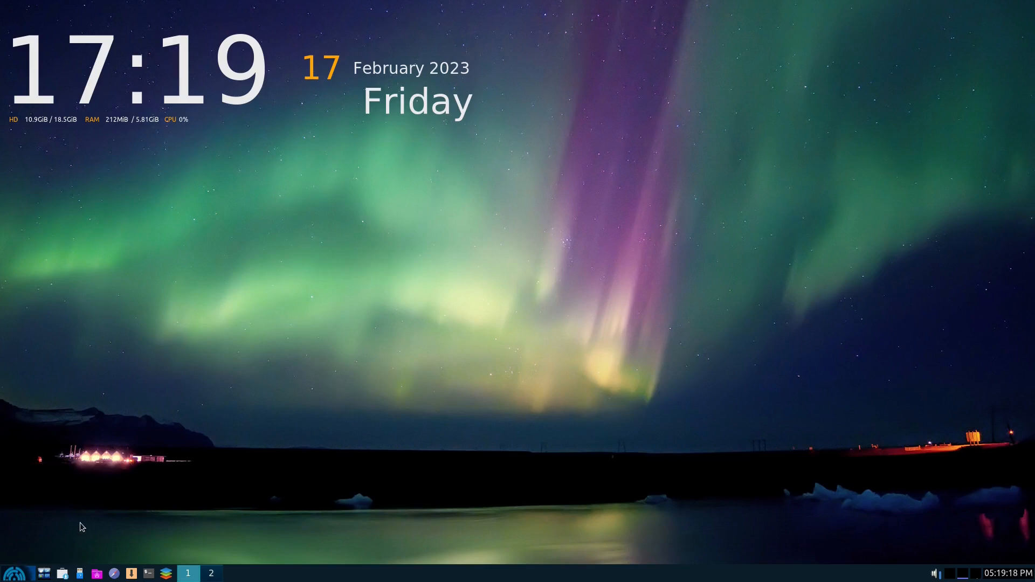
pyautogui.moveTo(588, 197)
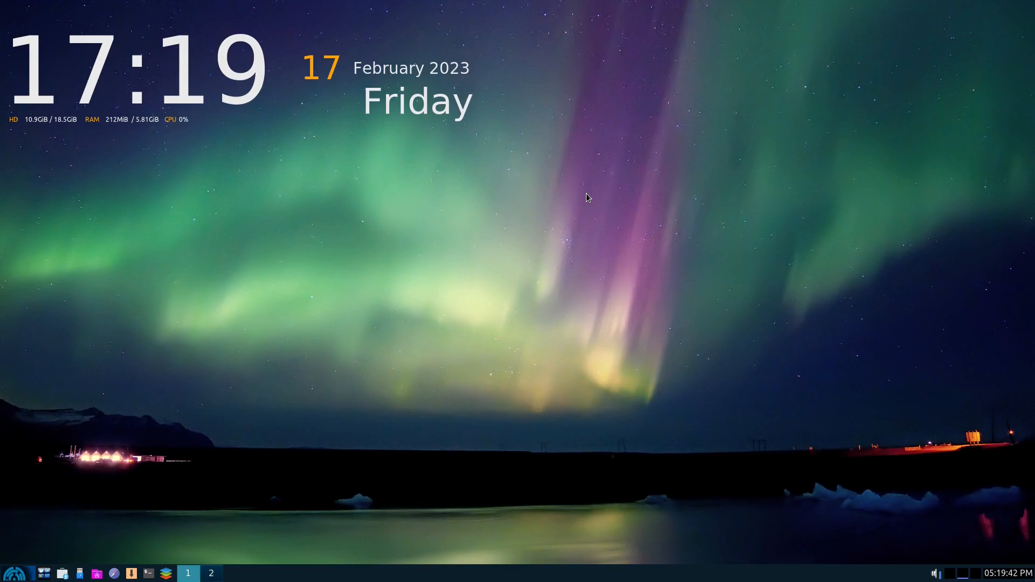
pyautogui.moveTo(242, 461)
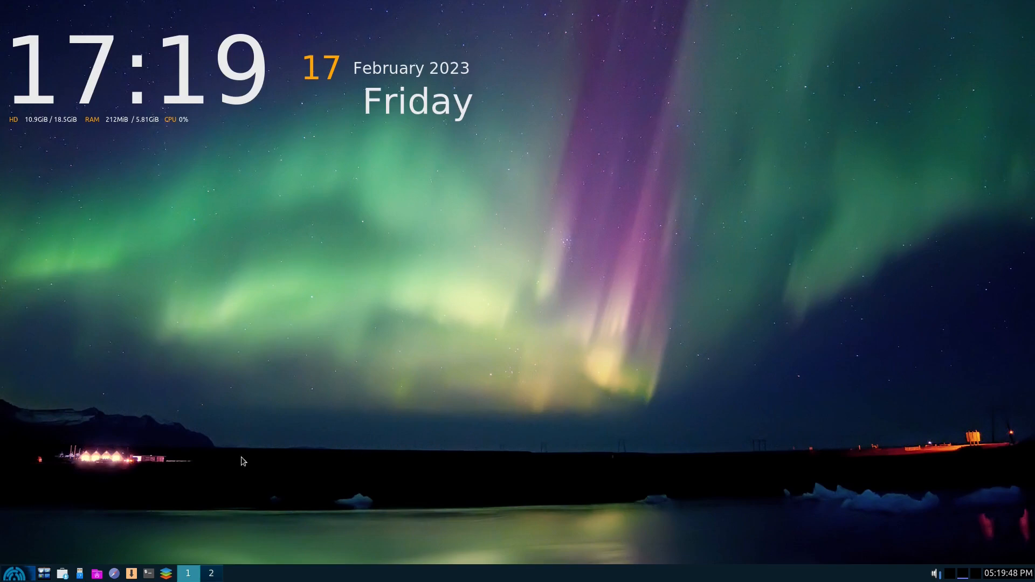